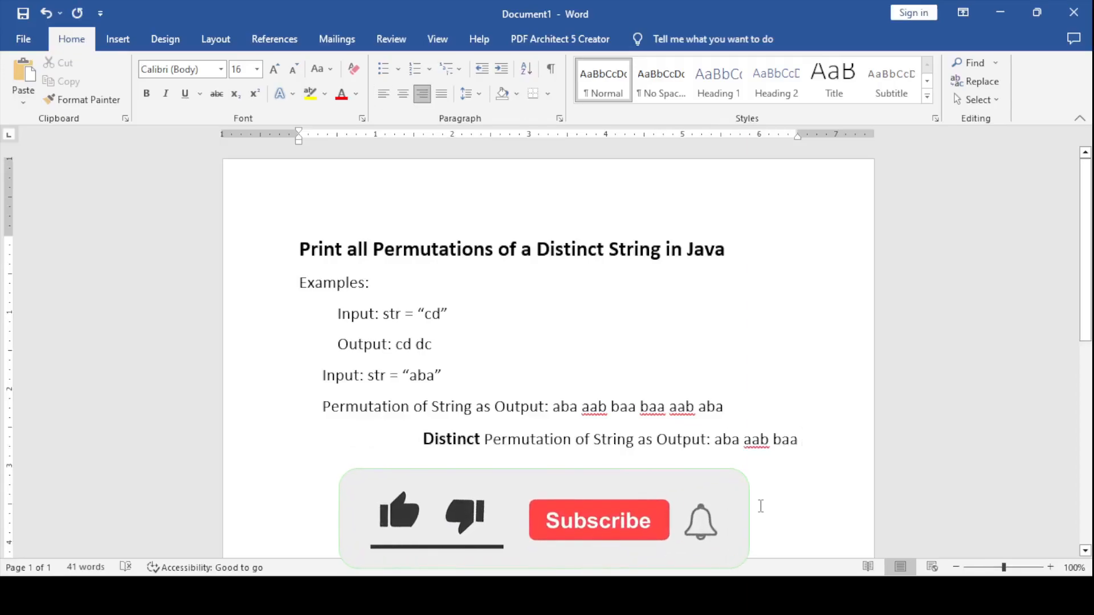
- Review the example outputs in Word, highlighting permutations for the cd and aba cases
{"action": "left_click", "coordinate": [398, 516]}
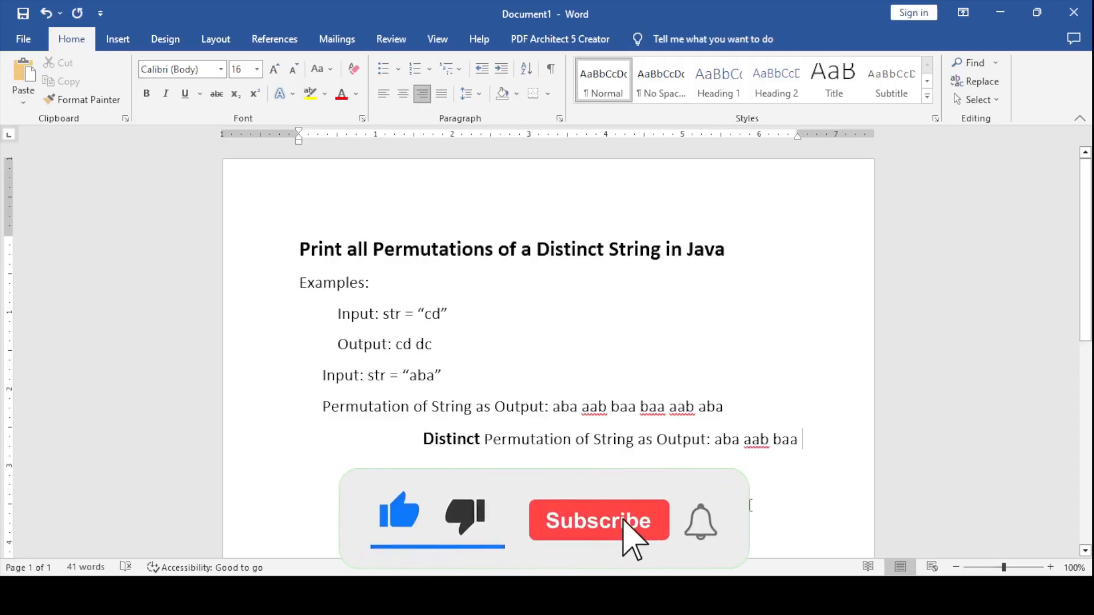
{"action": "left_click", "coordinate": [597, 519]}
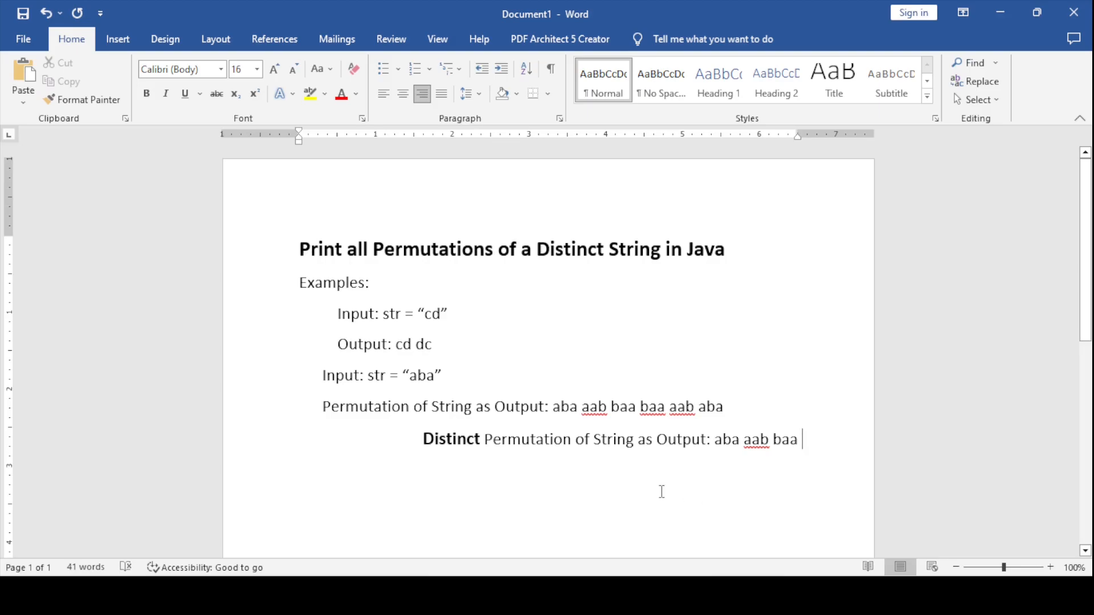
{"action": "mouse_move", "coordinate": [653, 486]}
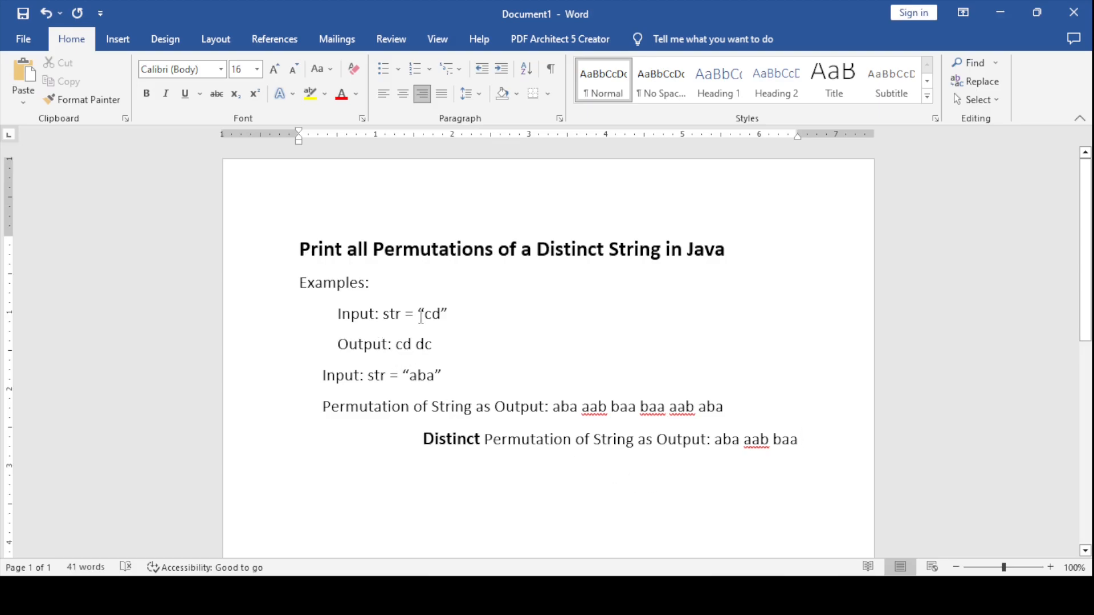
{"action": "double_click", "coordinate": [431, 313]}
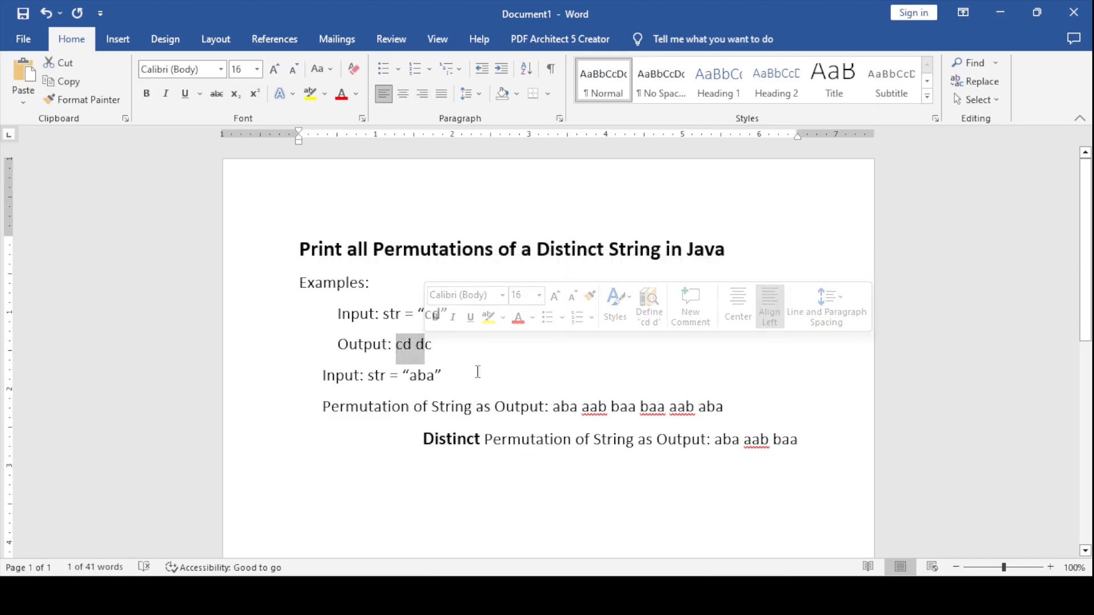
{"action": "left_click", "coordinate": [437, 386]}
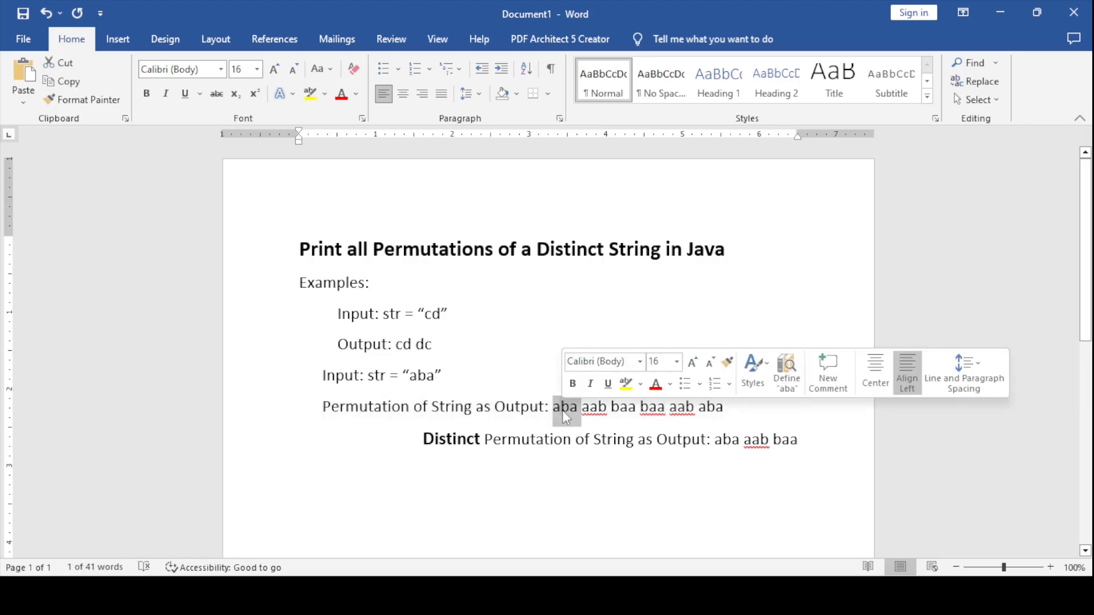
{"action": "left_click", "coordinate": [621, 406]}
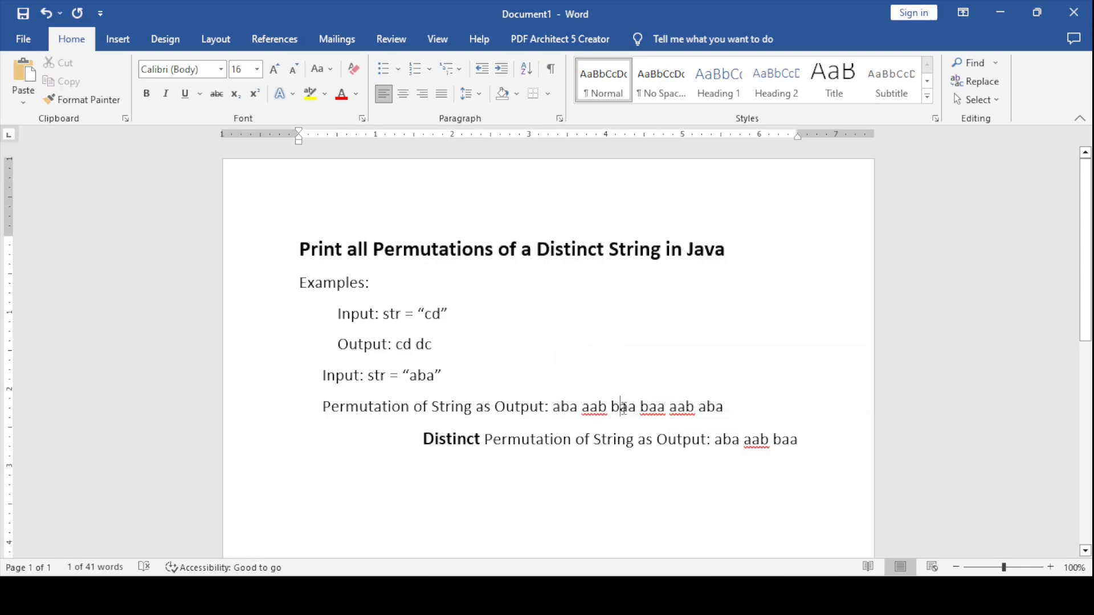
{"action": "double_click", "coordinate": [682, 407]}
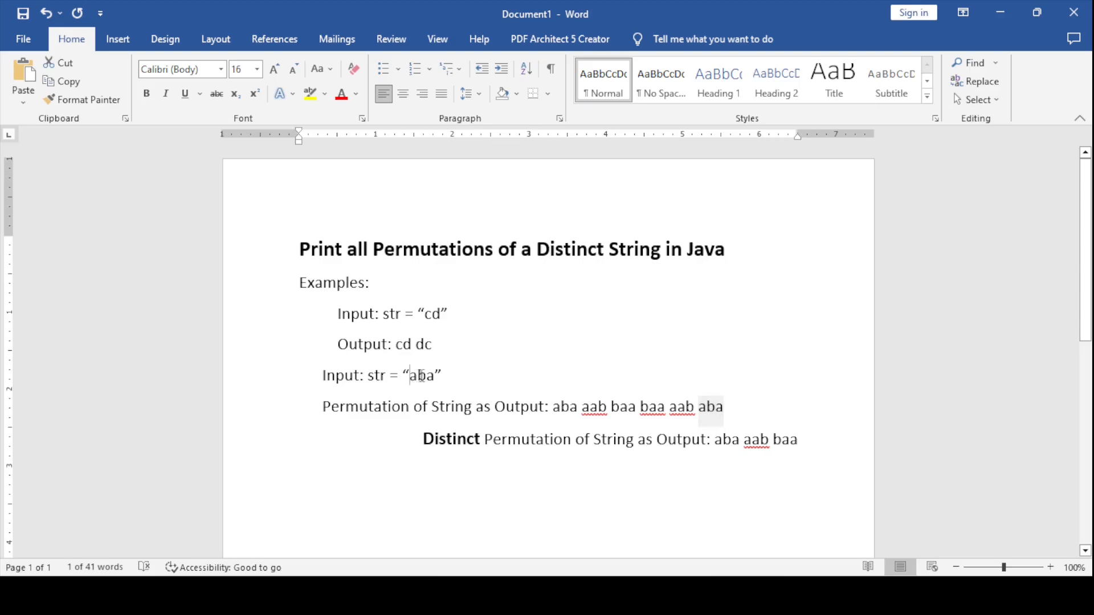
{"action": "double_click", "coordinate": [421, 375]}
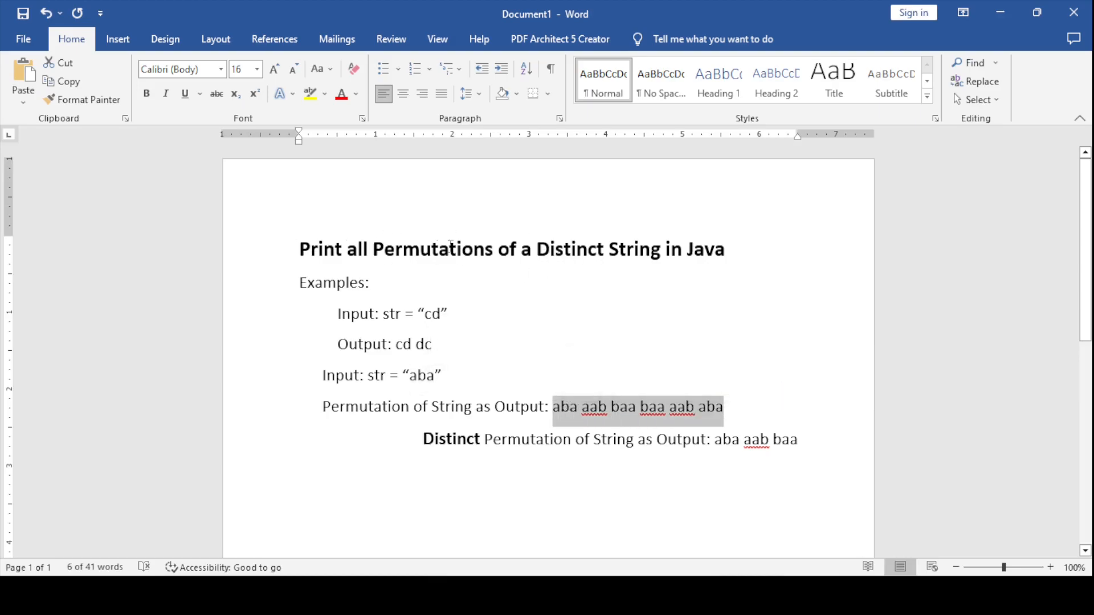
{"action": "double_click", "coordinate": [569, 249]}
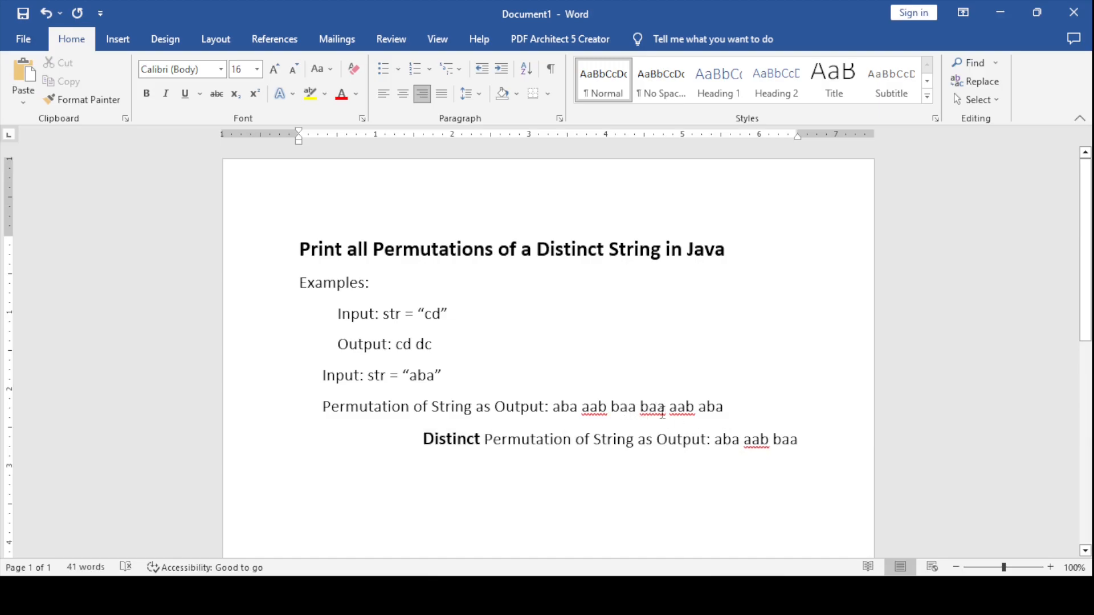
{"action": "double_click", "coordinate": [652, 406]}
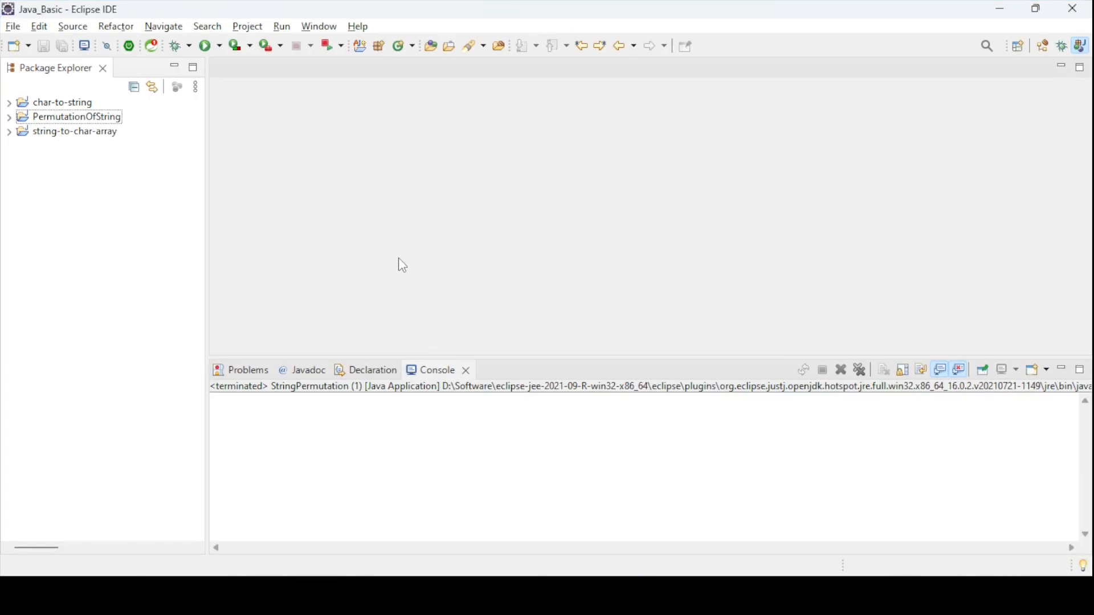
- Create a new Java project named PermutationOfDistinctString
{"action": "left_click", "coordinate": [12, 26]}
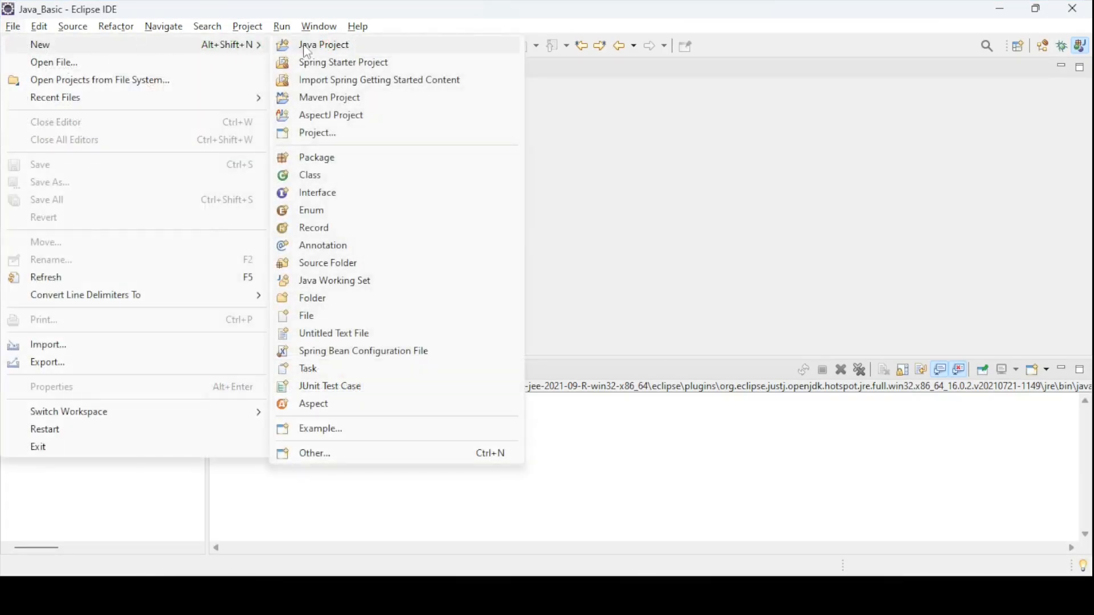
{"action": "mouse_move", "coordinate": [323, 44]}
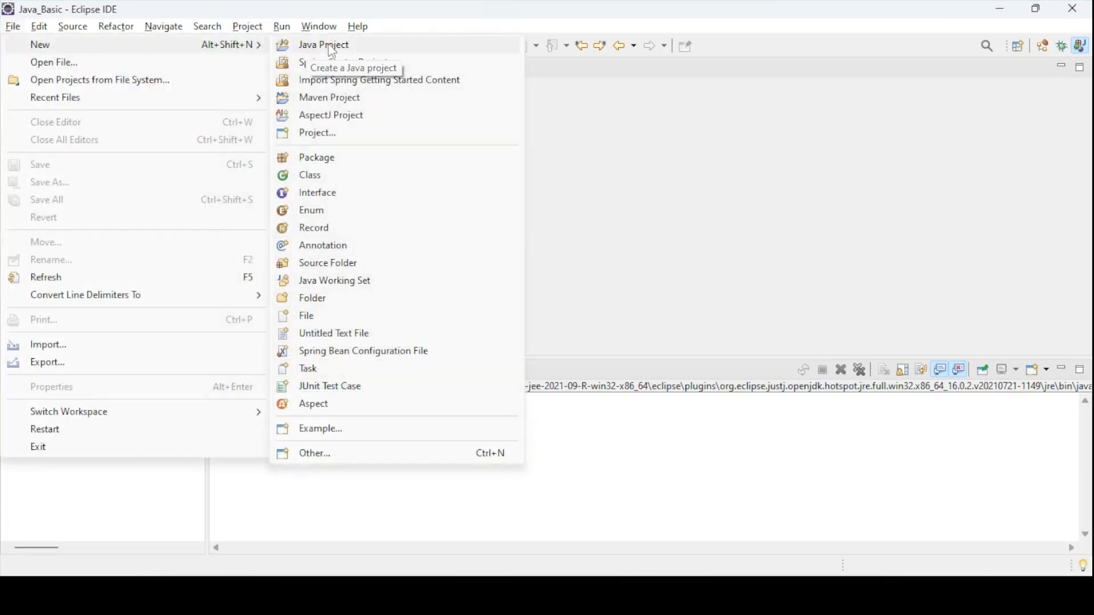
{"action": "left_click", "coordinate": [323, 45]}
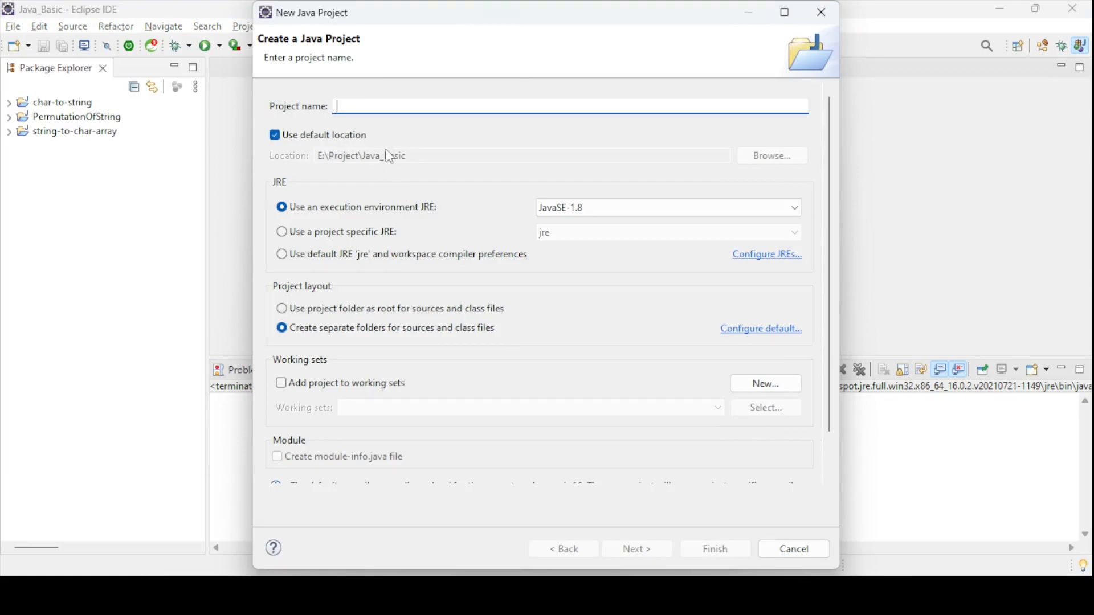
{"action": "type", "text": "PermutationOfStri"}
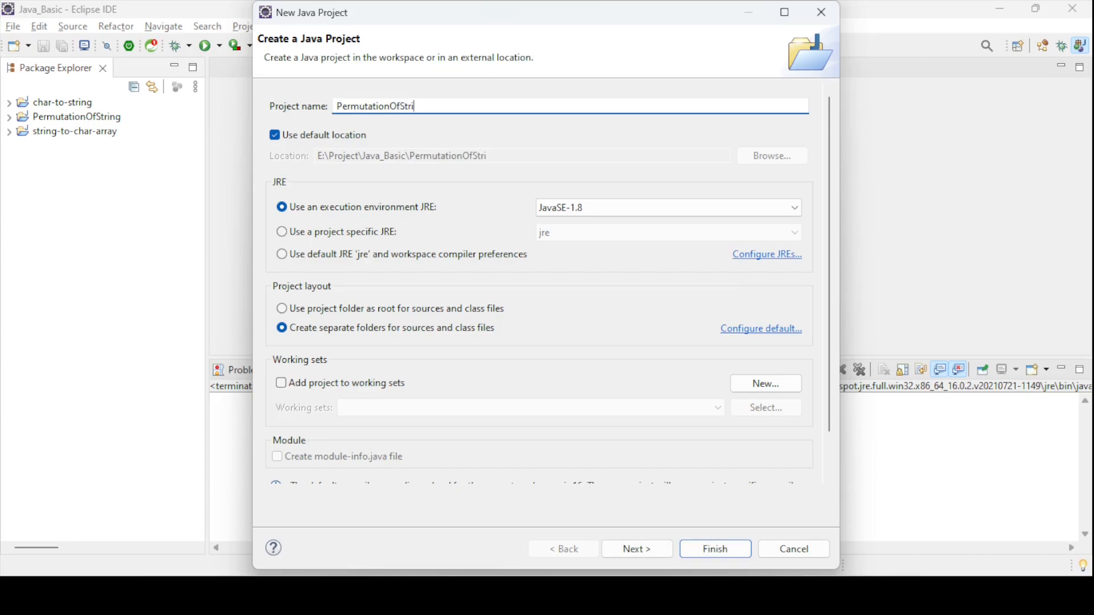
{"action": "key", "text": "BackSpace"}
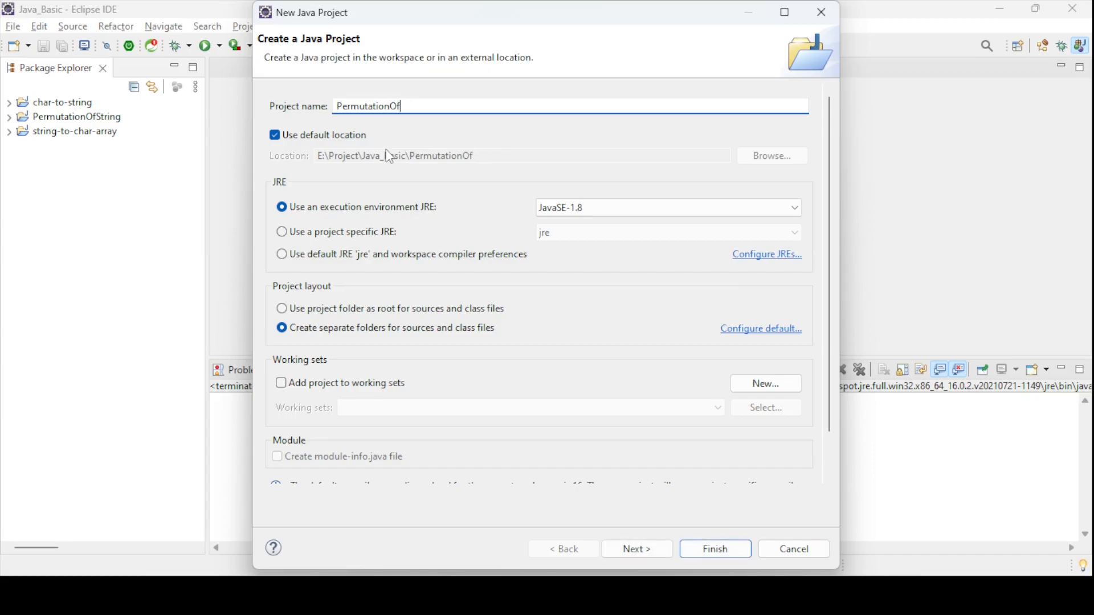
{"action": "type", "text": "Distin"}
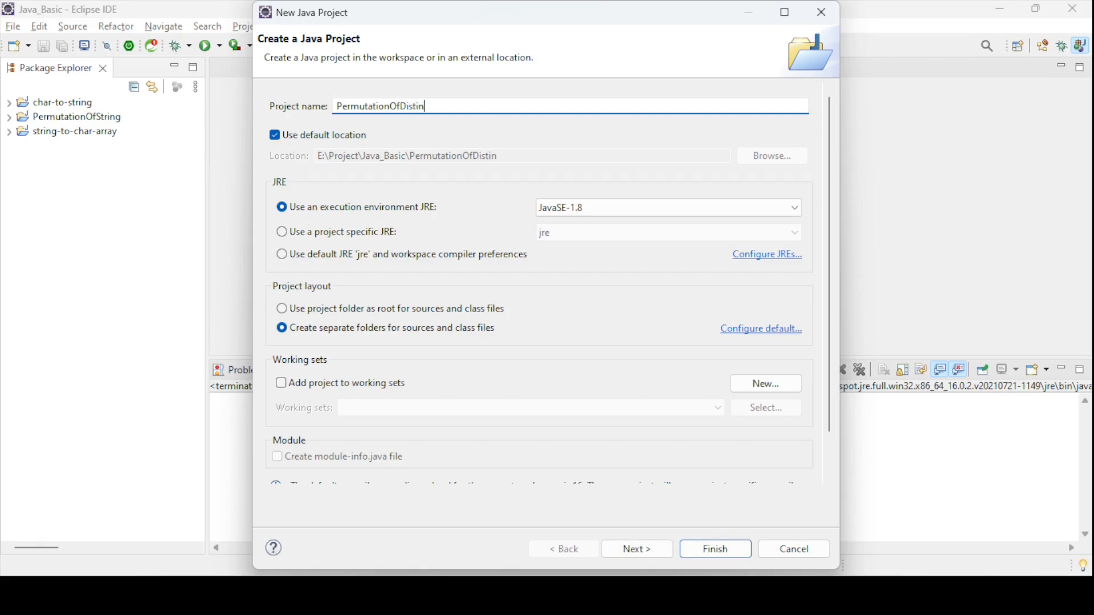
{"action": "type", "text": "ctString"}
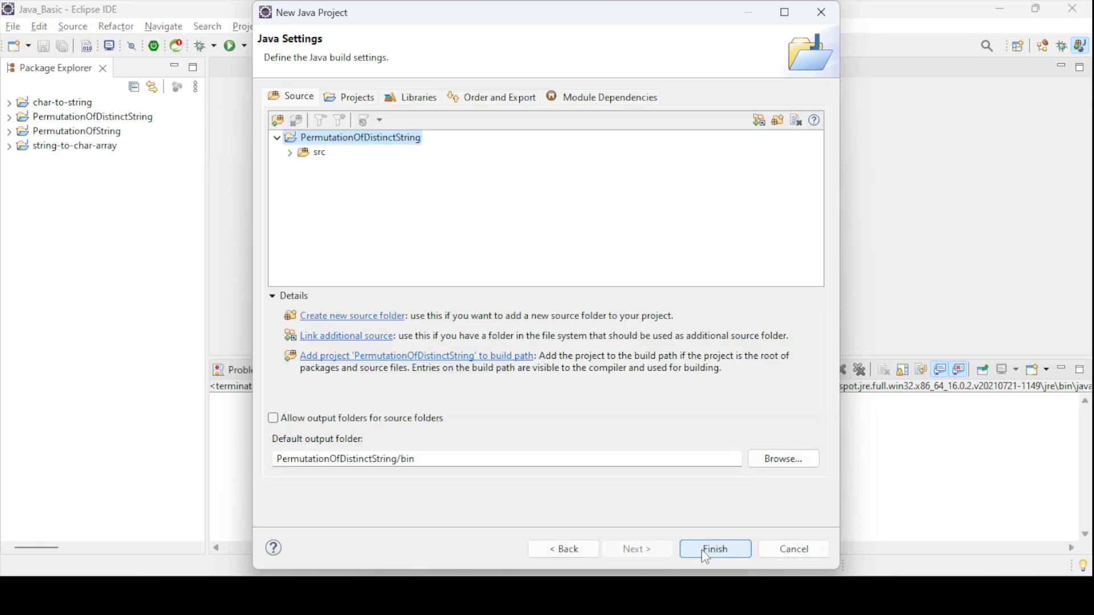
{"action": "left_click", "coordinate": [713, 549]}
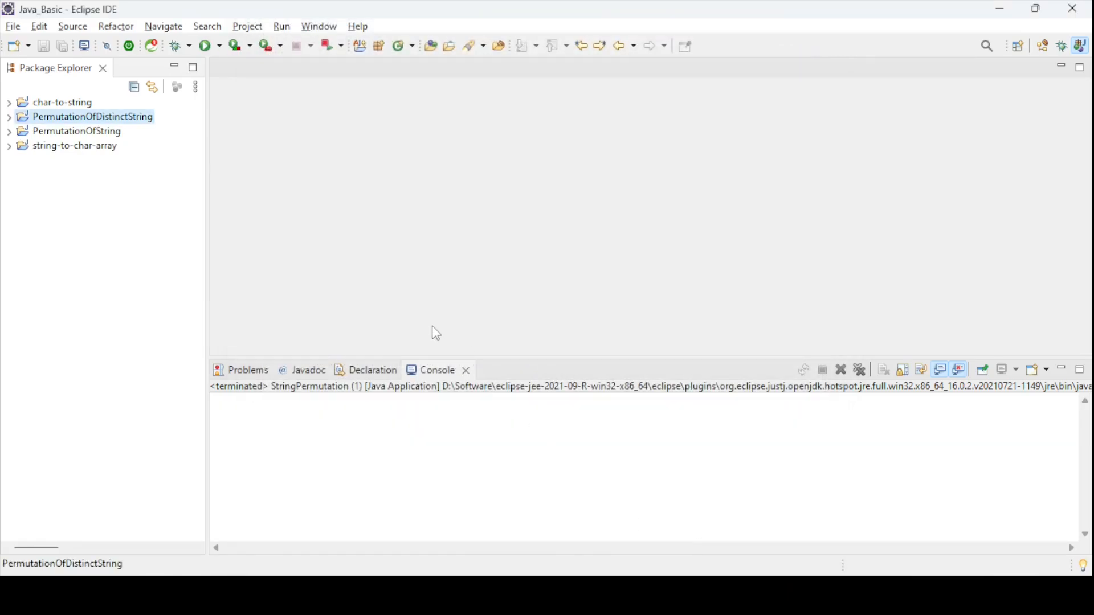
{"action": "mouse_move", "coordinate": [7, 135]}
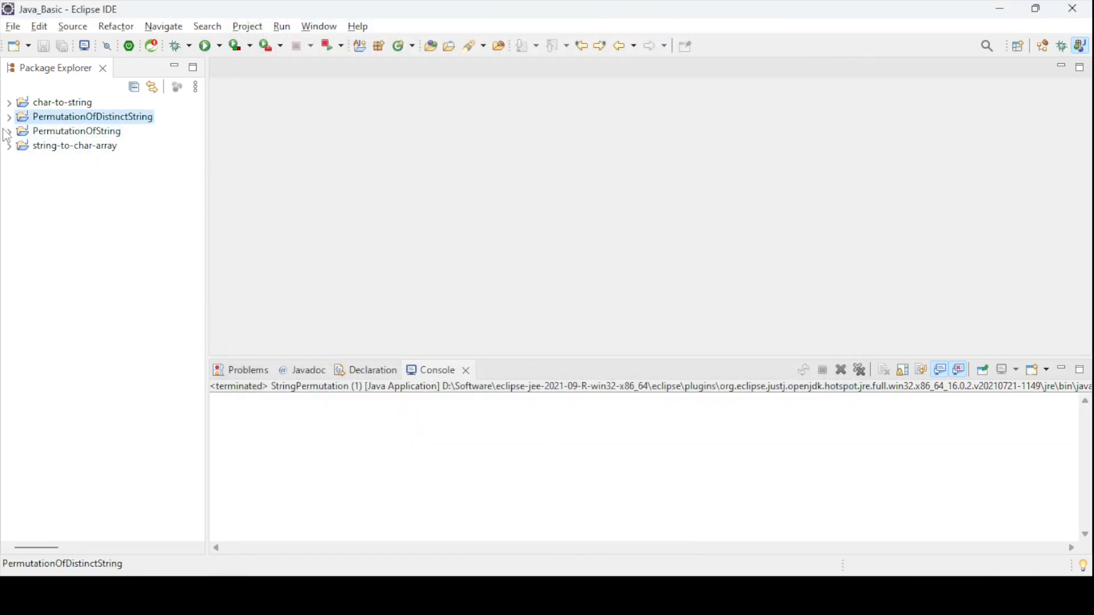
- Start a new class under src with package com.javatalent
{"action": "right_click", "coordinate": [91, 116]}
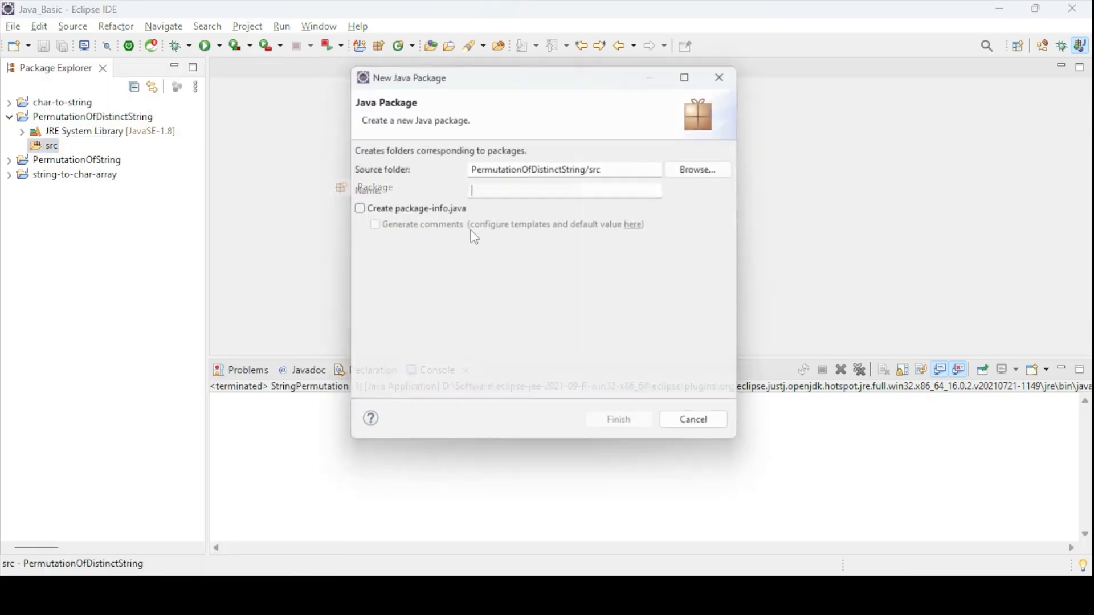
{"action": "type", "text": "c"}
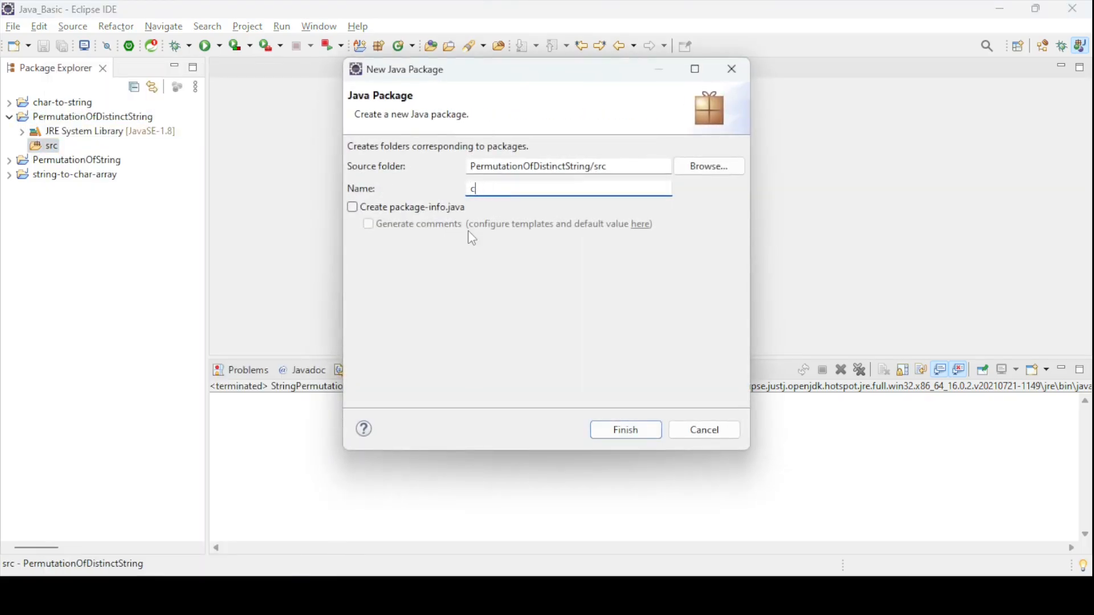
{"action": "type", "text": "om.jav"}
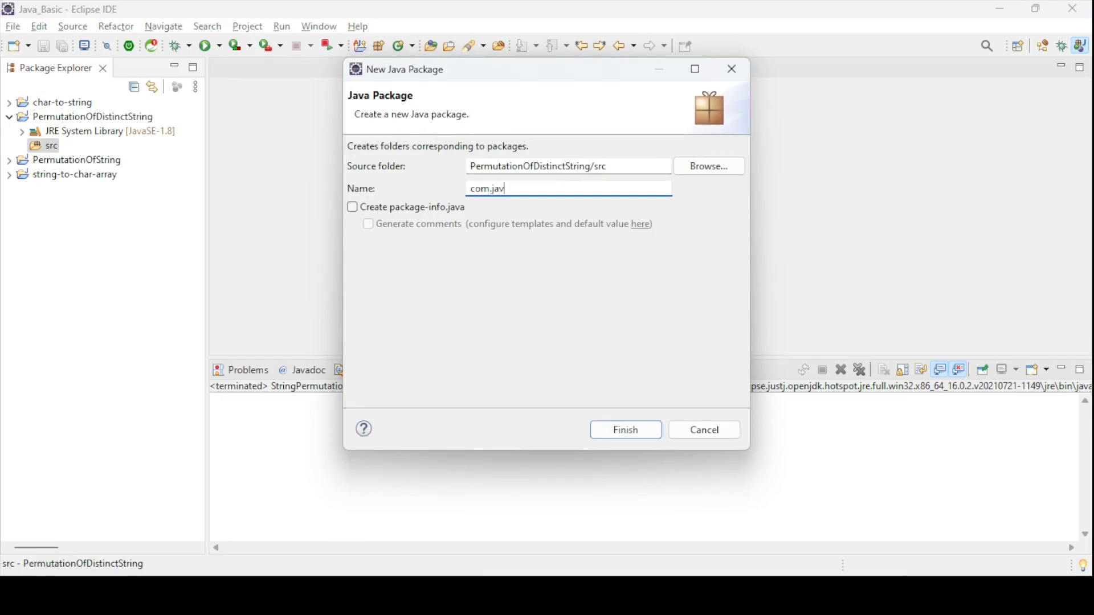
{"action": "type", "text": "talent"}
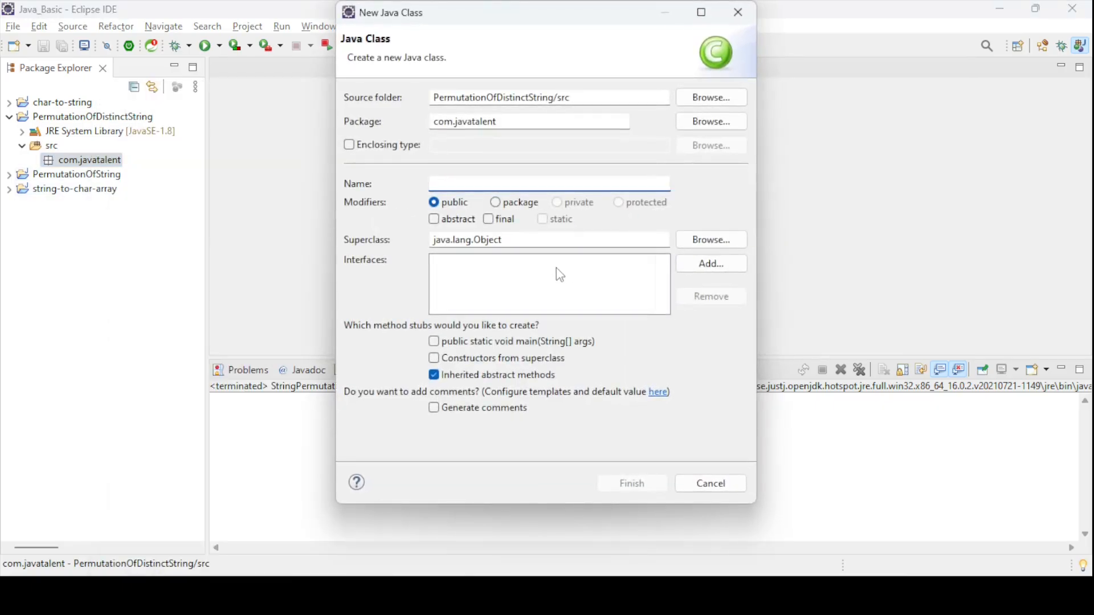
- Name the class StringDistinctPermutation and include a main method stub
{"action": "type", "text": "String"}
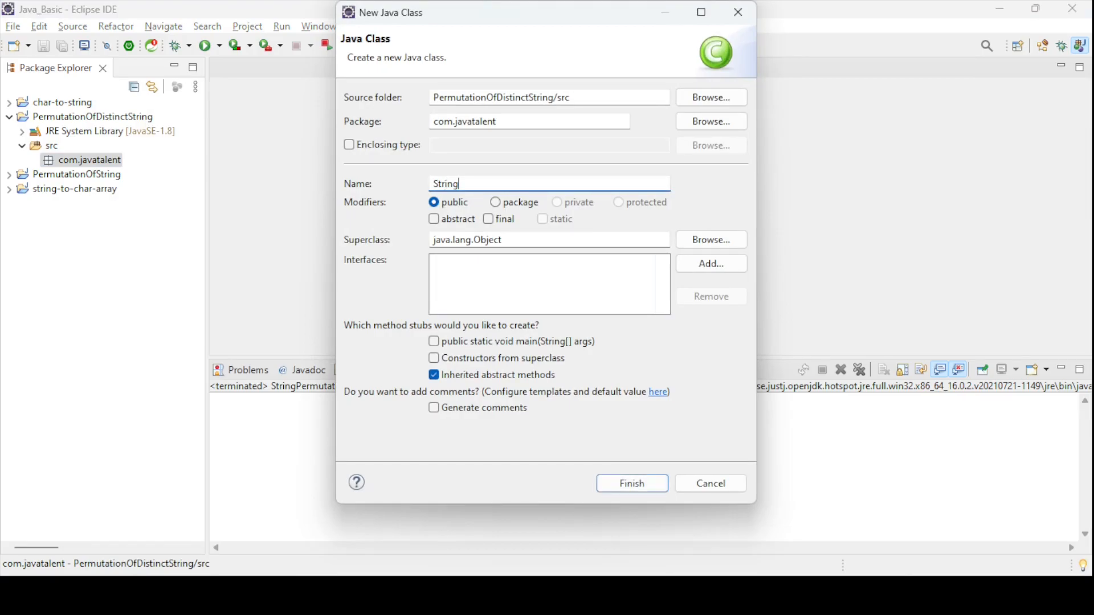
{"action": "type", "text": "Di"}
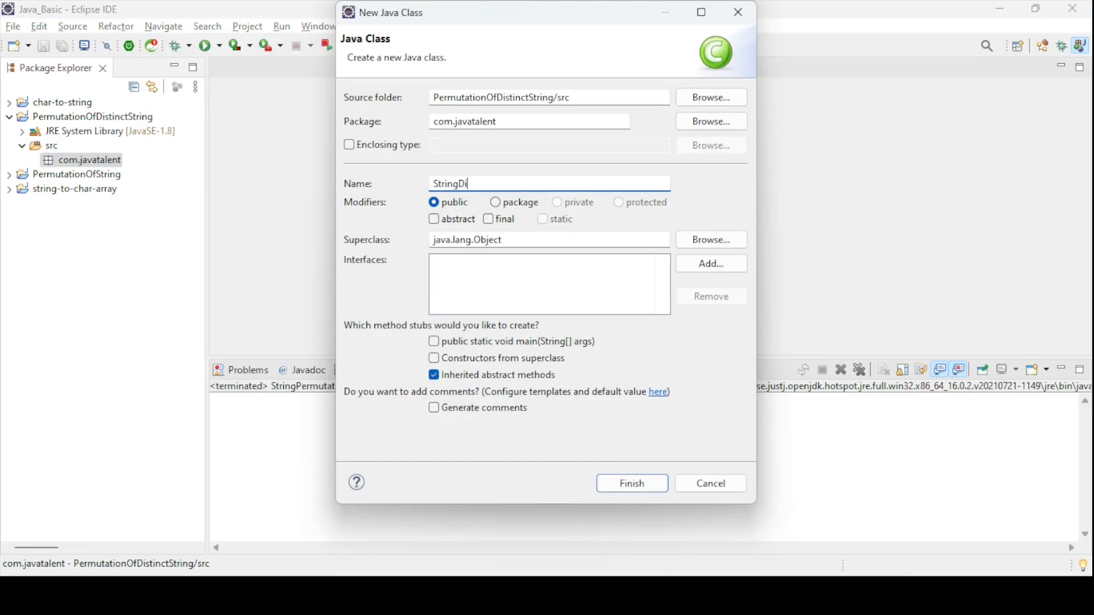
{"action": "type", "text": "stin"}
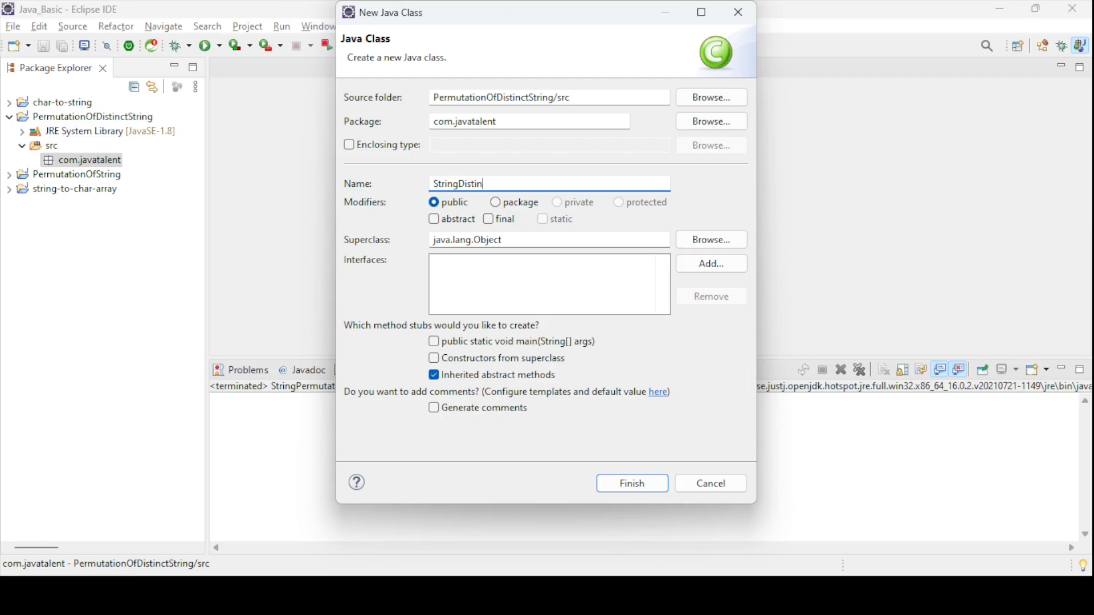
{"action": "type", "text": "ct"}
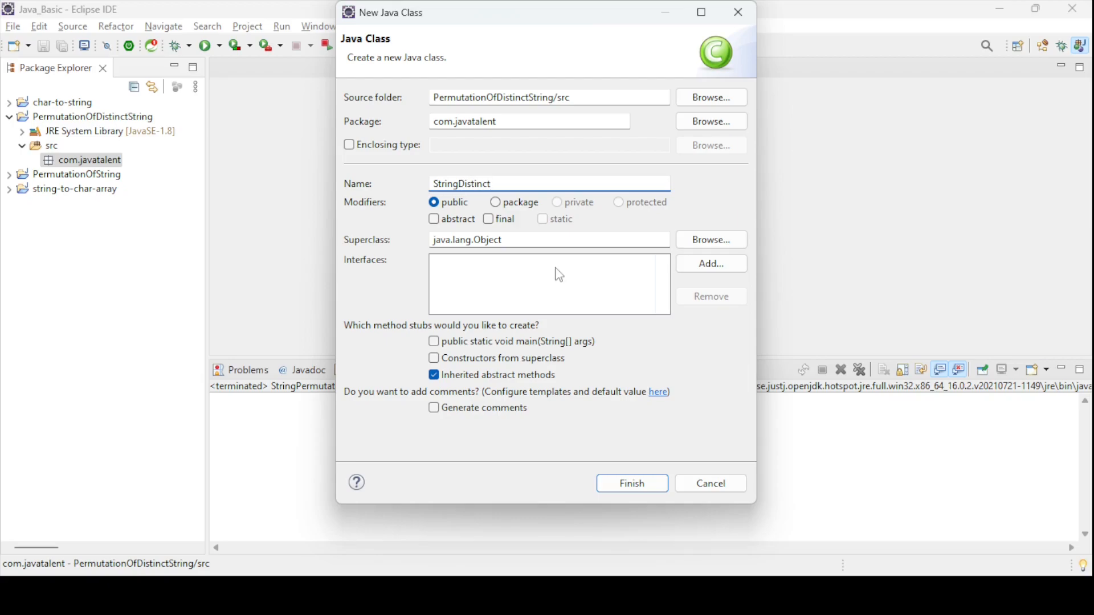
{"action": "type", "text": "Permu"}
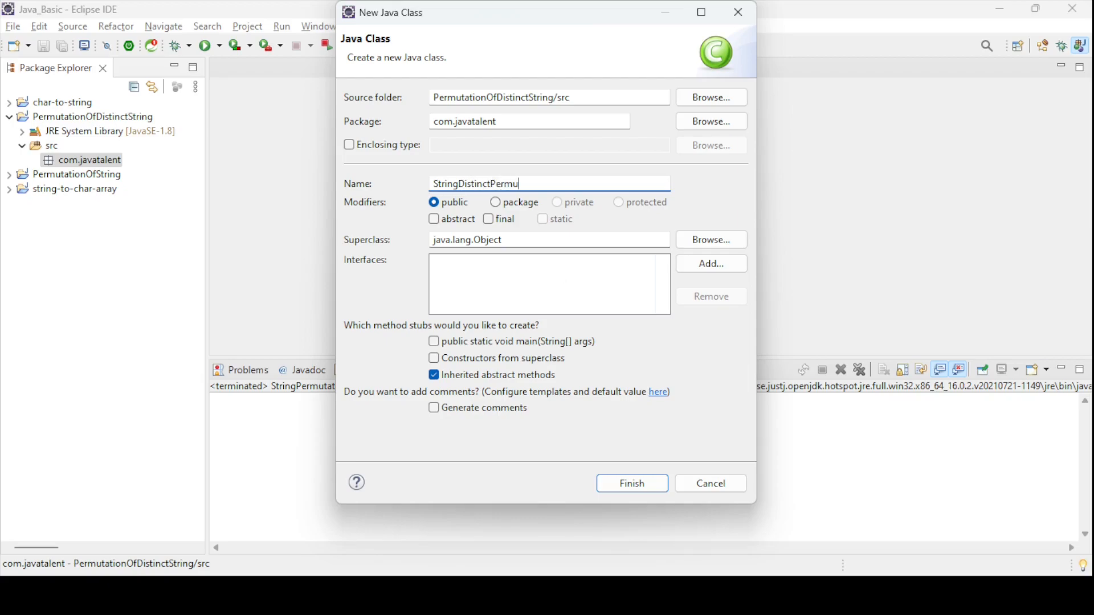
{"action": "type", "text": "tation"}
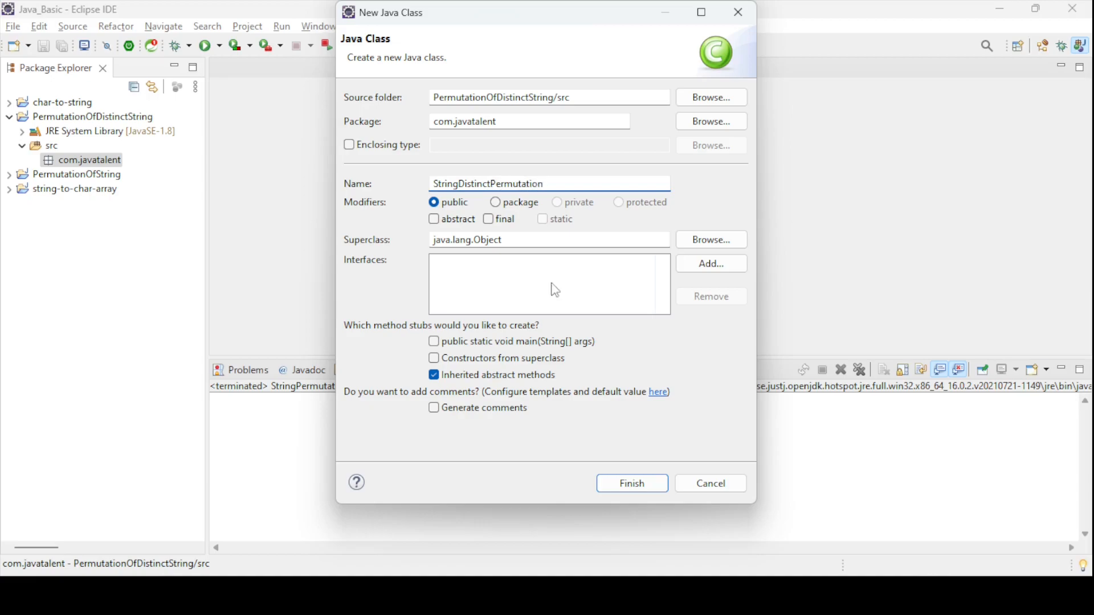
{"action": "left_click", "coordinate": [630, 483]}
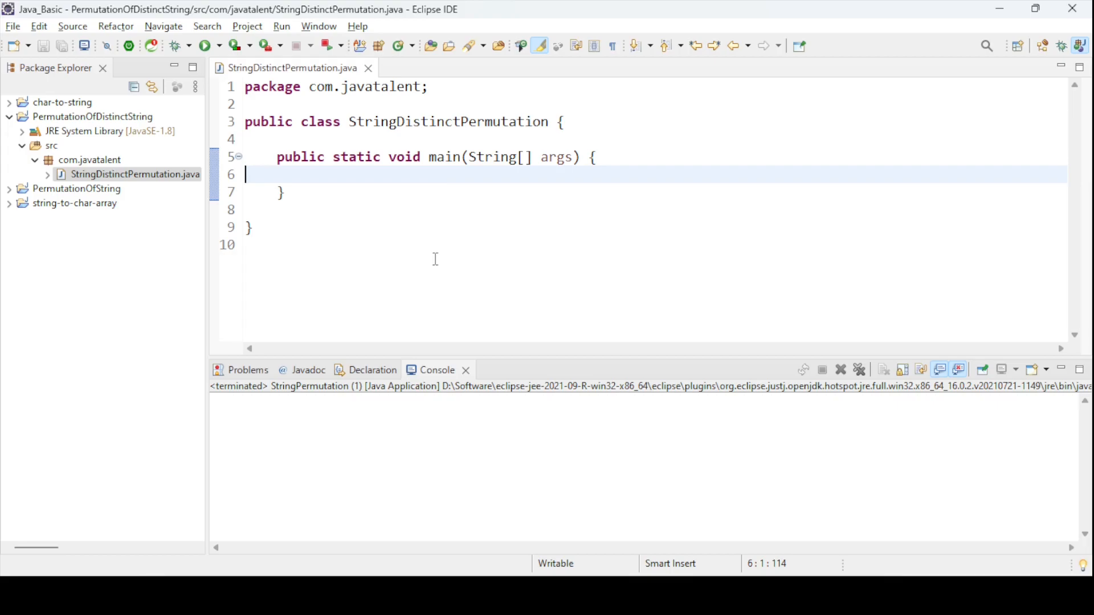
{"action": "mouse_move", "coordinate": [433, 259]}
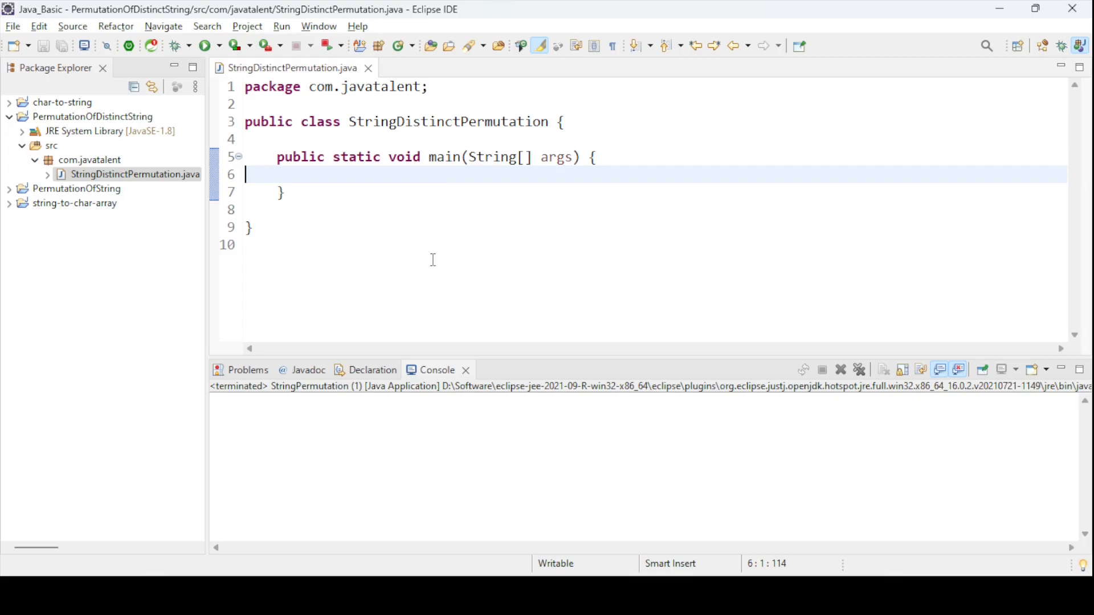
{"action": "mouse_move", "coordinate": [1003, 360]}
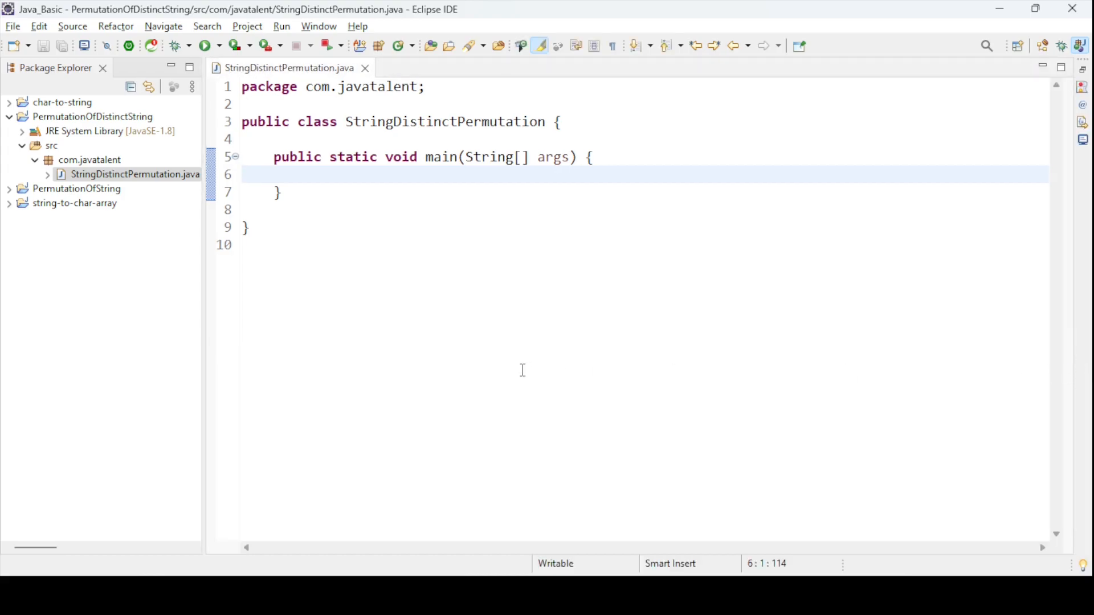
{"action": "mouse_move", "coordinate": [540, 369]}
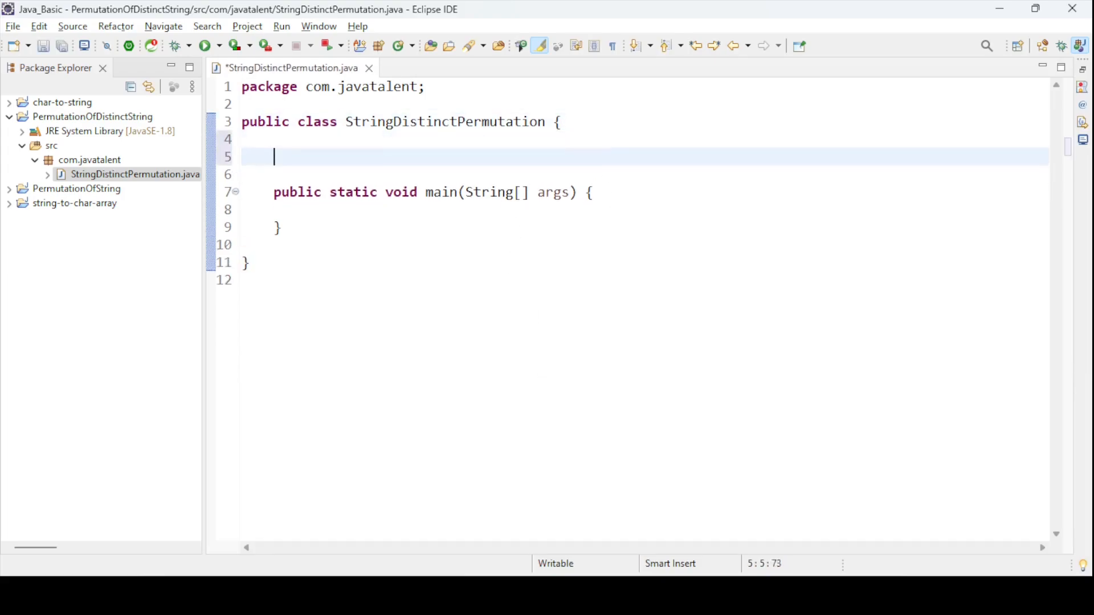
- Declare static void printDistinctString above main and save
{"action": "type", "text": "st"}
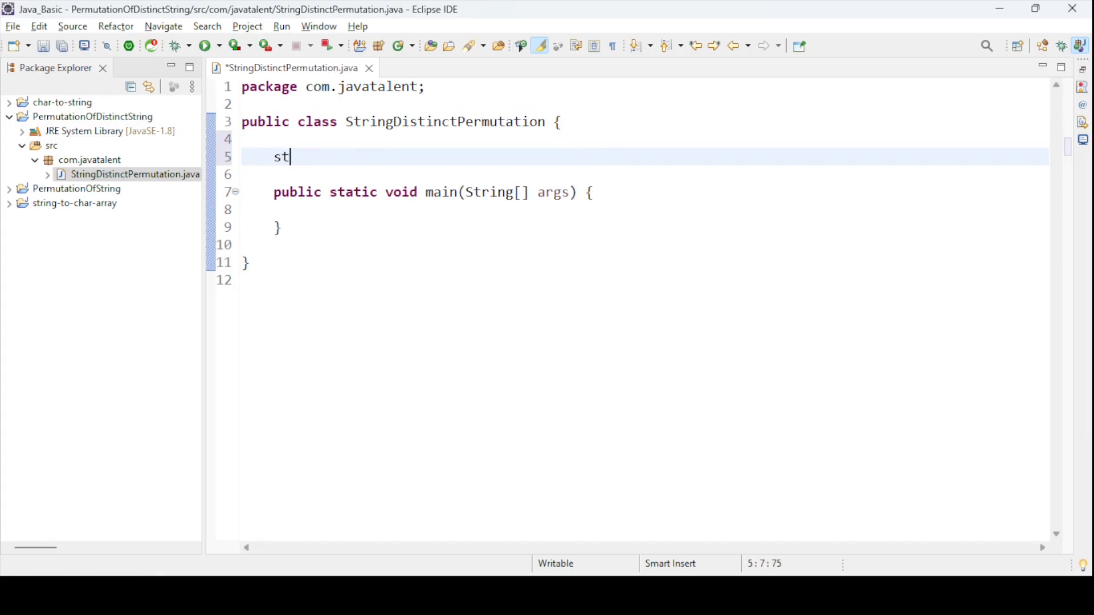
{"action": "type", "text": "atic v"}
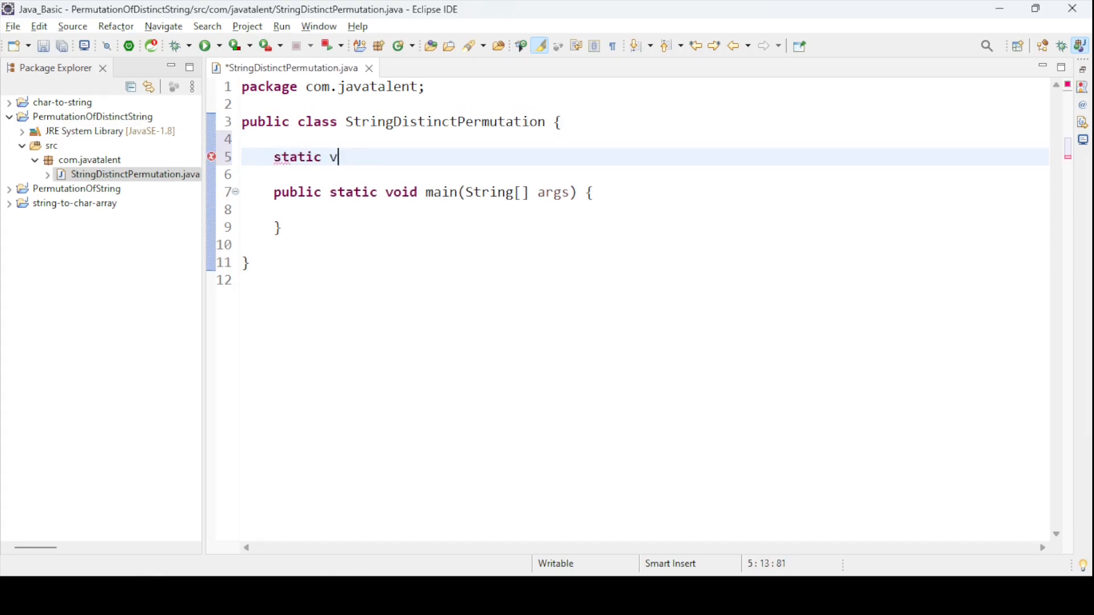
{"action": "type", "text": "oid pri"}
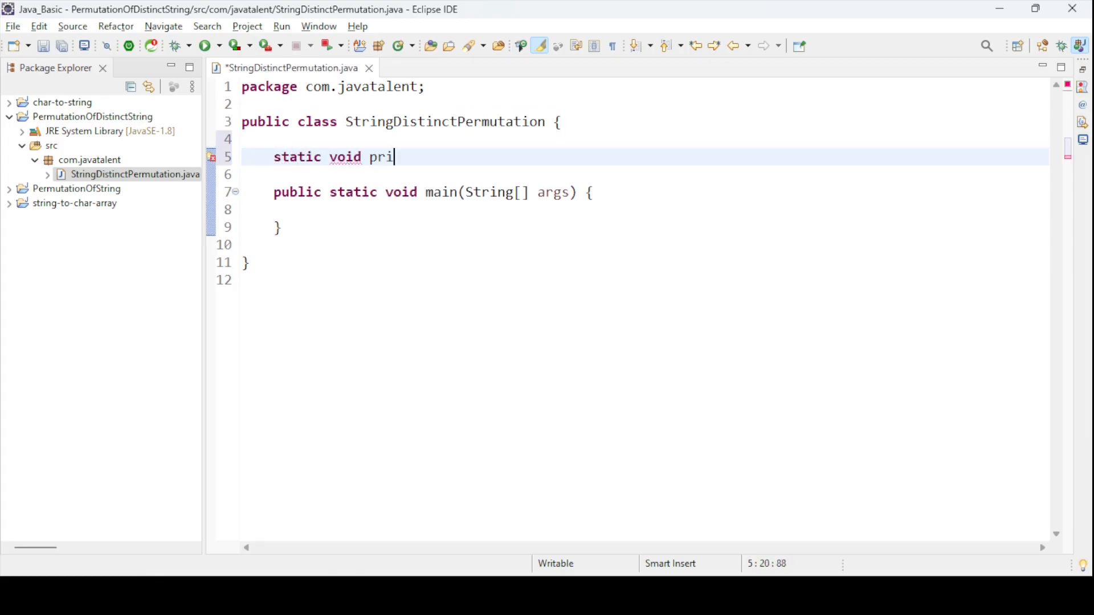
{"action": "type", "text": "ntDis"}
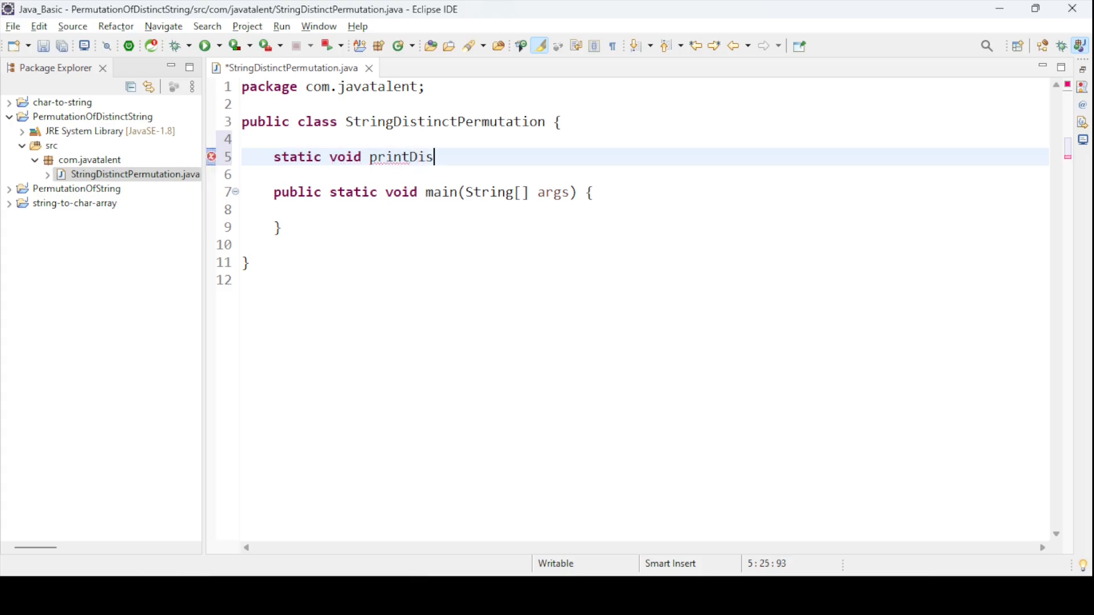
{"action": "type", "text": "tinctString() {"}
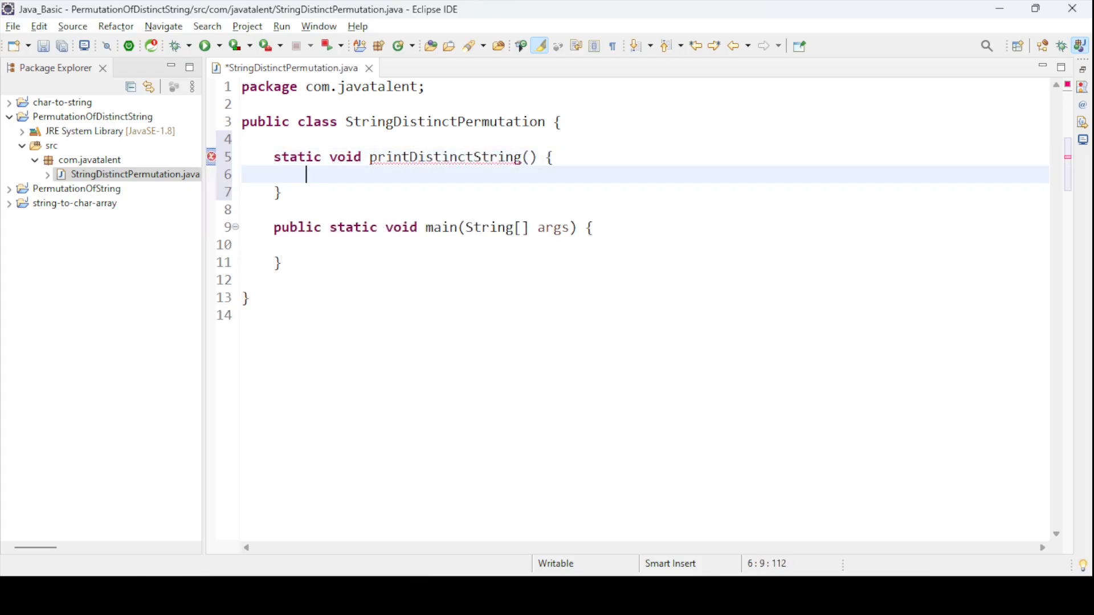
{"action": "key", "text": "ctrl+s"}
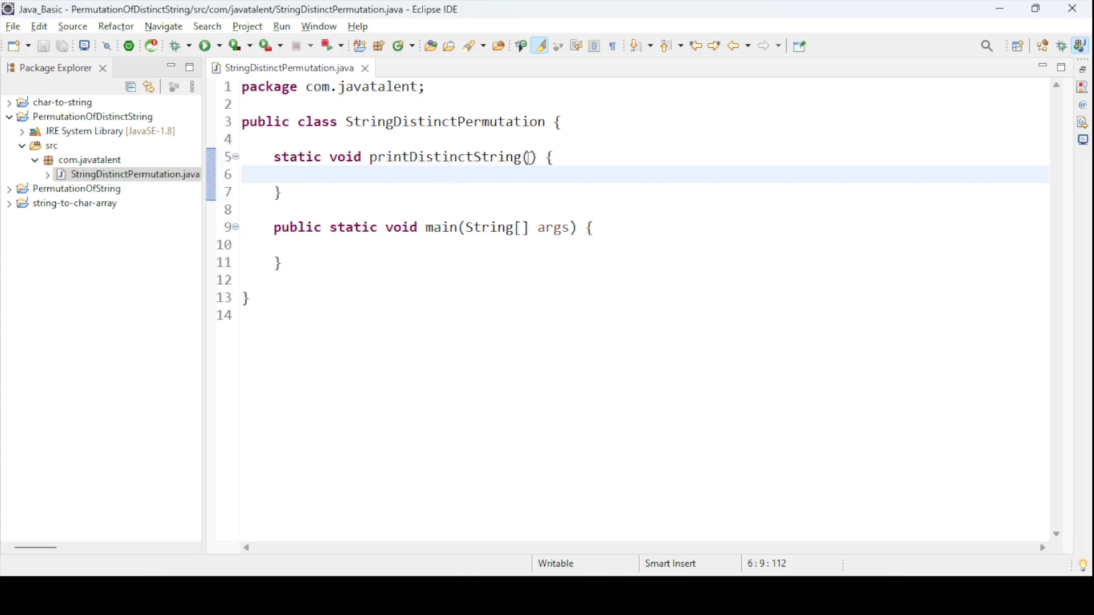
- Give printDistinctString parameters String input and String result, leaving the body empty
{"action": "left_click", "coordinate": [525, 156]}
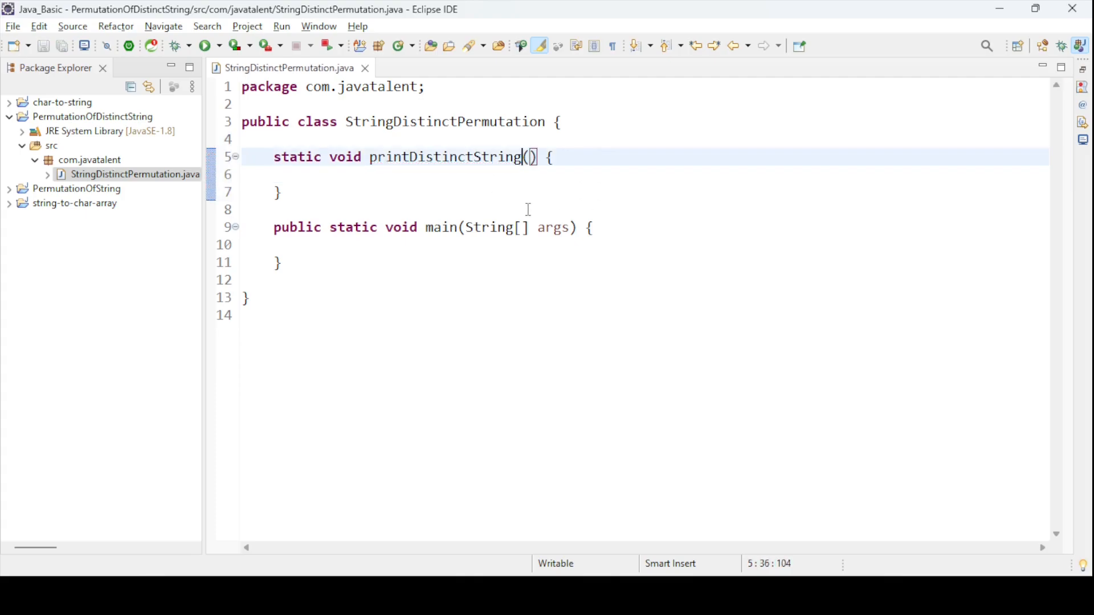
{"action": "type", "text": "String inpi"}
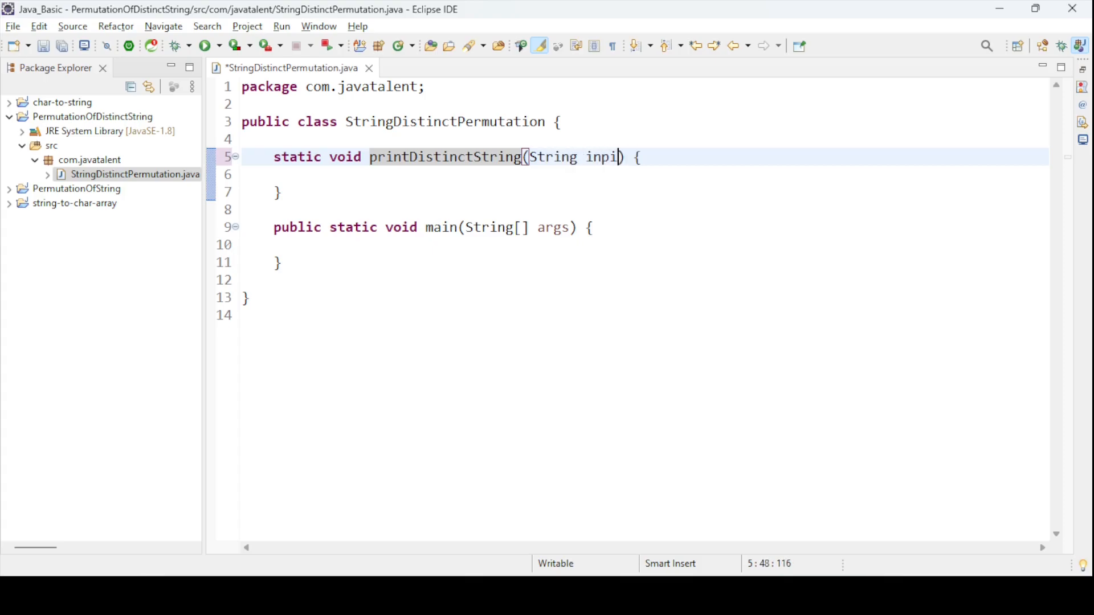
{"action": "type", "text": "t,"}
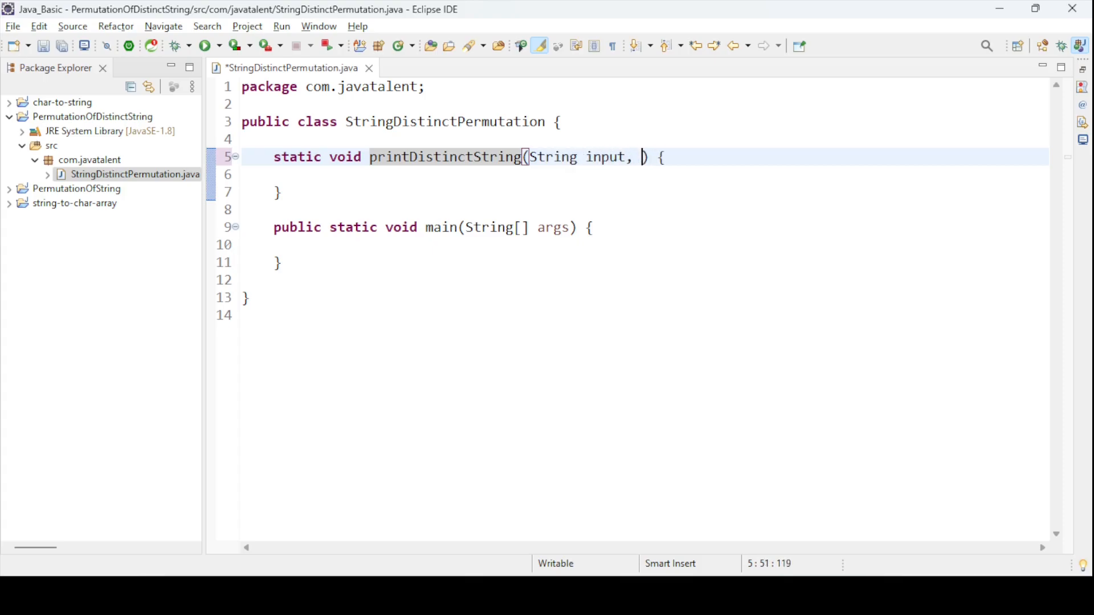
{"action": "type", "text": "String re"}
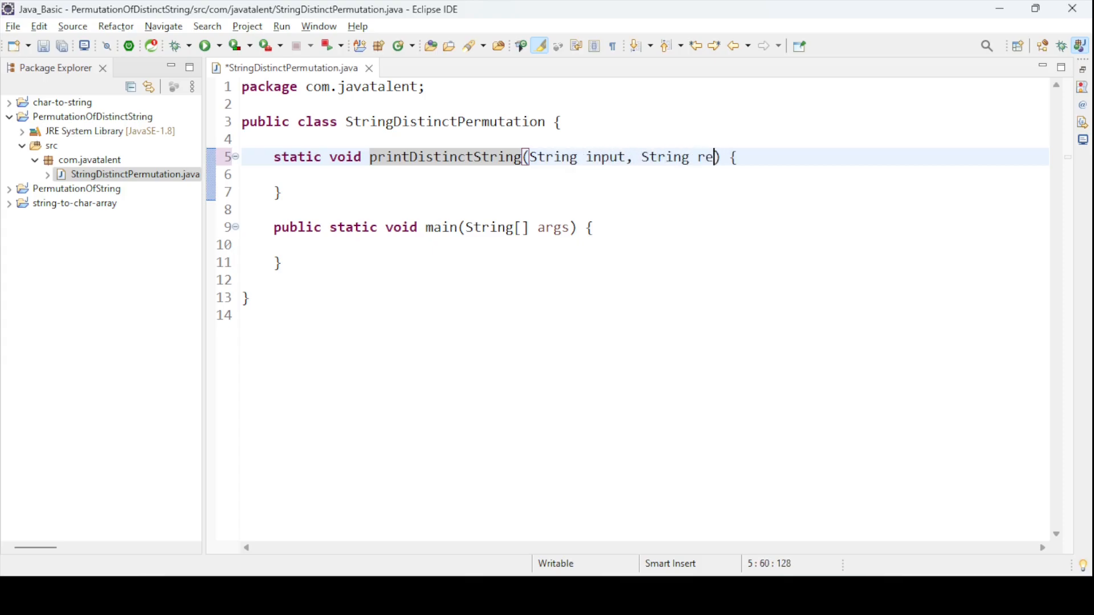
{"action": "type", "text": "sult"}
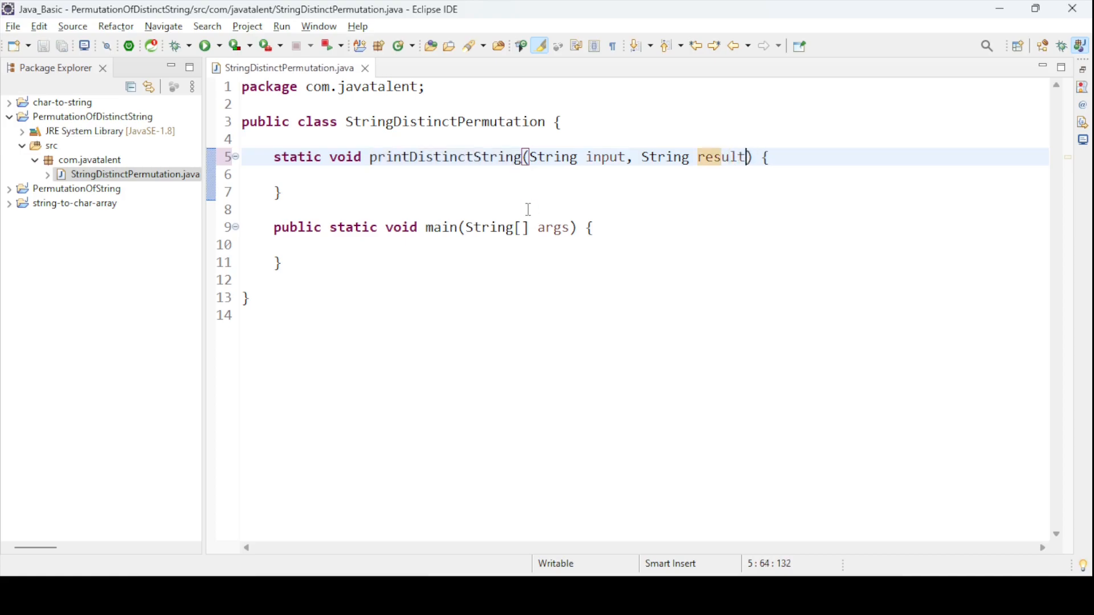
{"action": "double_click", "coordinate": [605, 156]}
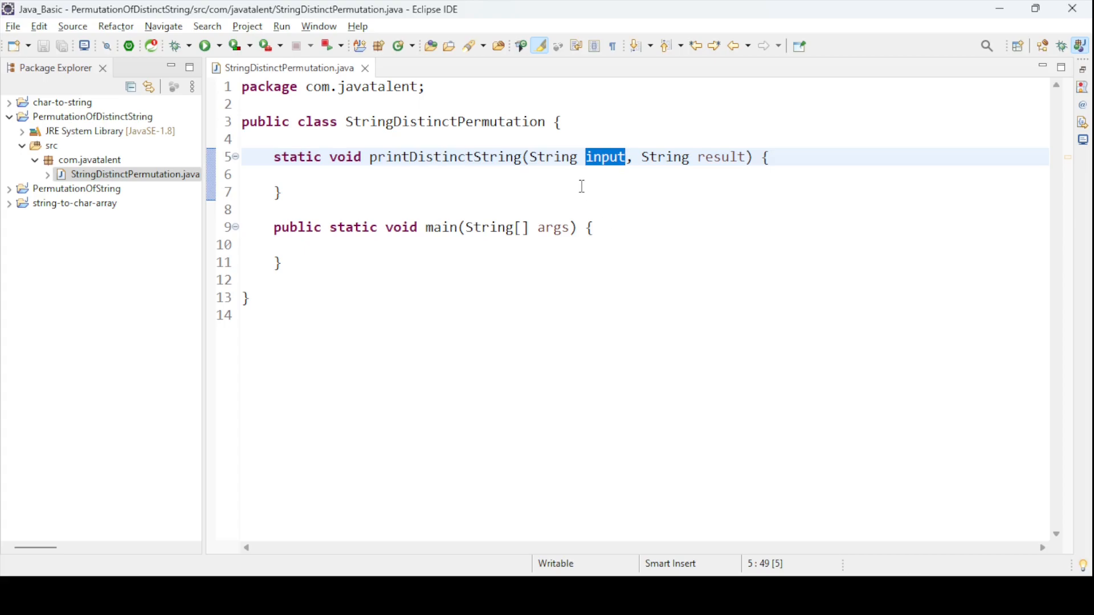
{"action": "left_click", "coordinate": [306, 174]}
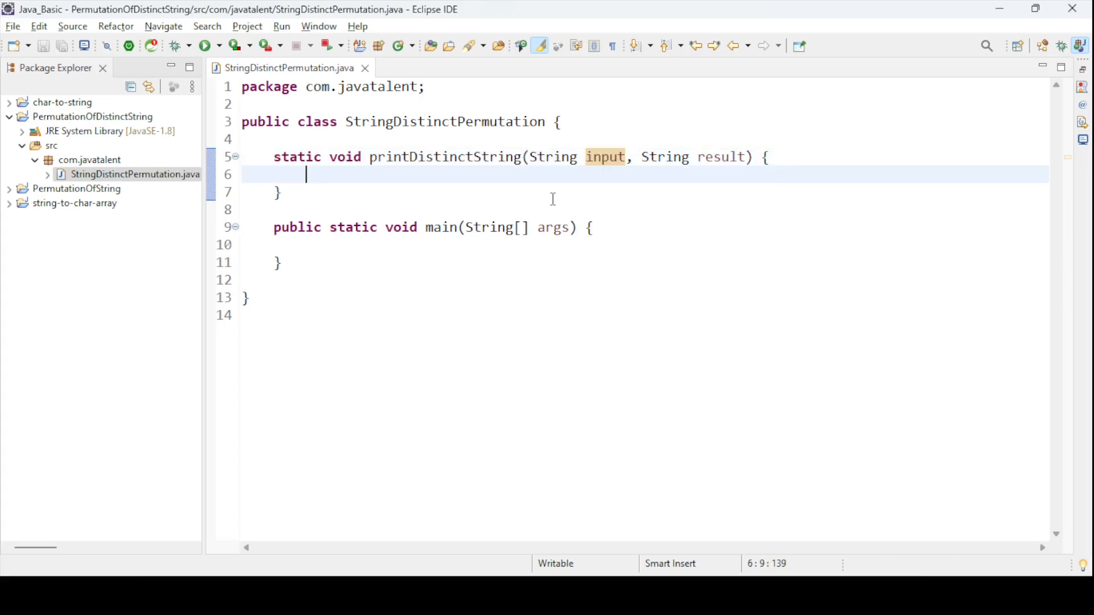
- Add an 'if input is empty' comment and an if check on input.length() == 0
{"action": "type", "text": "// If"}
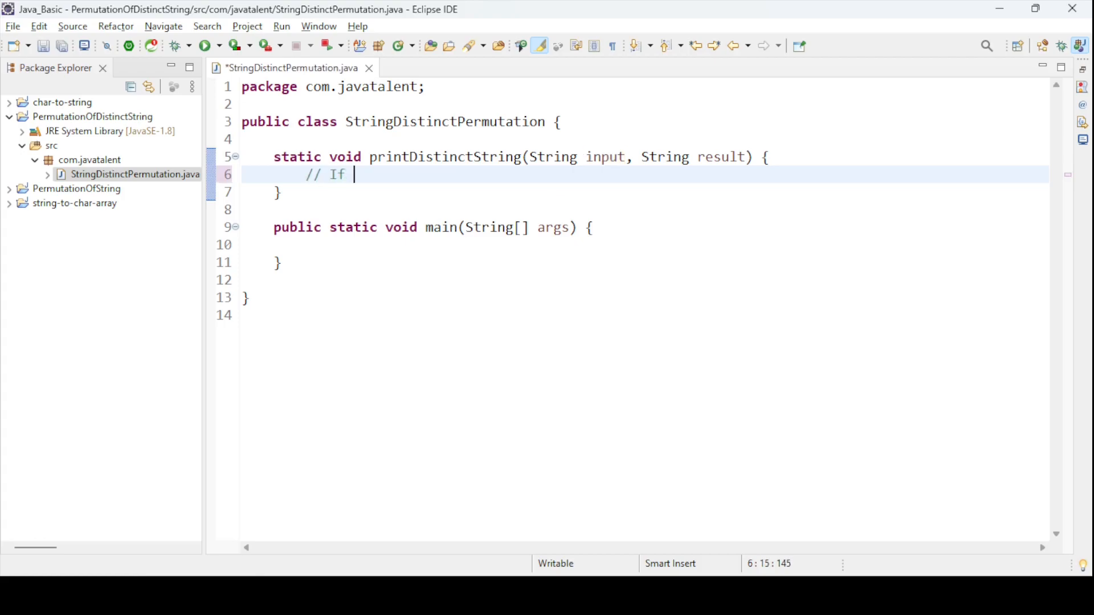
{"action": "type", "text": "s"}
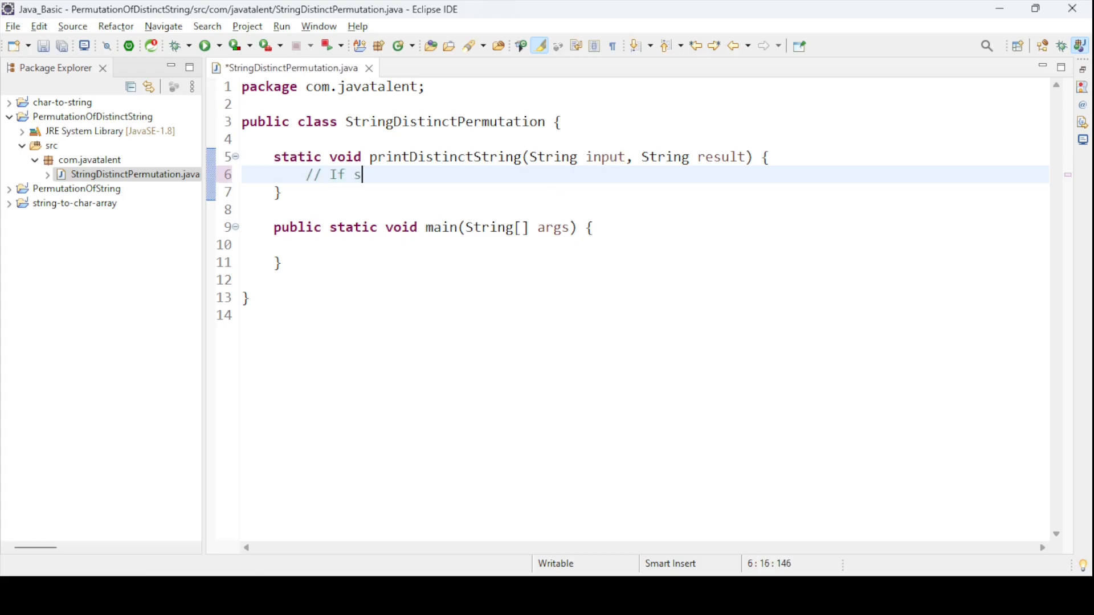
{"action": "type", "text": "Input strin"}
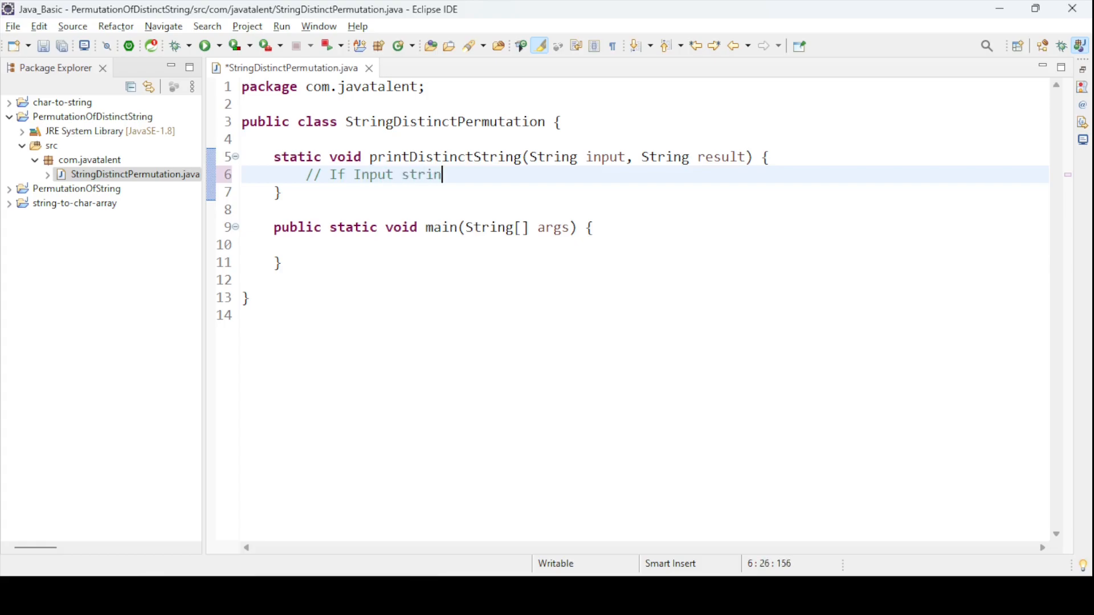
{"action": "type", "text": "g is empty"}
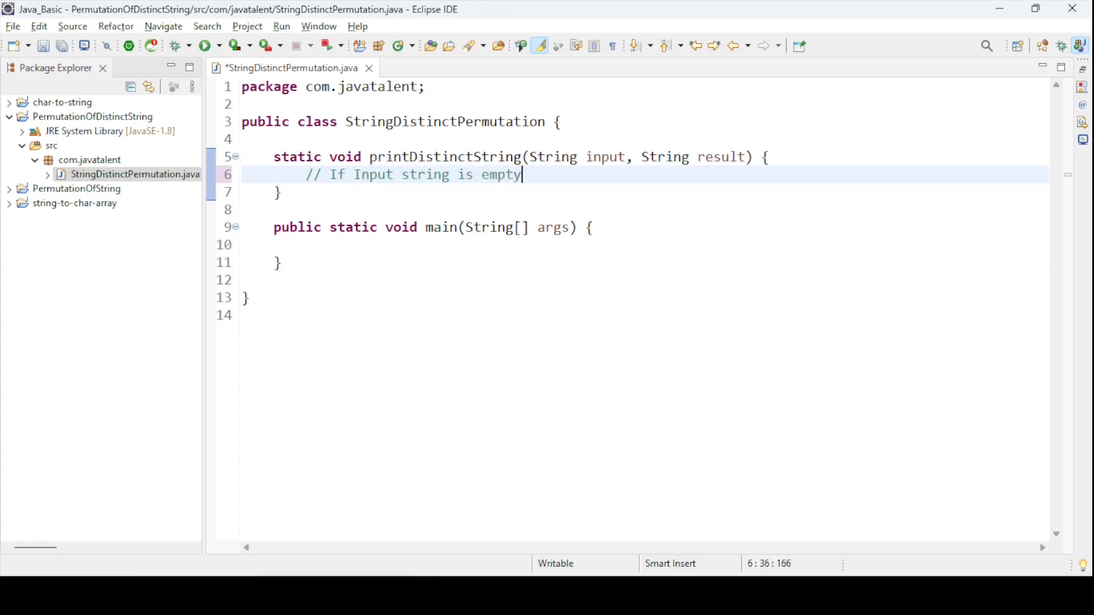
{"action": "key", "text": "Enter"}
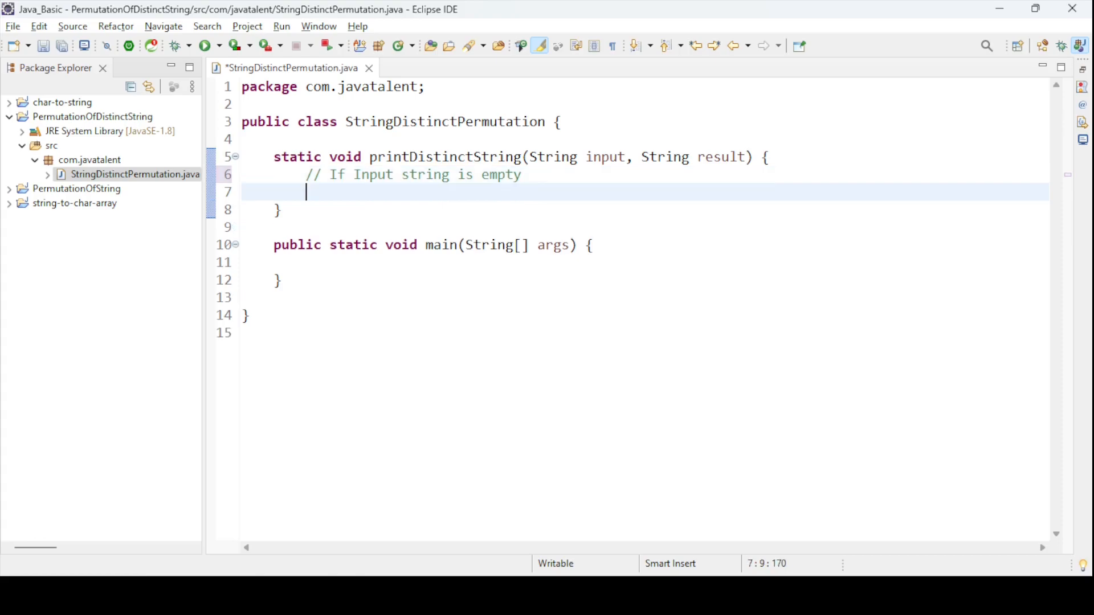
{"action": "type", "text": "if("}
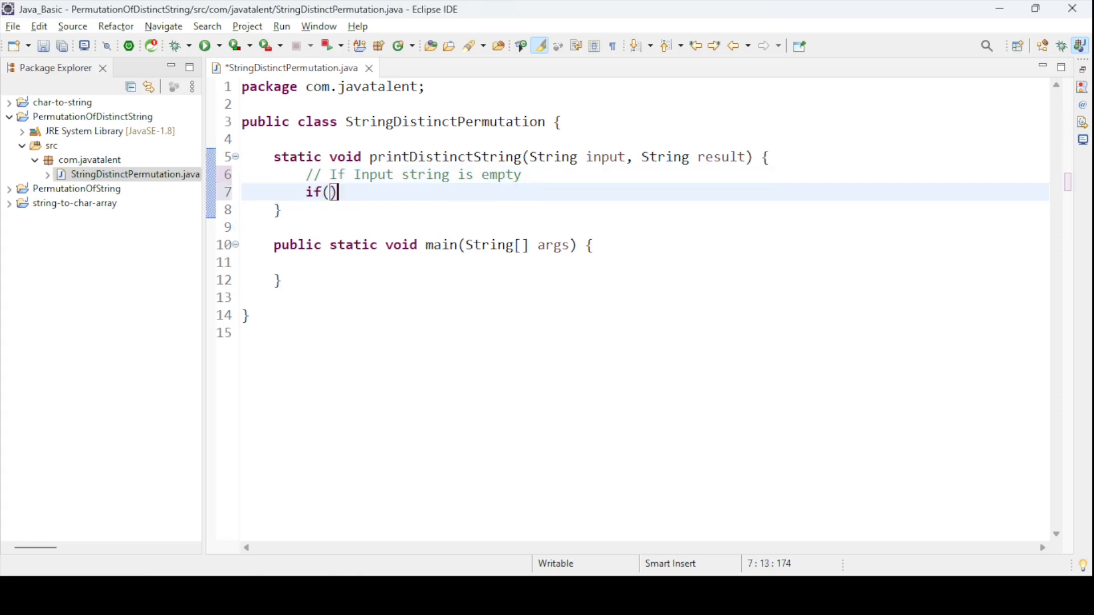
{"action": "type", "text": "input."}
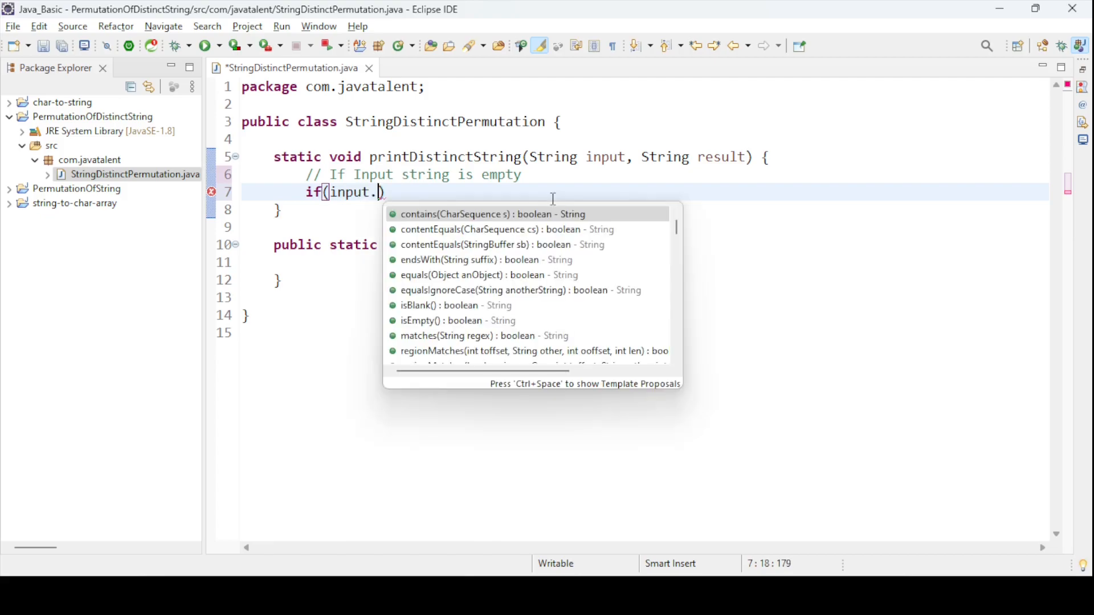
{"action": "mouse_move", "coordinate": [492, 214]}
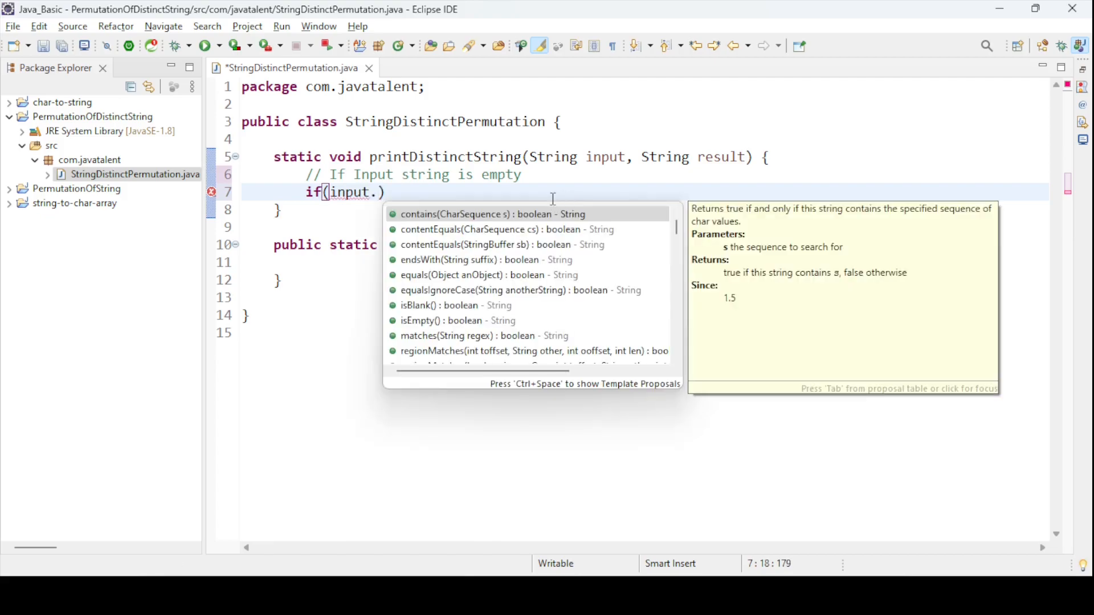
{"action": "type", "text": "length("}
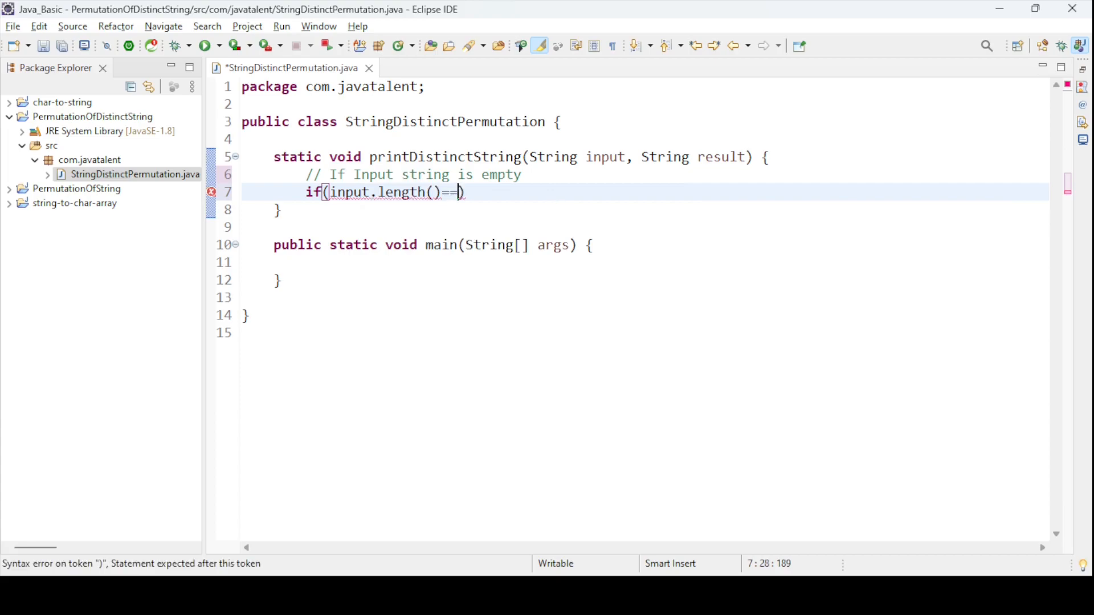
{"action": "type", "text": "0) {"}
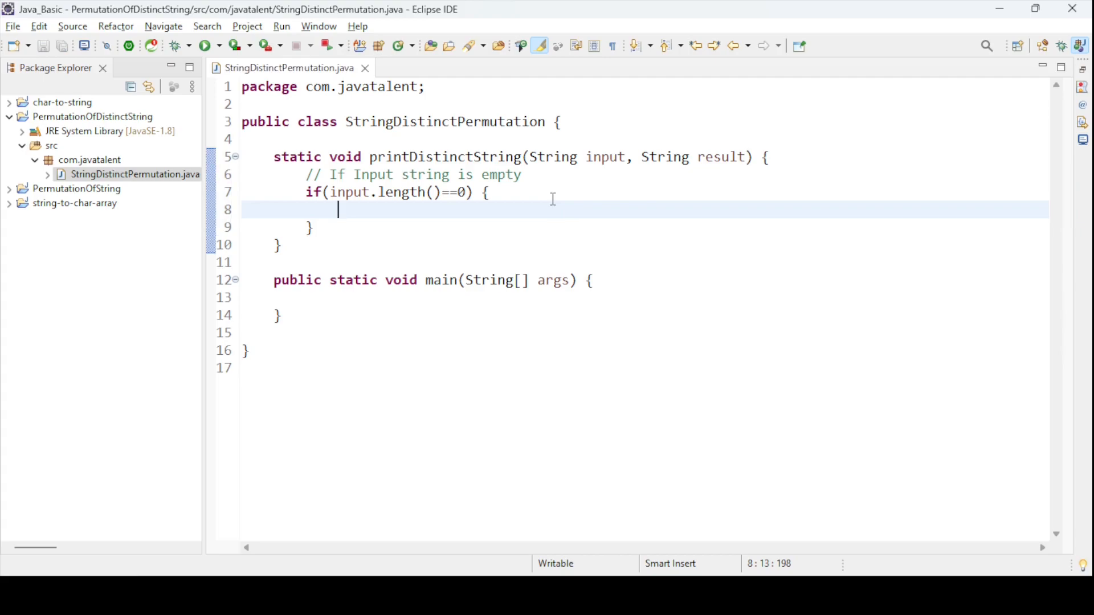
- Inside the check print result + " " then return, saving the file
{"action": "type", "text": "System.out.println();"}
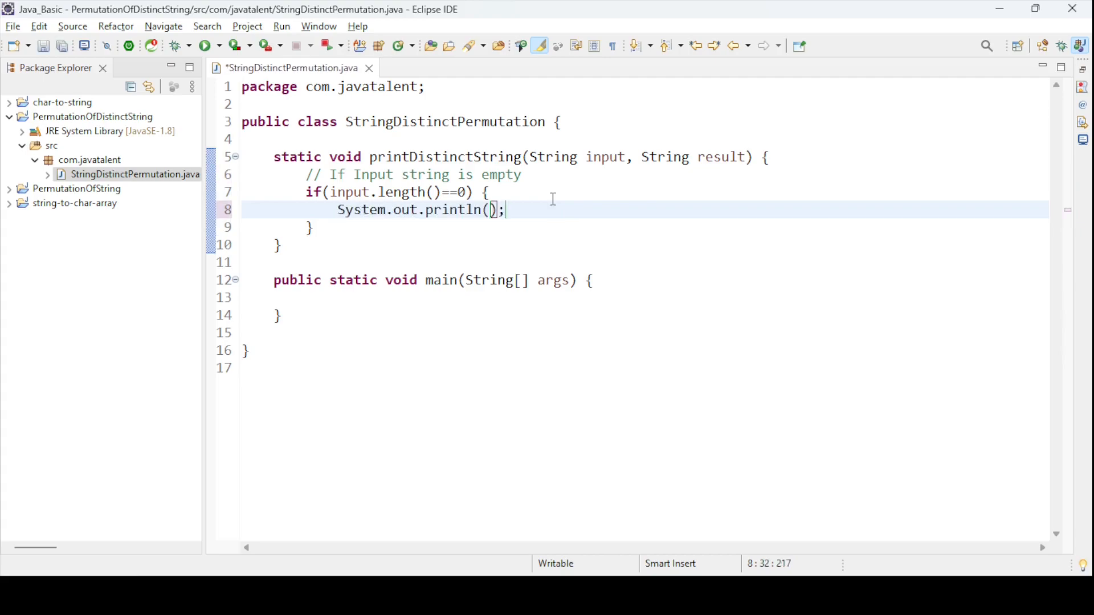
{"action": "key", "text": "ctrl+s"}
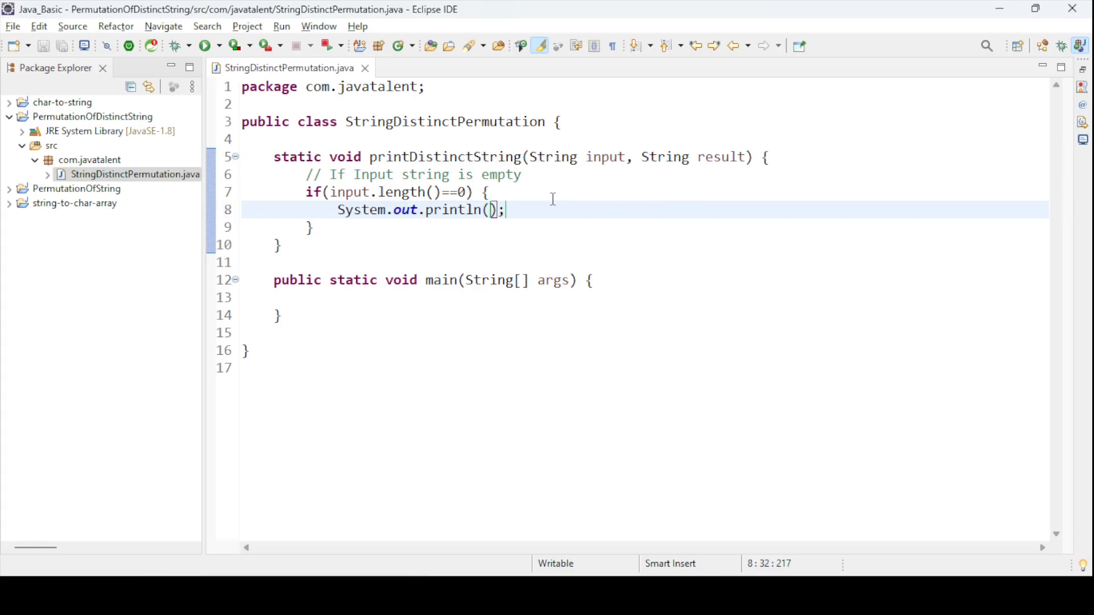
{"action": "type", "text": "re"}
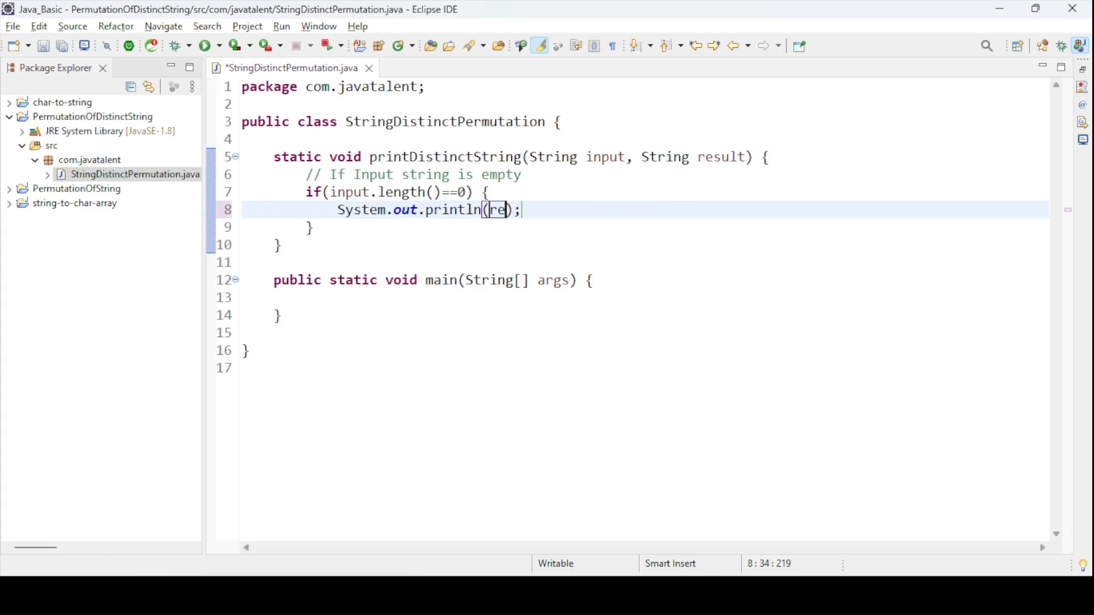
{"action": "type", "text": "sult"}
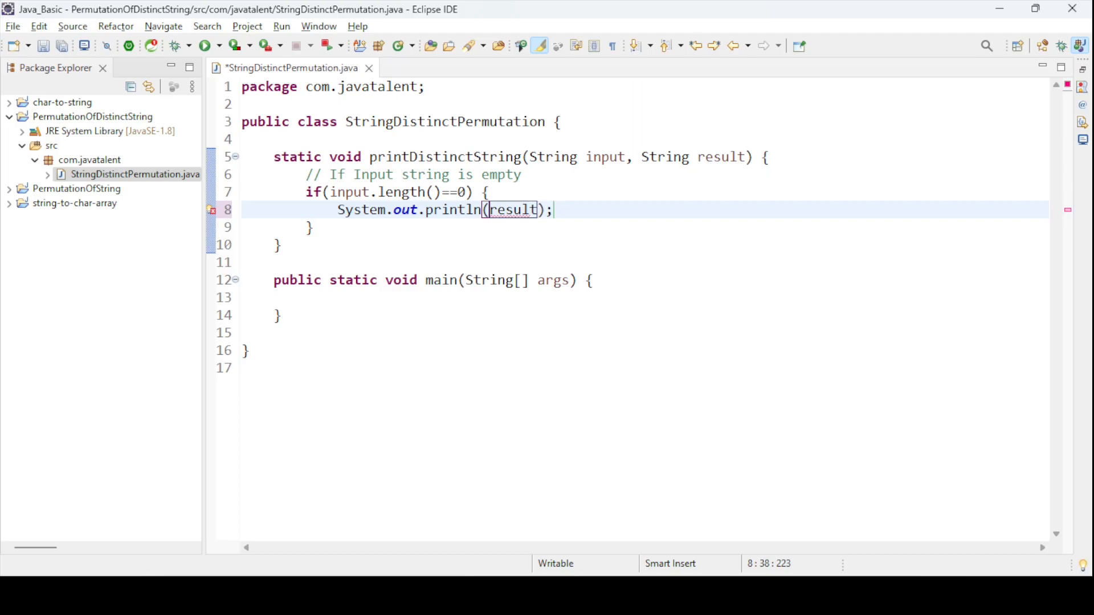
{"action": "key", "text": "ctrl+s"}
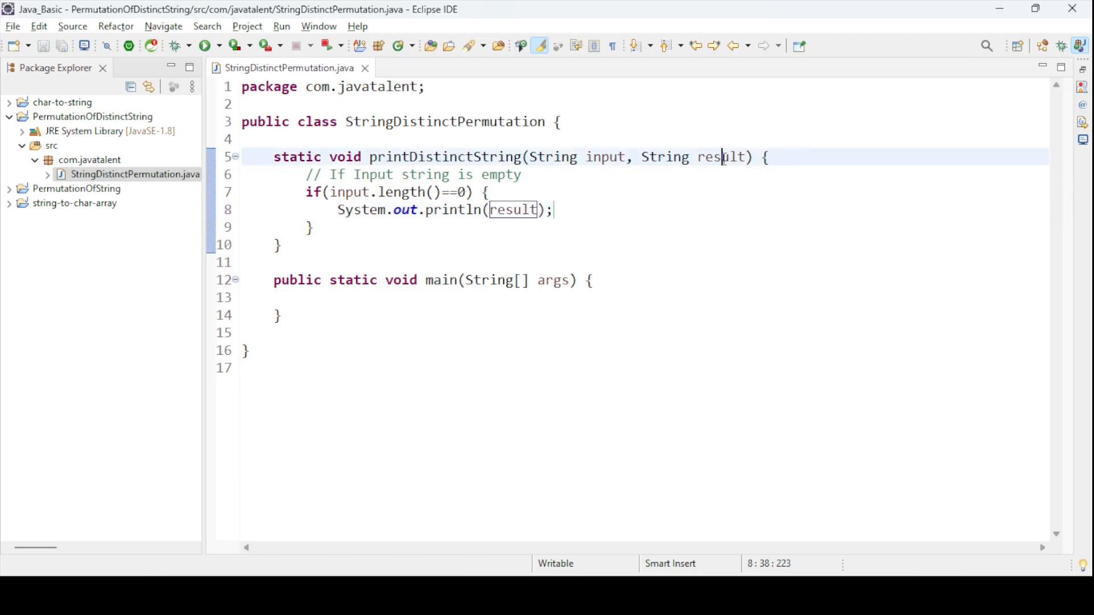
{"action": "double_click", "coordinate": [720, 157]}
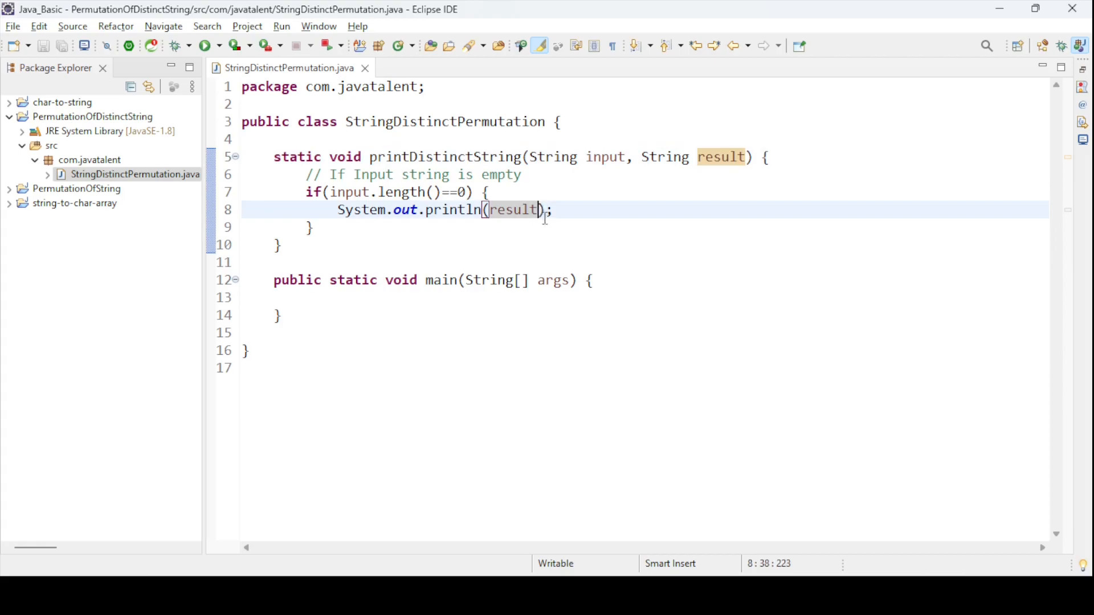
{"action": "type", "text": "+\" \""}
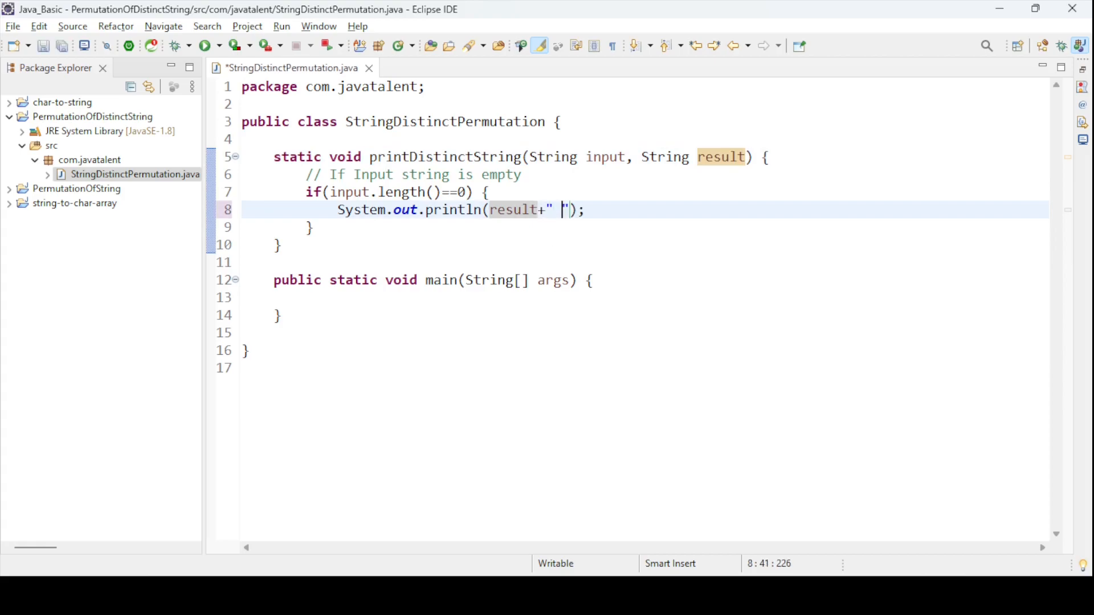
{"action": "key", "text": "ctrl+s"}
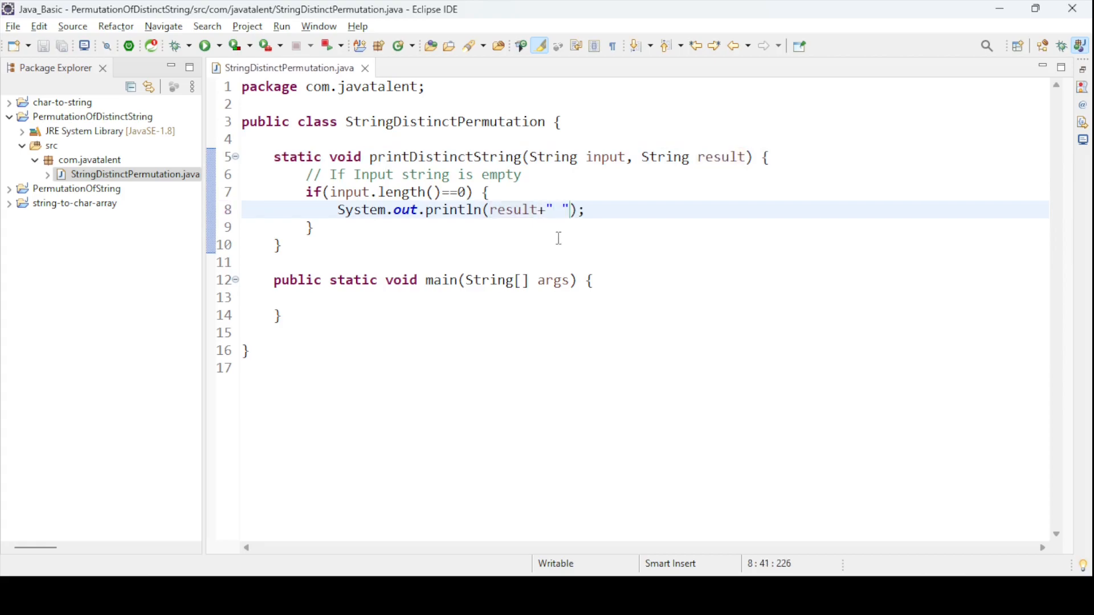
{"action": "mouse_move", "coordinate": [617, 217]}
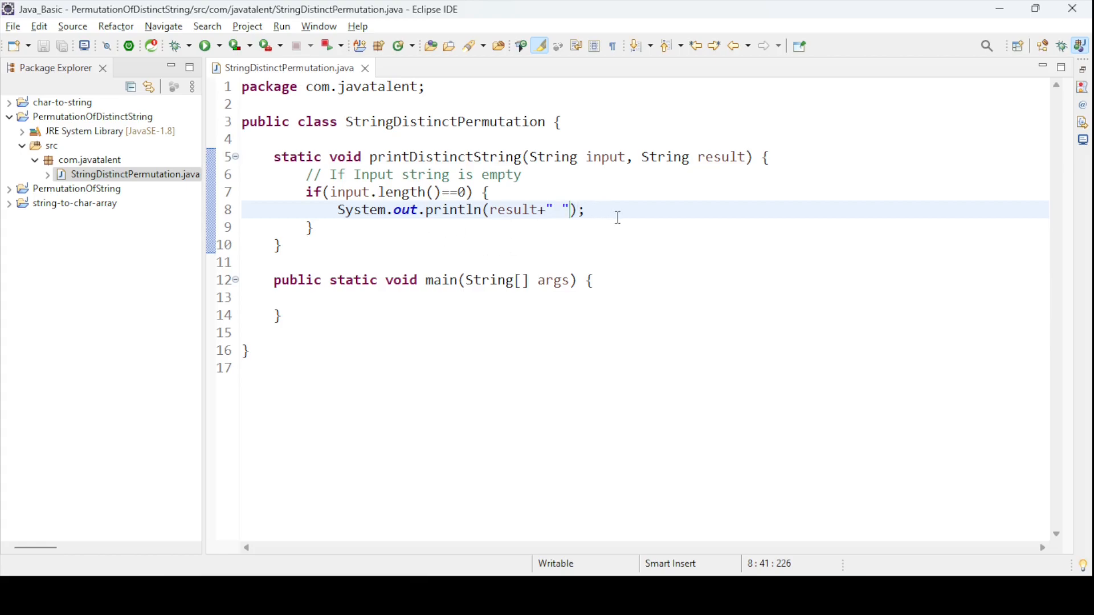
{"action": "type", "text": "rt"}
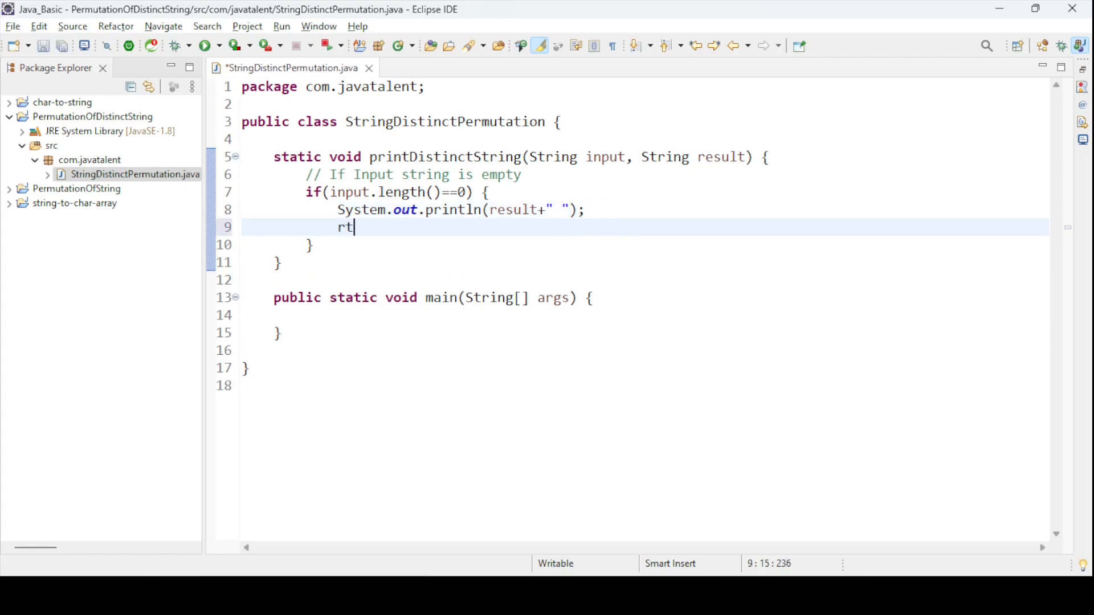
{"action": "type", "text": "eru"}
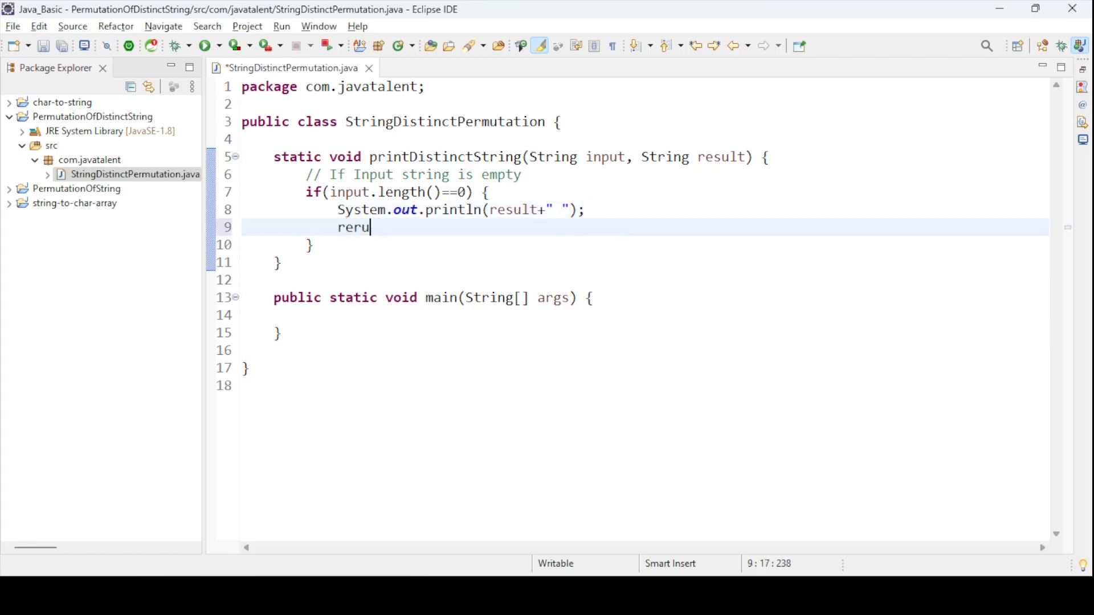
{"action": "type", "text": "n;"}
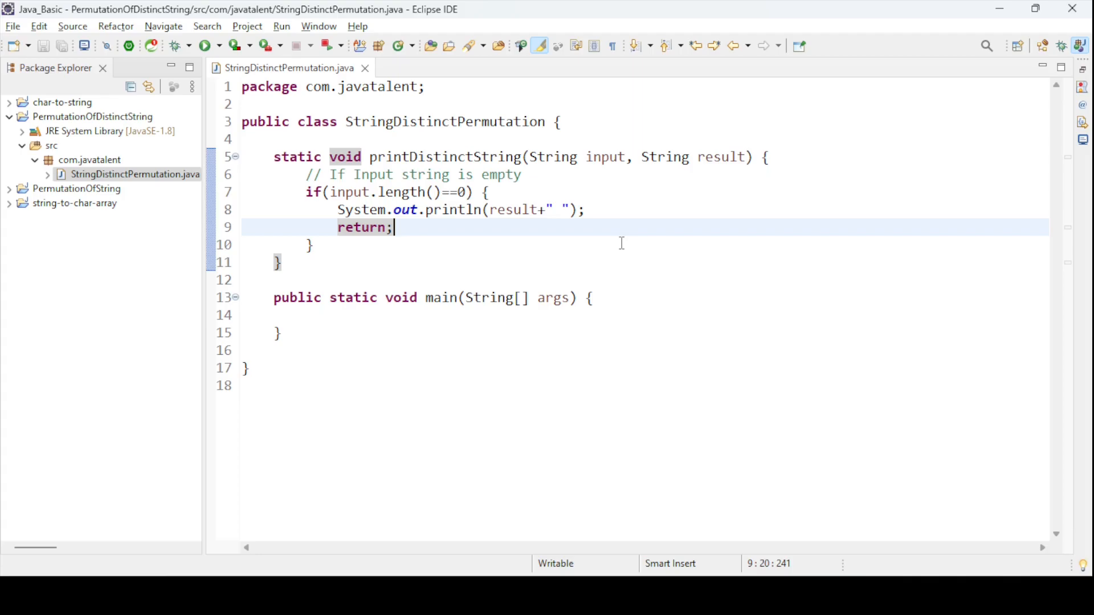
{"action": "mouse_move", "coordinate": [626, 253]}
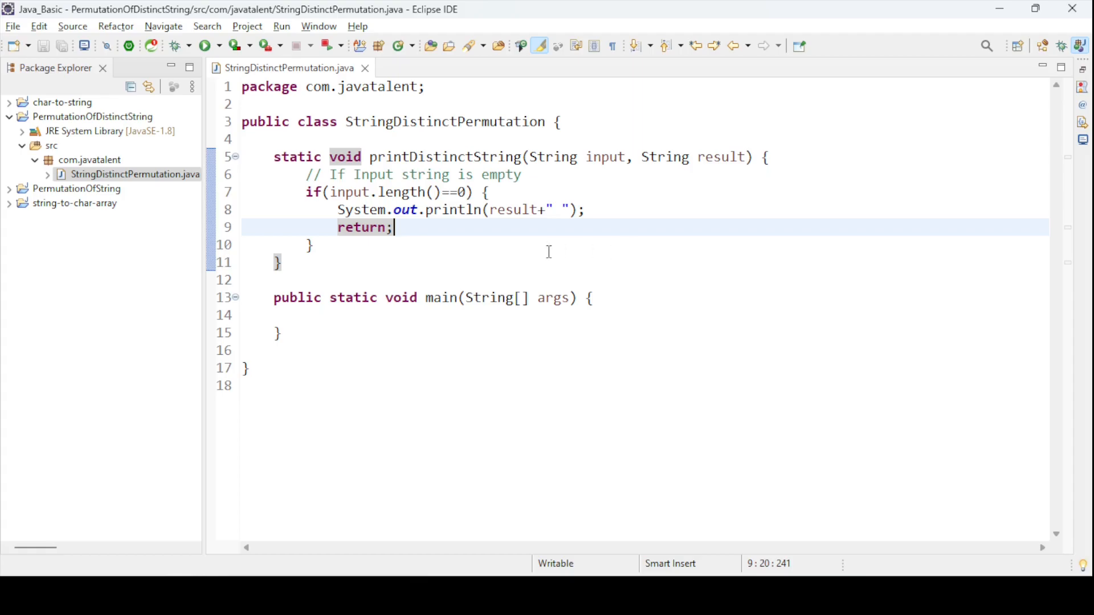
- Declare boolean alphabet[] = new boolean[26]; after the empty-input check
{"action": "left_click", "coordinate": [315, 243]}
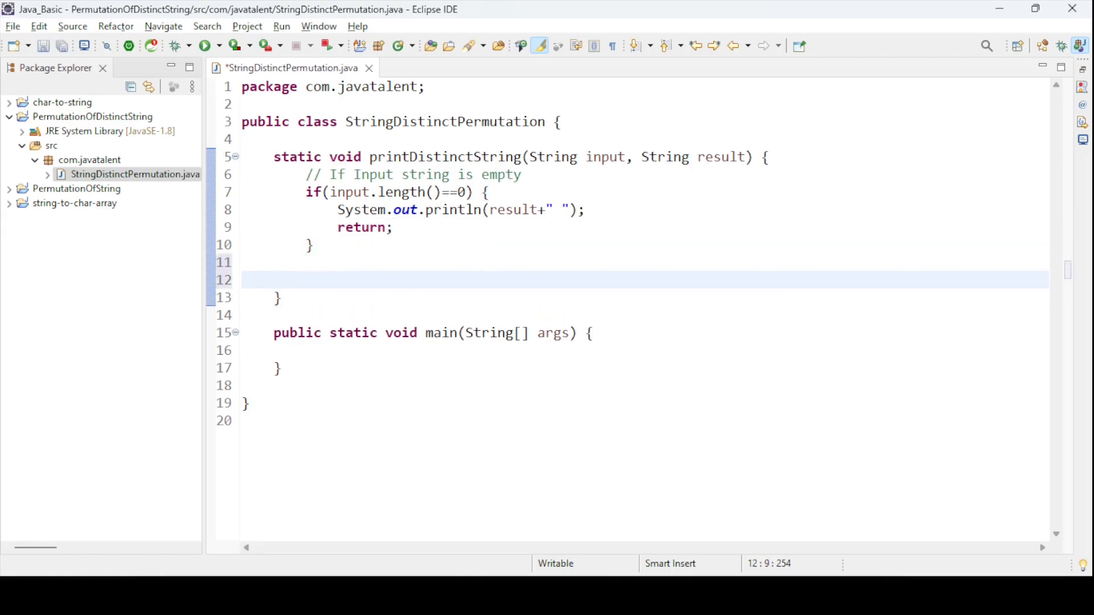
{"action": "type", "text": "boolea"}
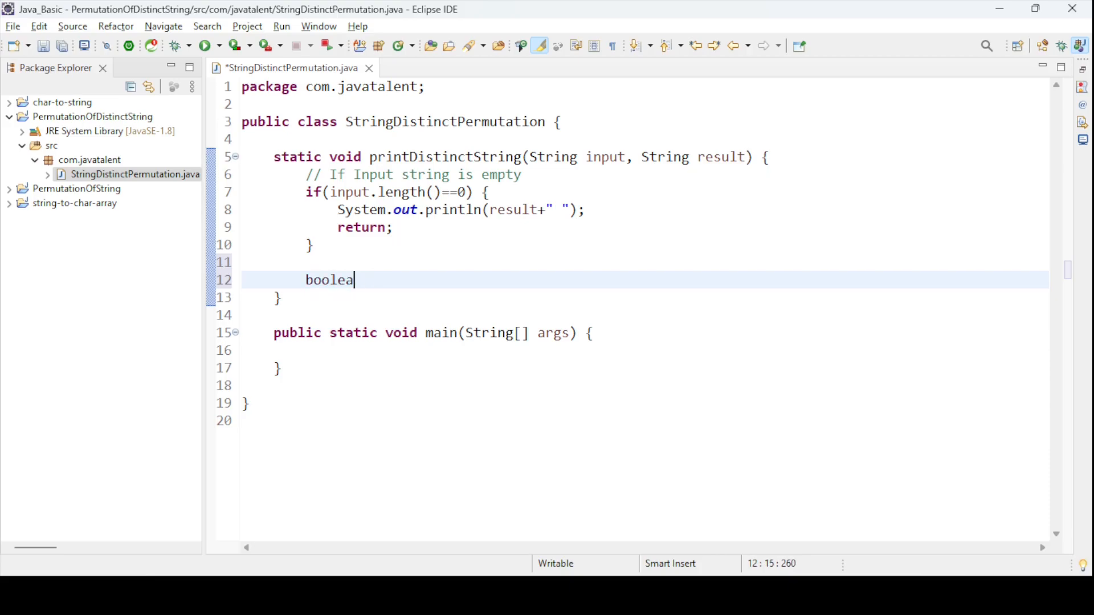
{"action": "type", "text": "n"}
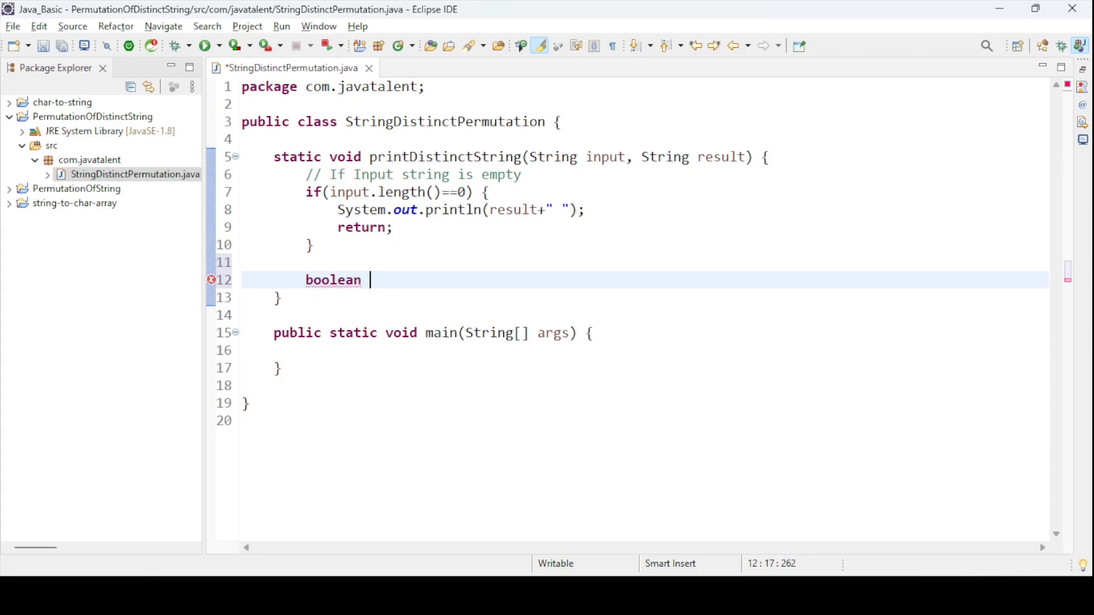
{"action": "type", "text": "al"}
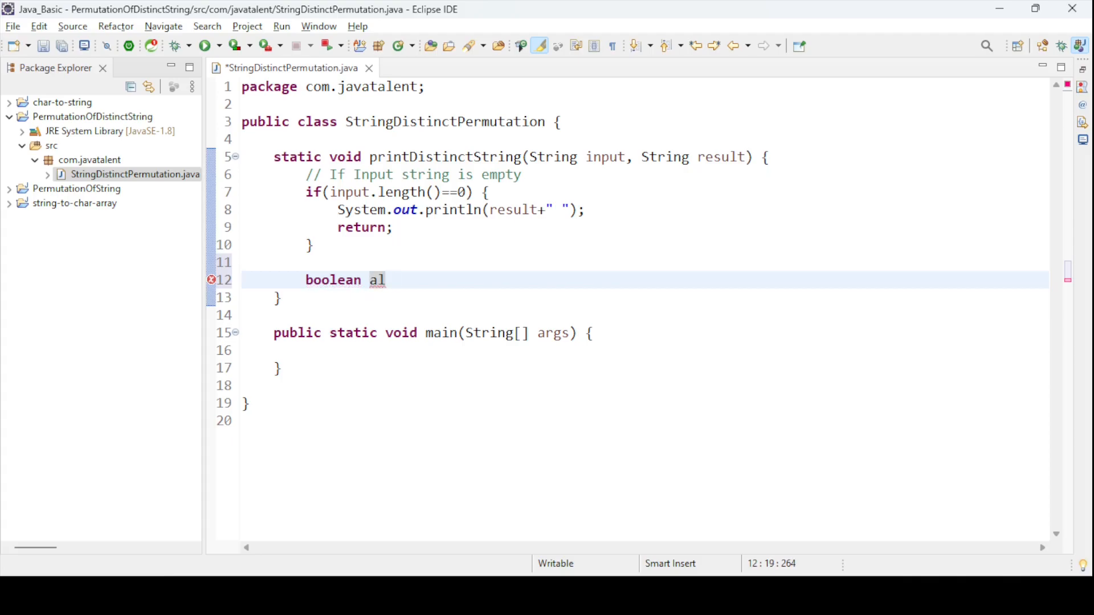
{"action": "type", "text": "phabet"}
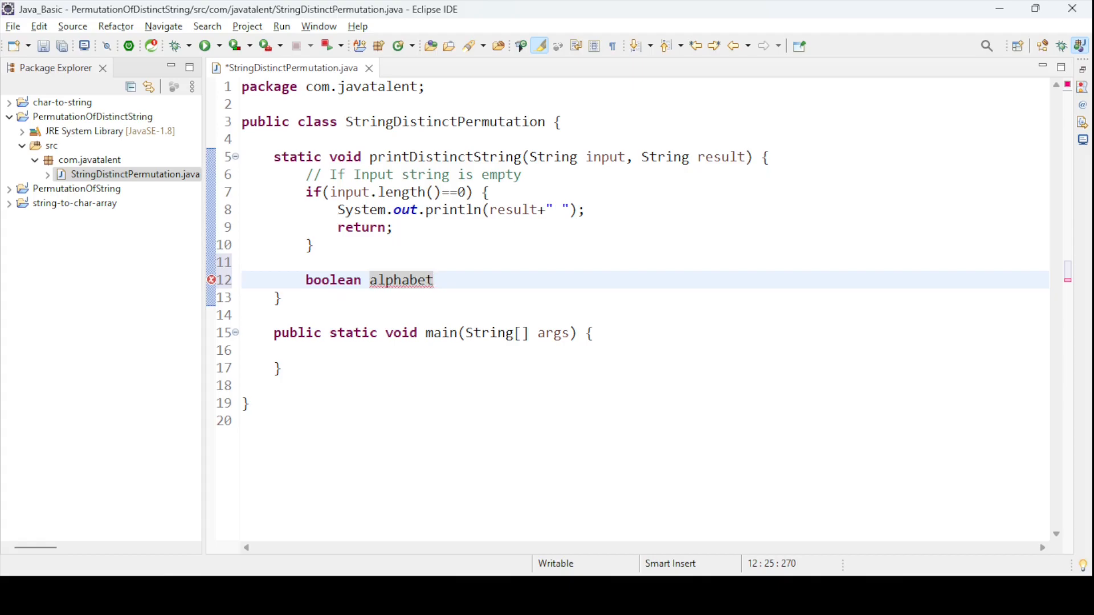
{"action": "type", "text": "[] ="}
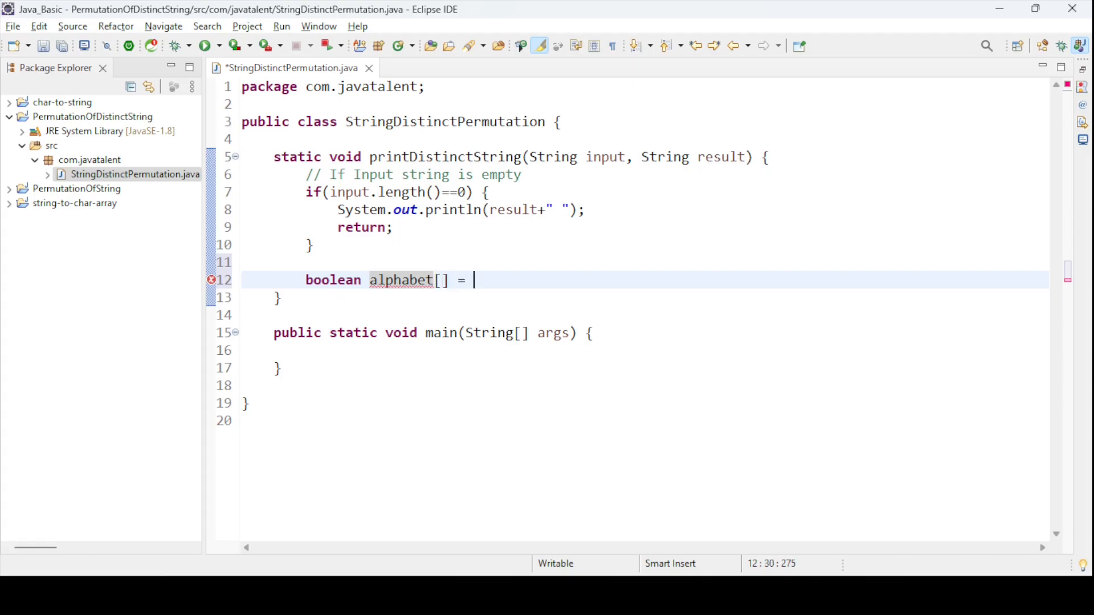
{"action": "type", "text": "new boo"}
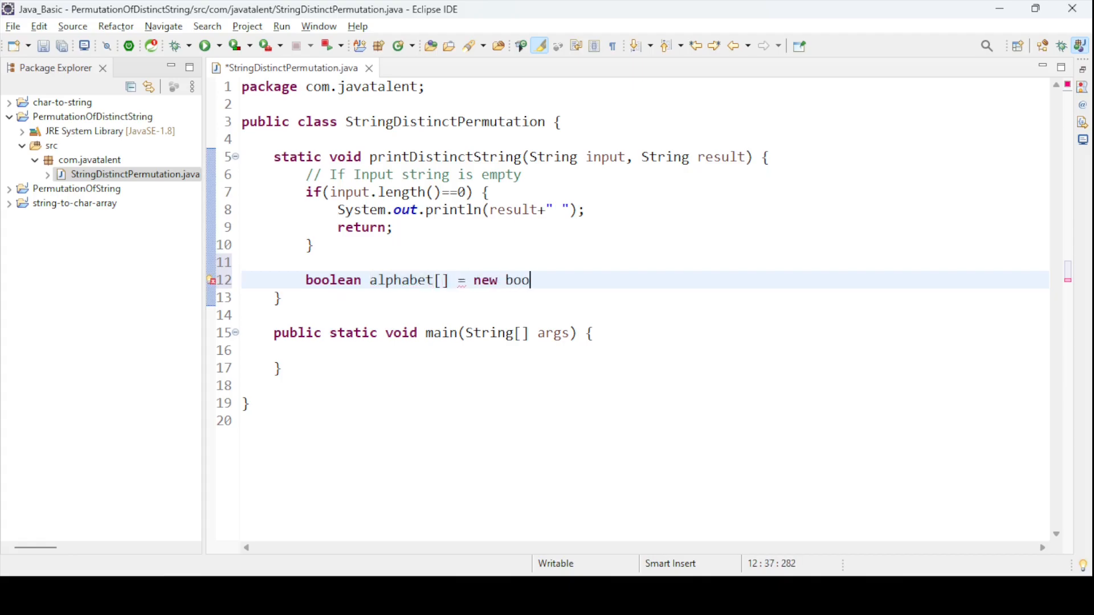
{"action": "type", "text": "lean"}
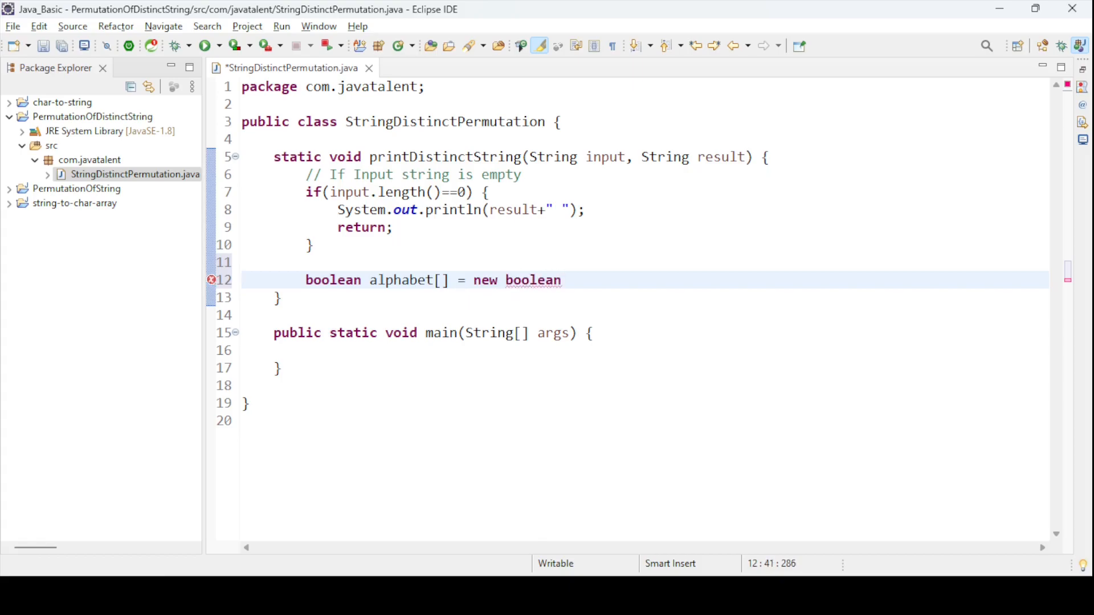
{"action": "type", "text": "[]"}
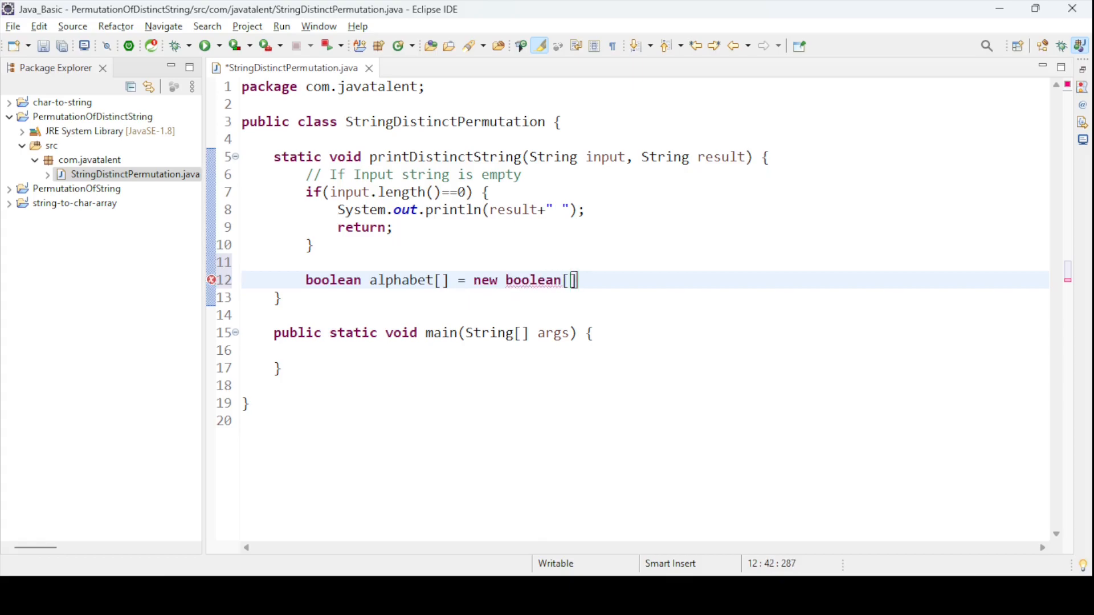
{"action": "type", "text": "26"}
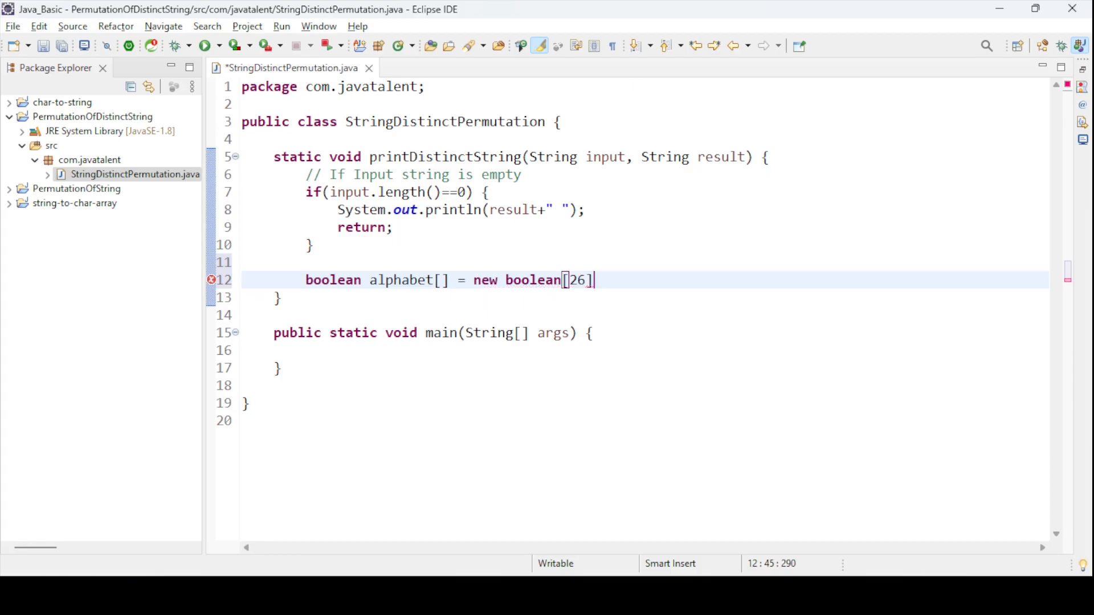
{"action": "type", "text": ";"}
{"action": "type", "text": "if"}
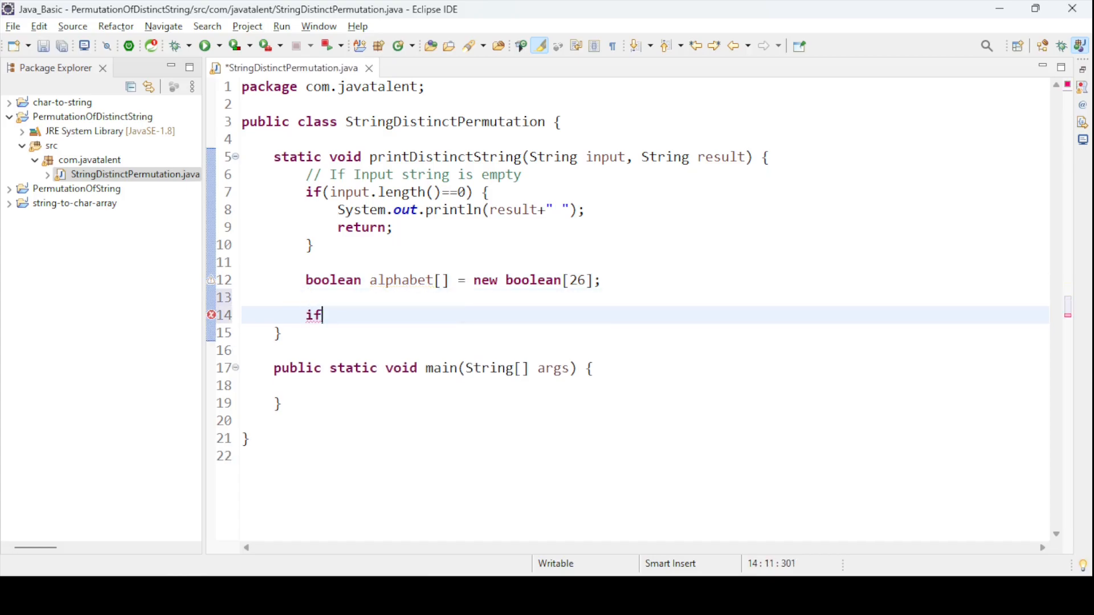
- Write a for loop from i=0 to input.length() with braces
{"action": "key", "text": "ctrl+s"}
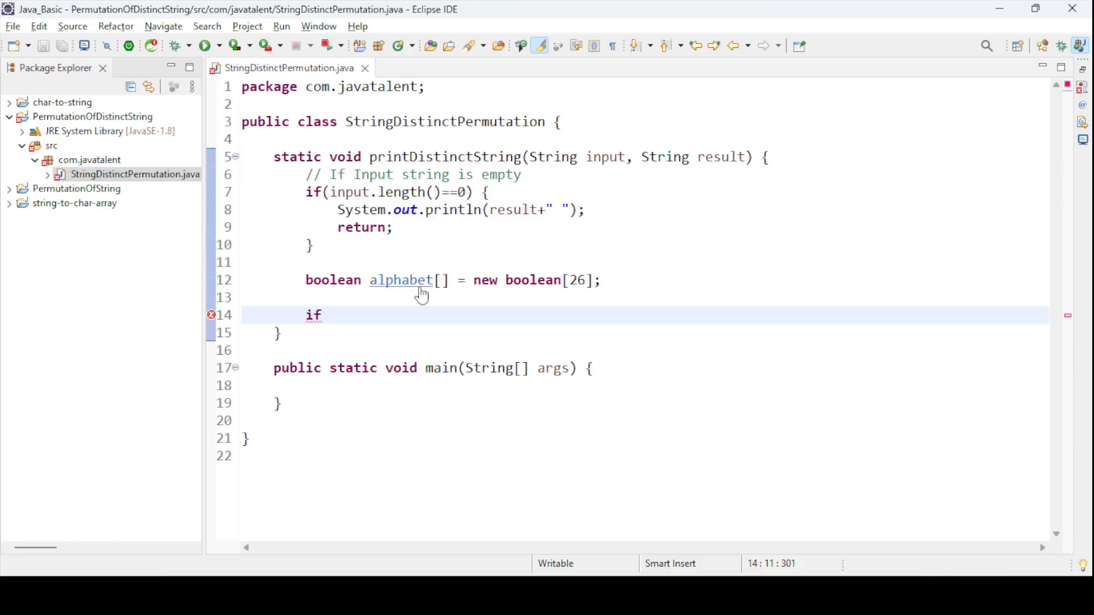
{"action": "type", "text": "for"}
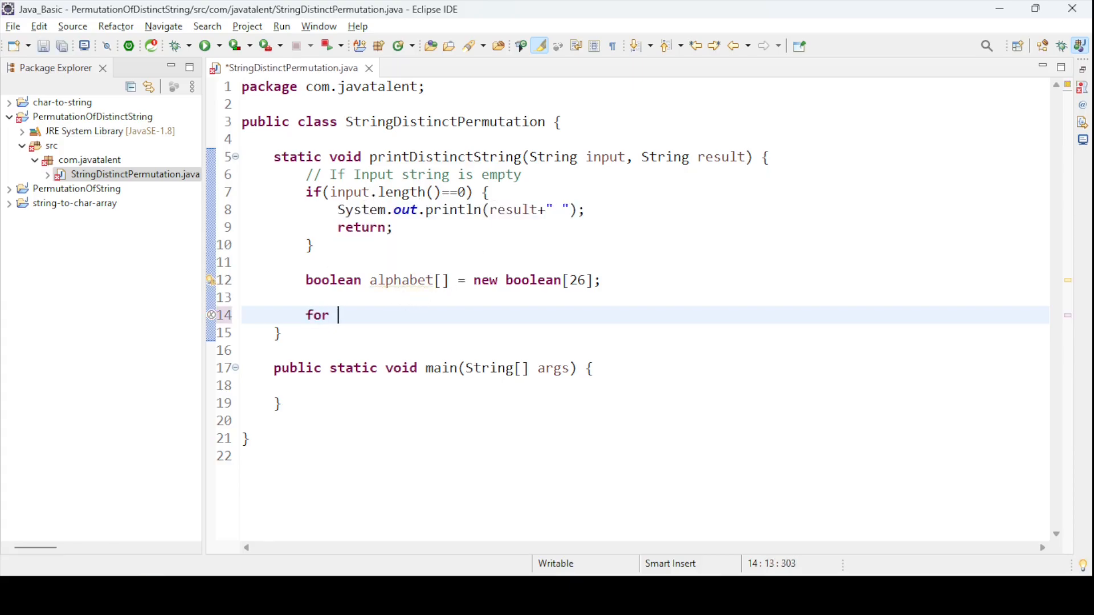
{"action": "type", "text": "(oint"}
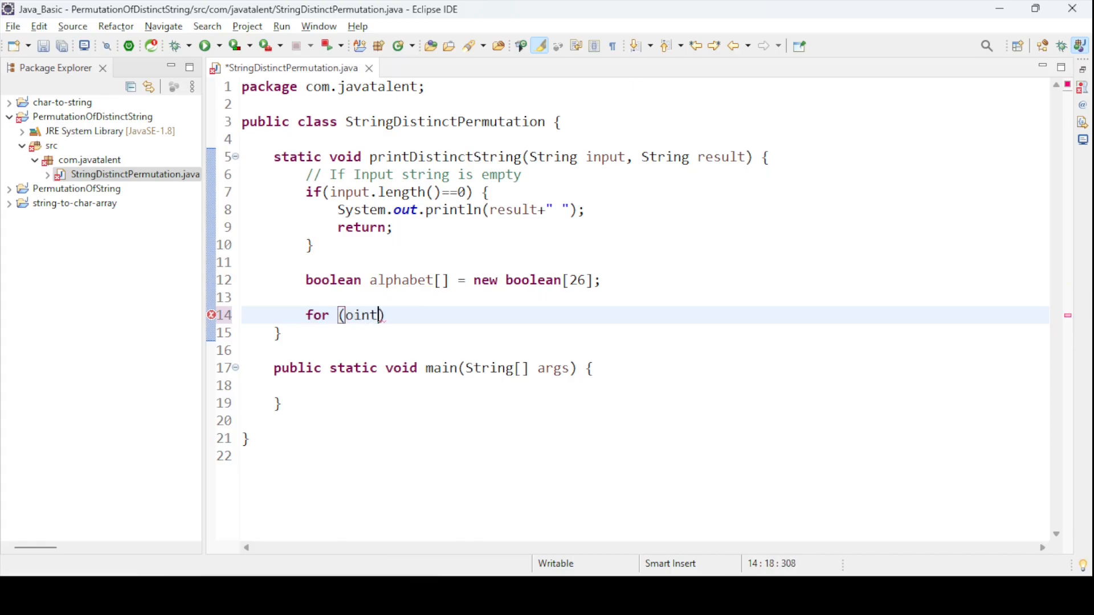
{"action": "type", "text": "int i="}
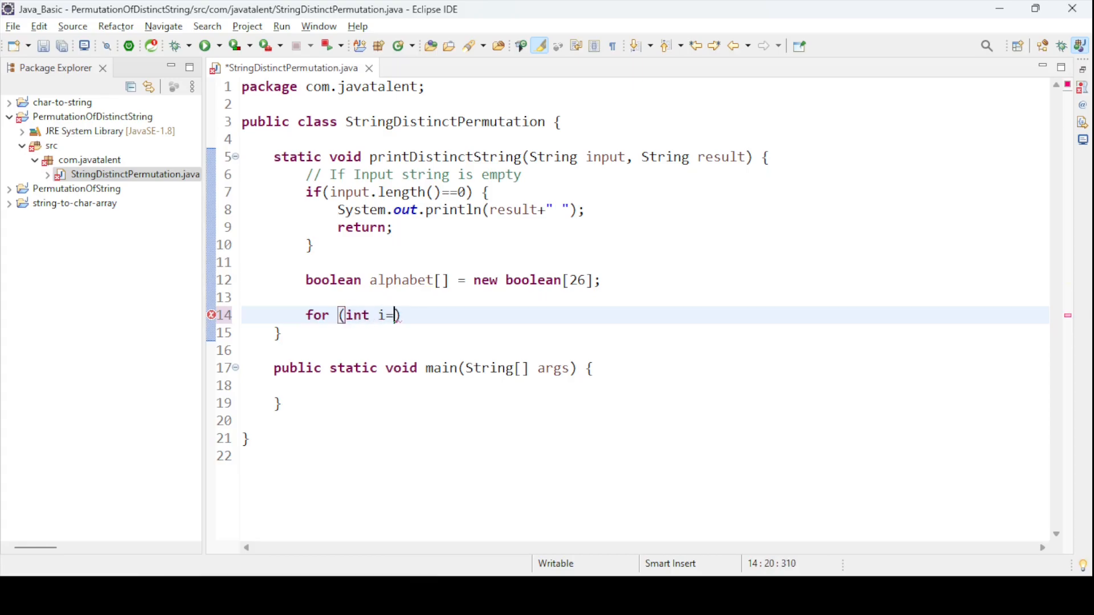
{"action": "type", "text": "0;"}
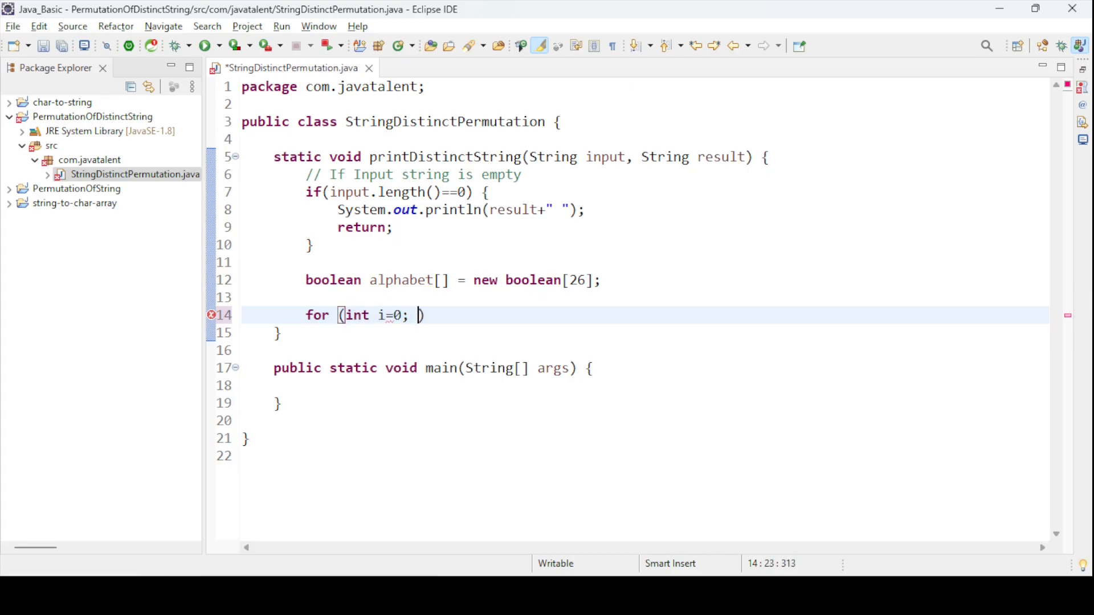
{"action": "type", "text": "i<"}
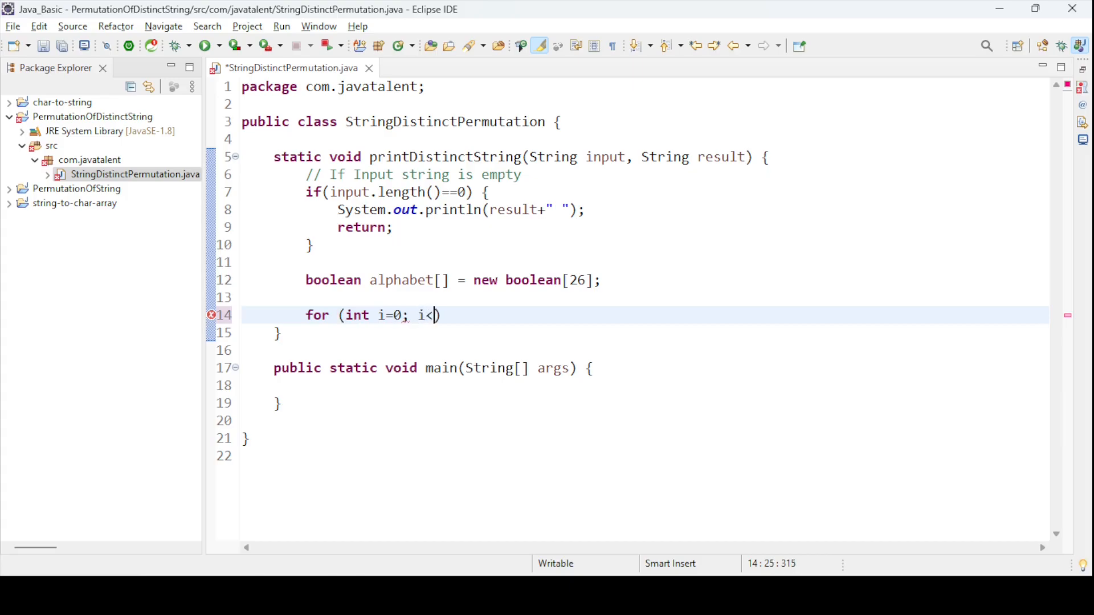
{"action": "type", "text": "inpu"}
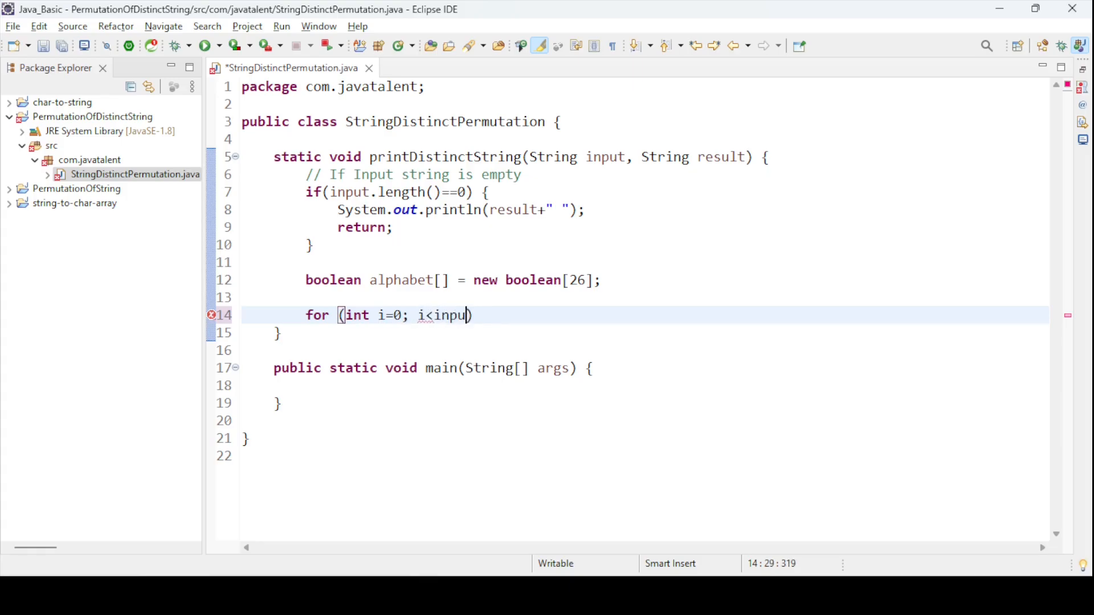
{"action": "type", "text": ".length()"}
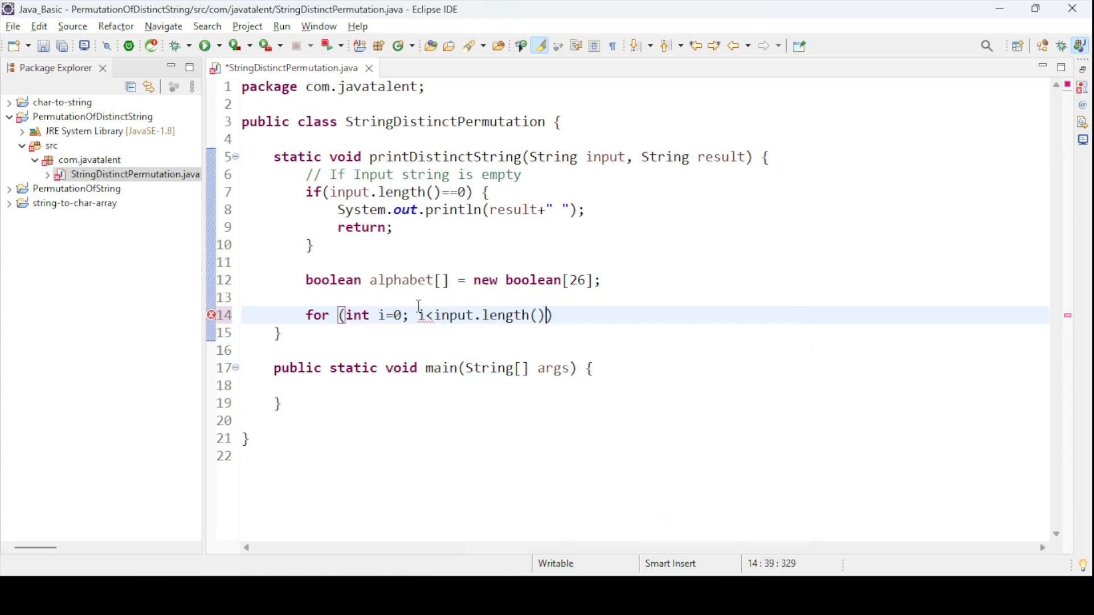
{"action": "type", "text": "; i++)"}
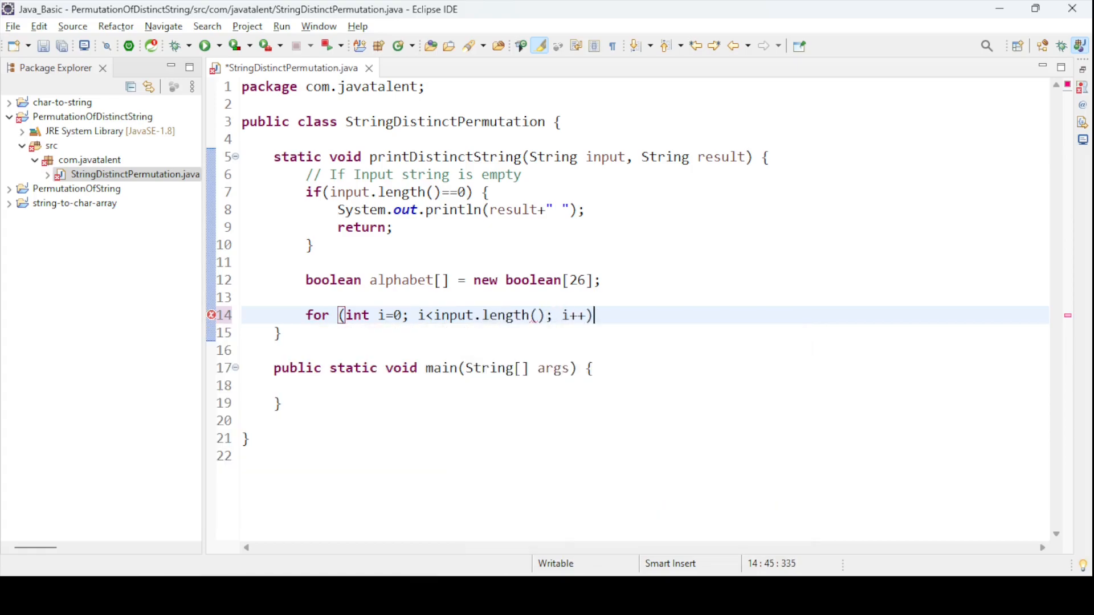
{"action": "type", "text": "{"}
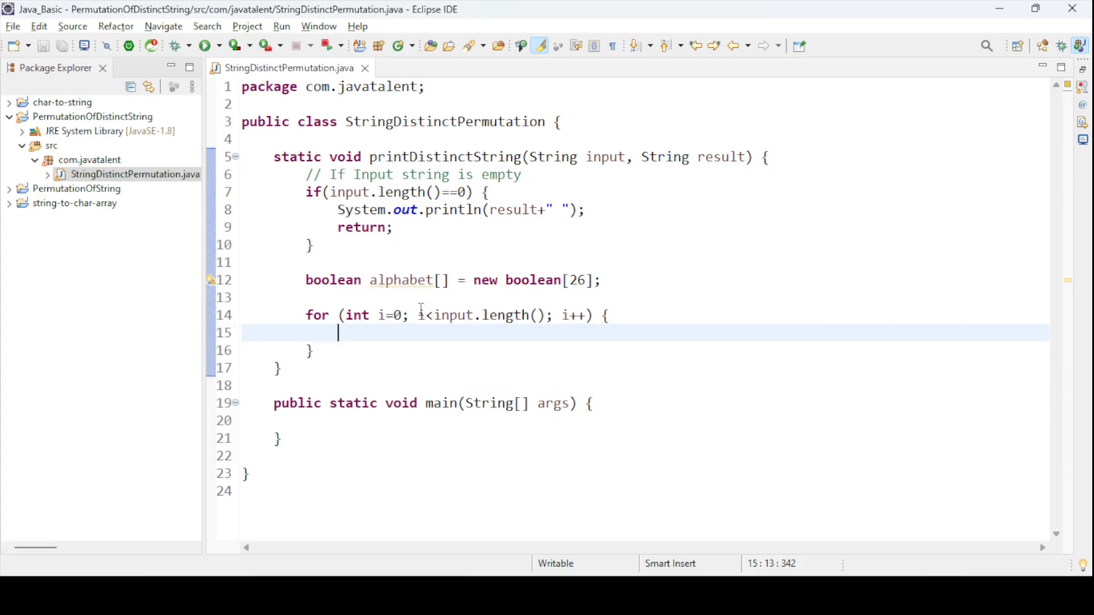
- Begin the '// ith character of String' comment inside the loop
{"action": "type", "text": "// ith char"}
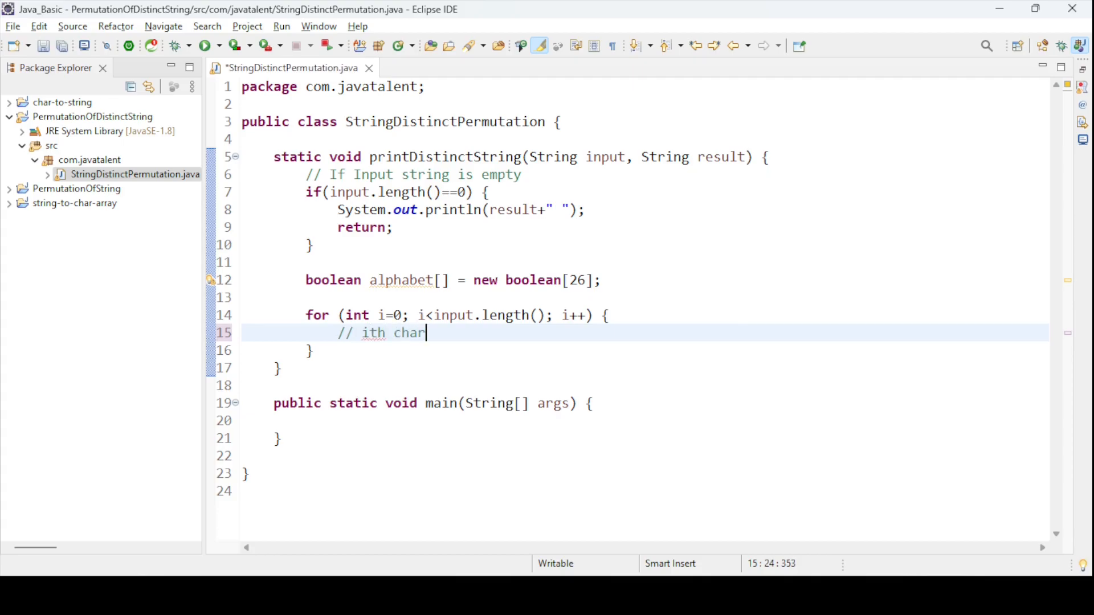
{"action": "type", "text": "acter"}
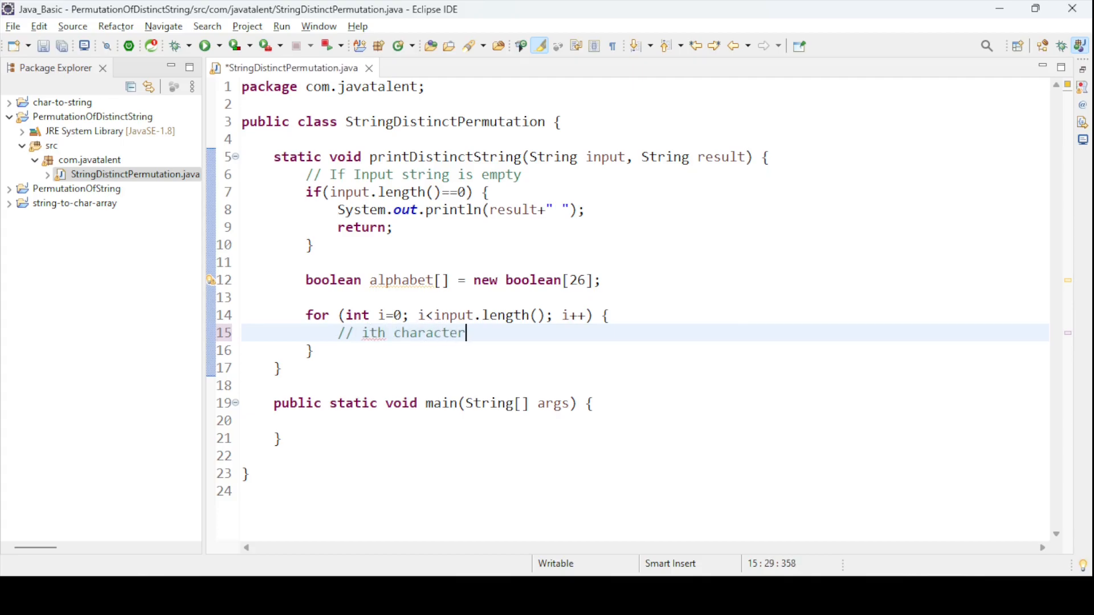
{"action": "type", "text": "of ST"}
{"action": "type", "text": "char ch"}
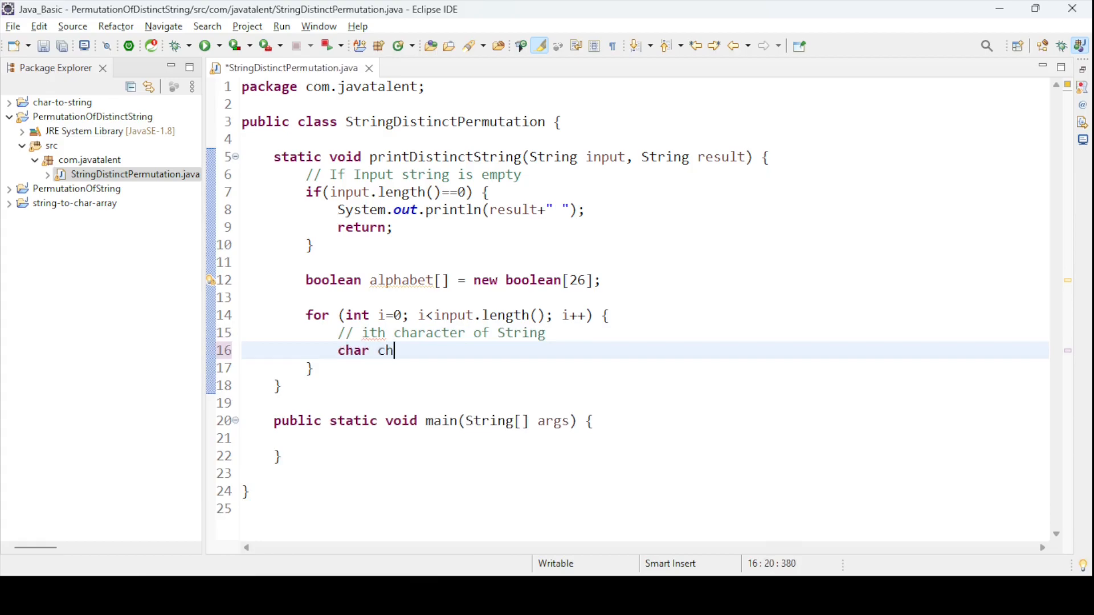
- Assign char ch = input.charAt(i) inside the loop and save
{"action": "type", "text": "= inp"}
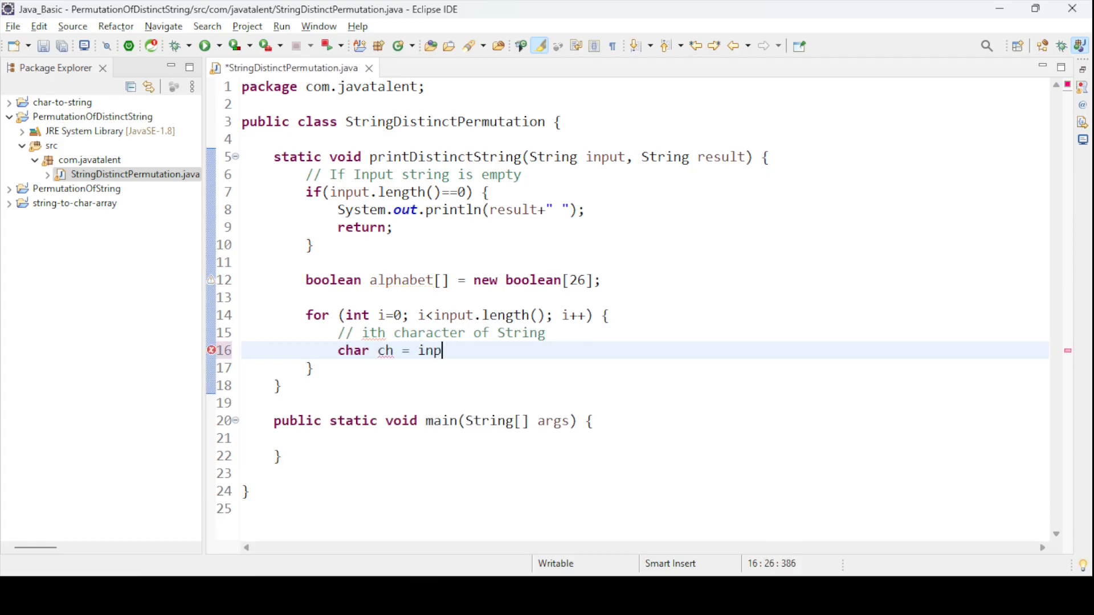
{"action": "type", "text": "ut."}
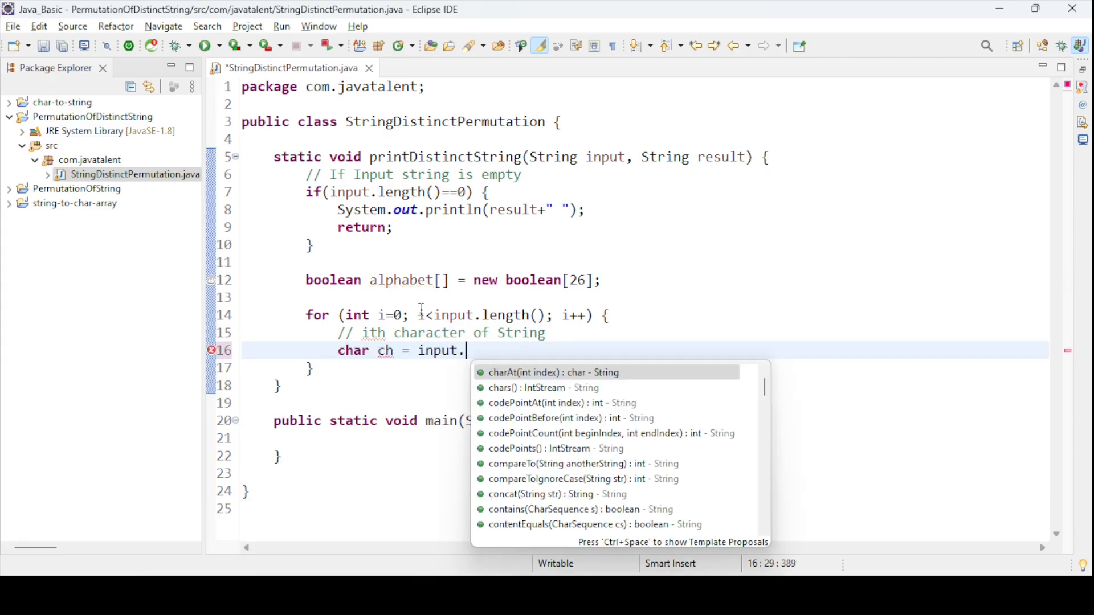
{"action": "left_click", "coordinate": [546, 372]}
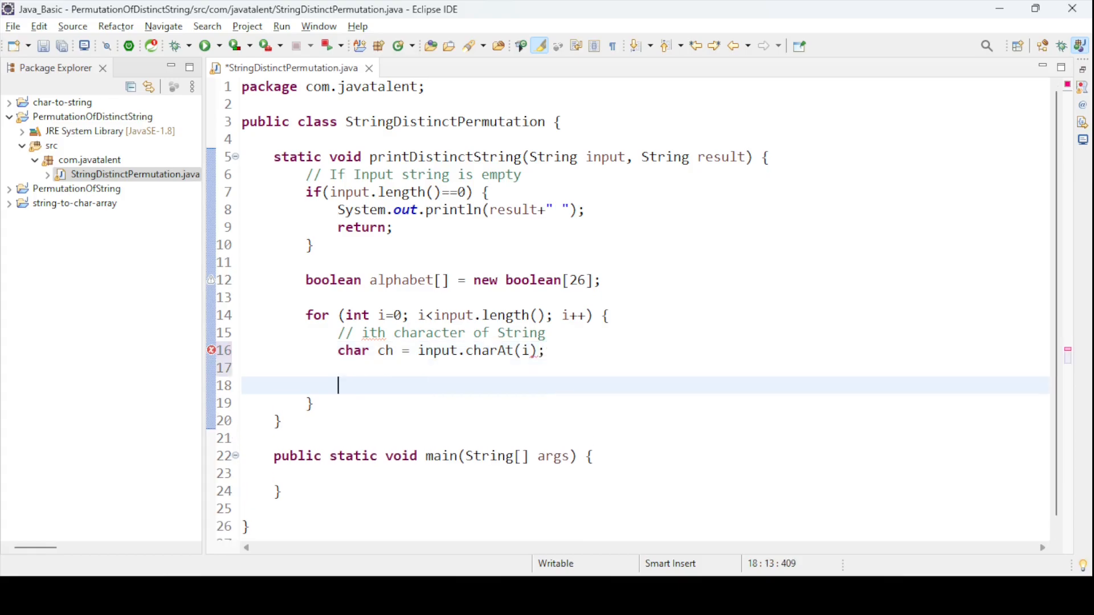
{"action": "key", "text": "ctrl+s"}
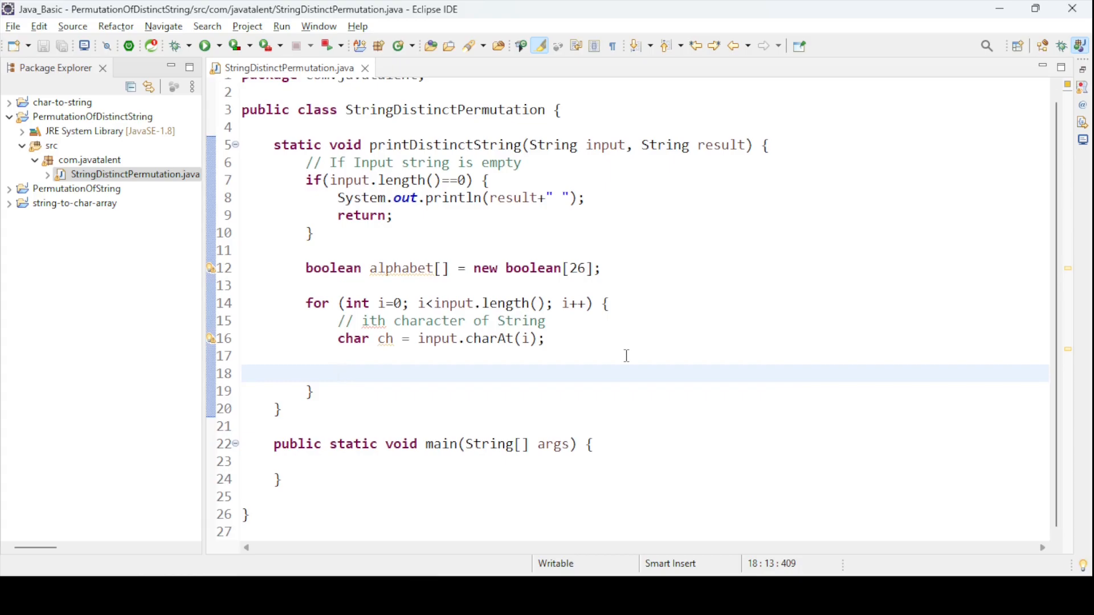
- Add a 'Rest of the string excluding ith' comment and start String restValue =
{"action": "type", "text": "// Rest of the string"}
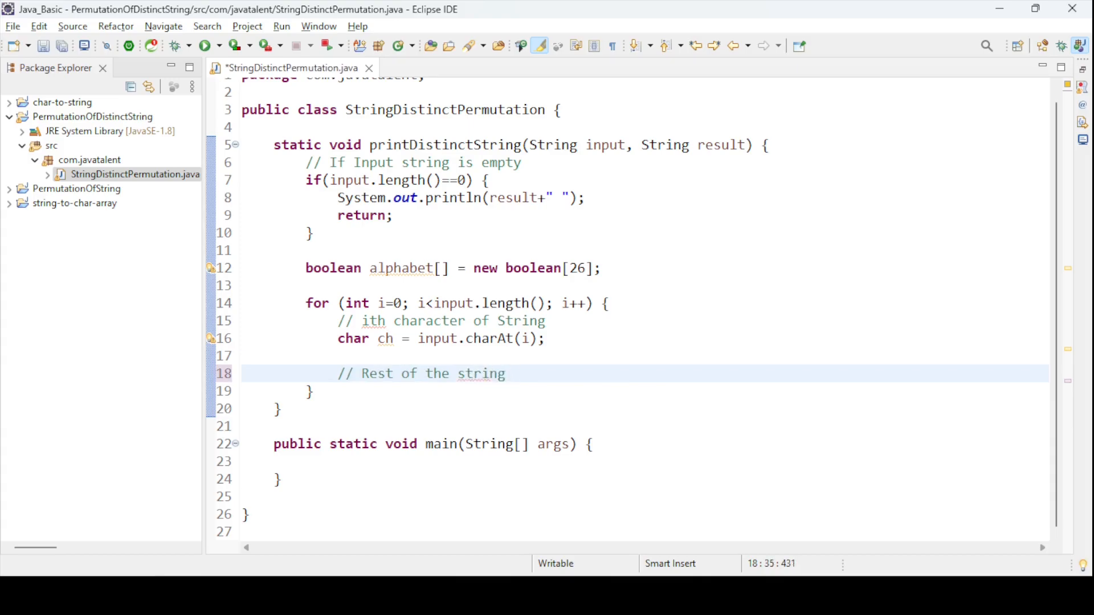
{"action": "type", "text": "excluding ith"}
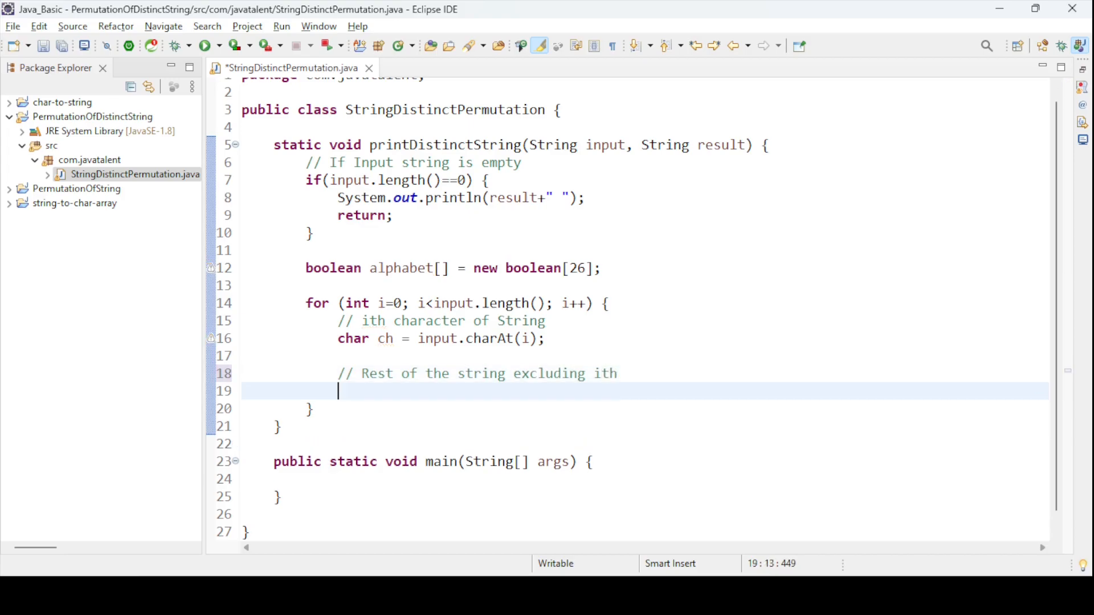
{"action": "type", "text": "S"}
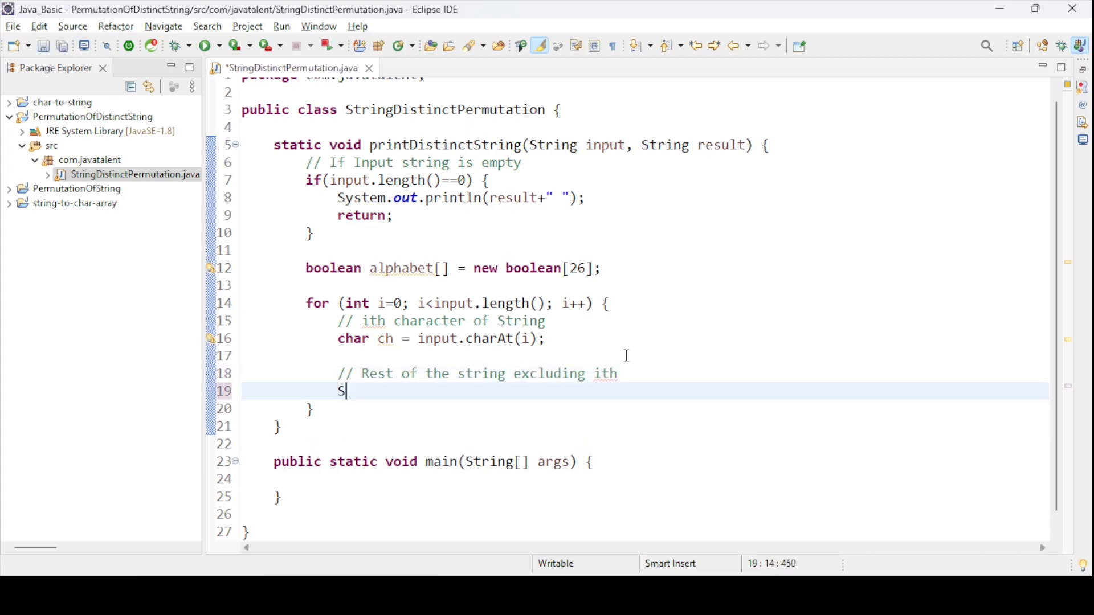
{"action": "type", "text": "tr"}
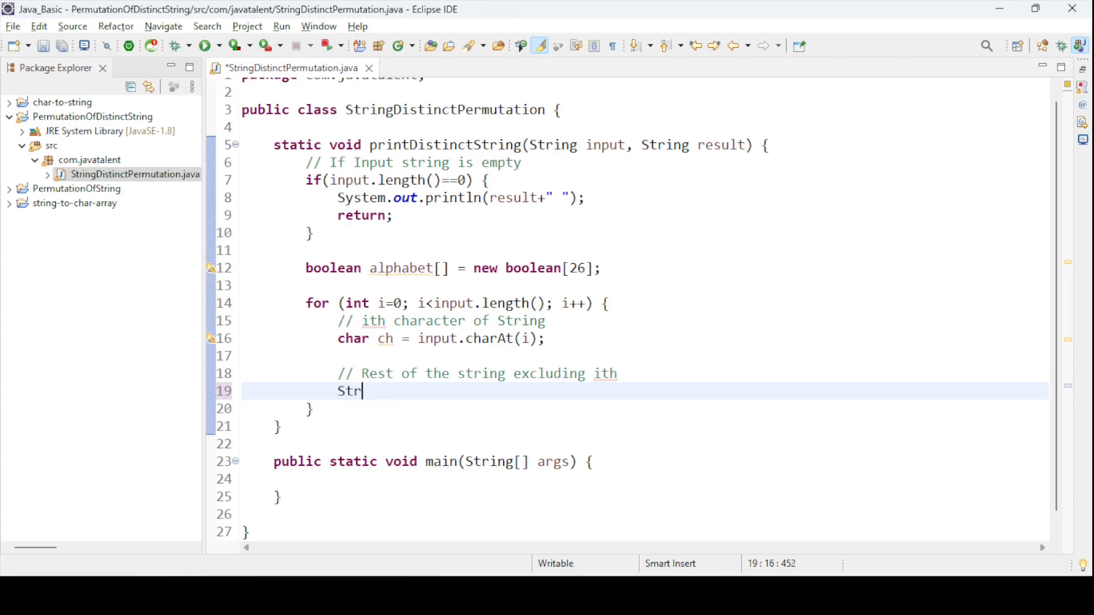
{"action": "type", "text": "ing r"}
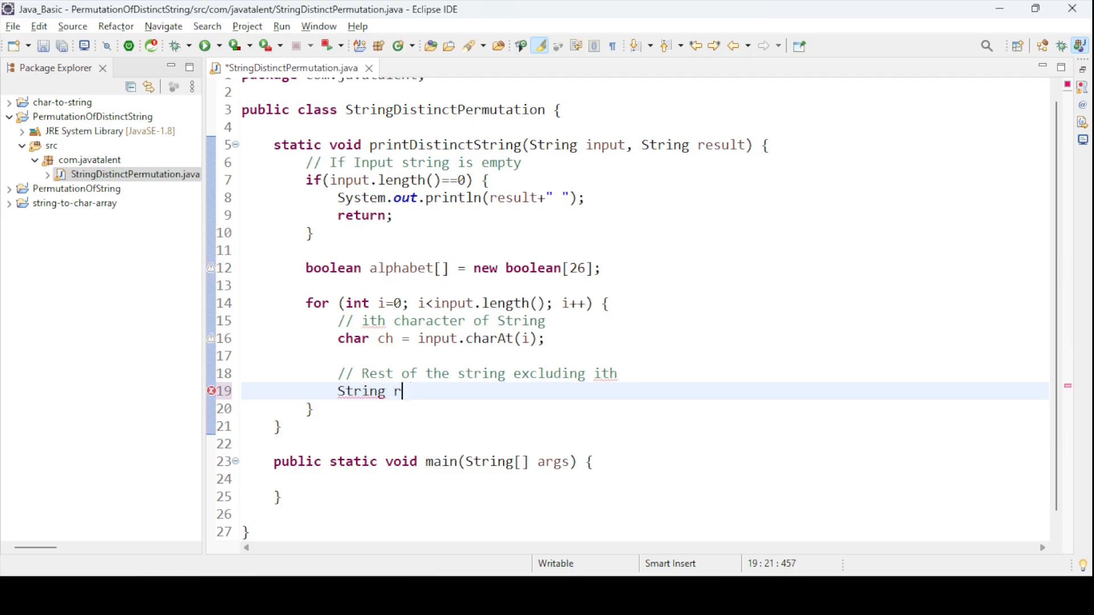
{"action": "type", "text": "estVa"}
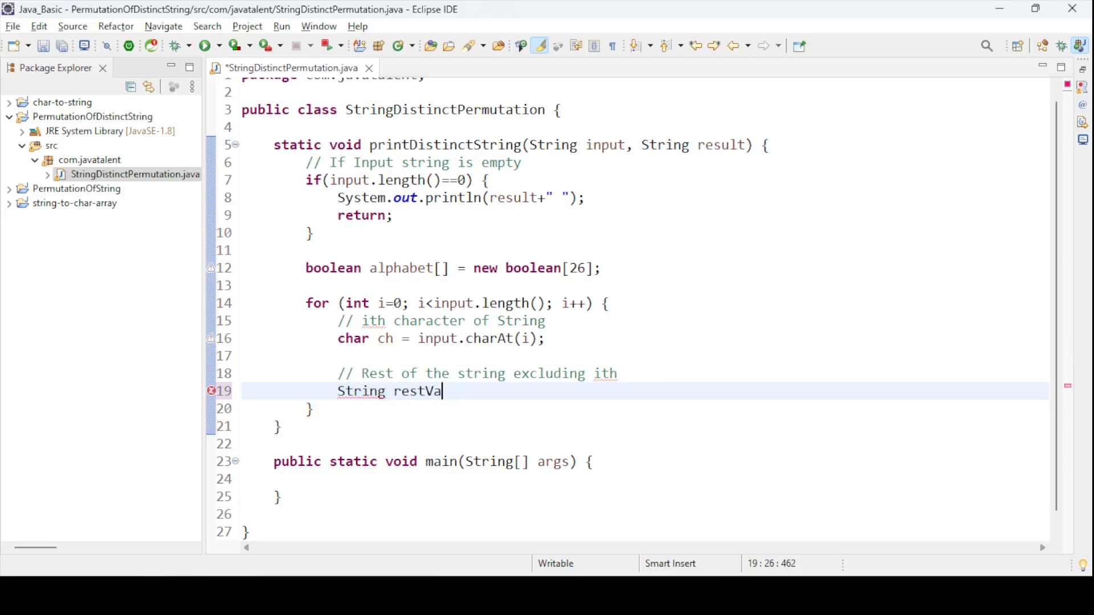
{"action": "type", "text": "lue ="}
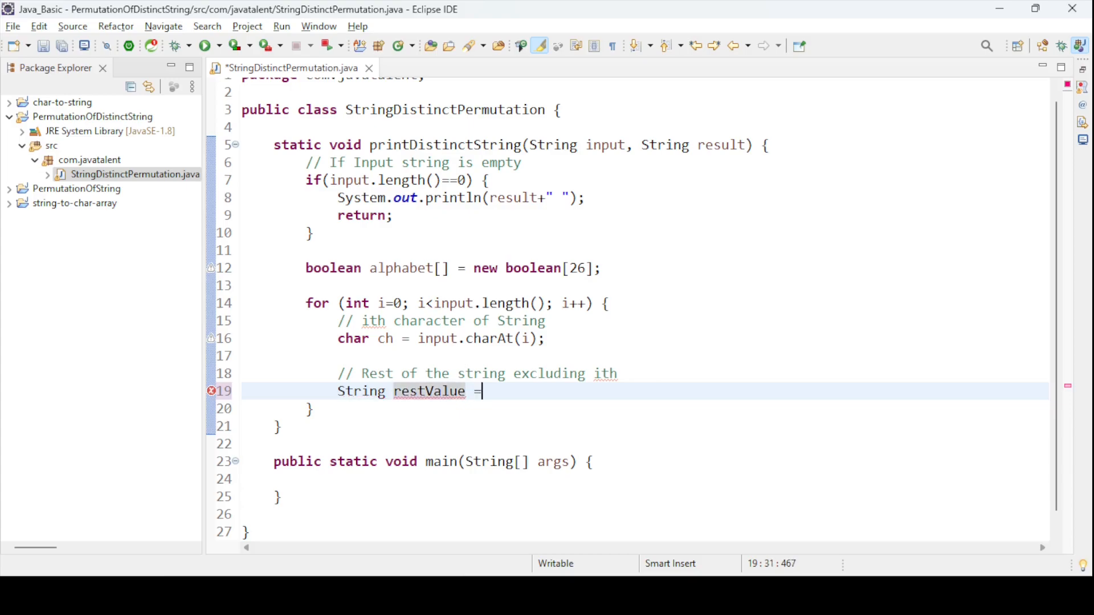
- Set restValue to input.substring(0, i) + input.substring(i+1)
{"action": "type", "text": "input"}
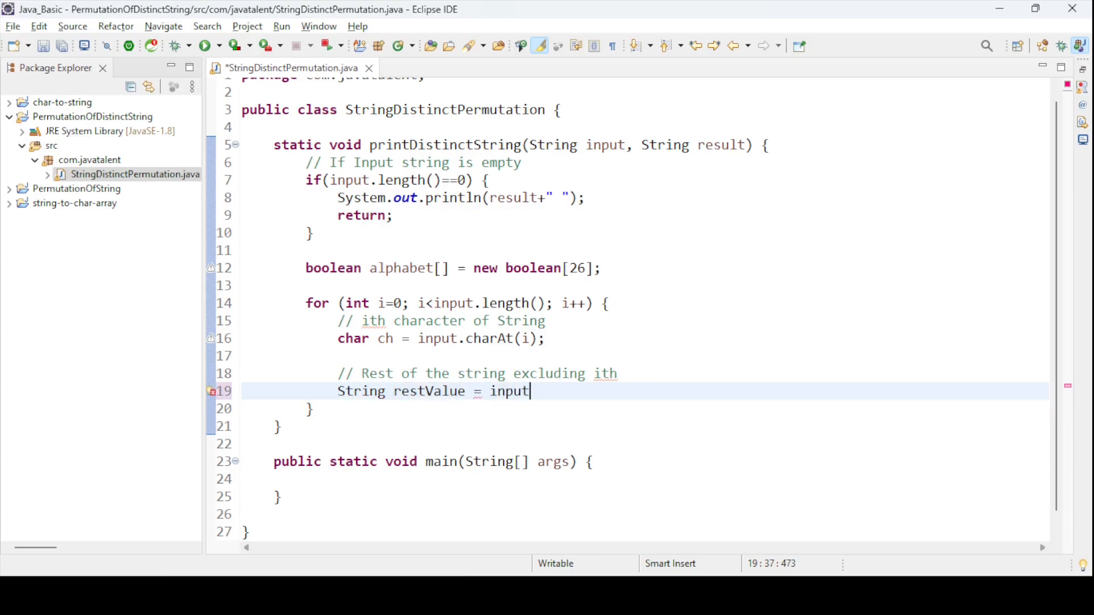
{"action": "type", "text": ".substring(i"}
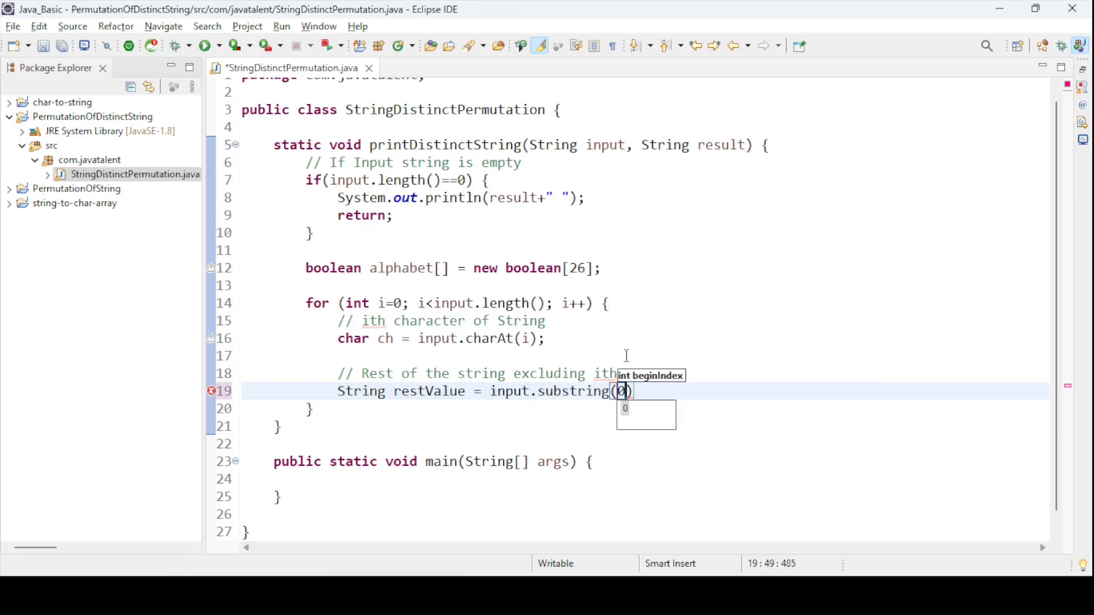
{"action": "type", "text": ","}
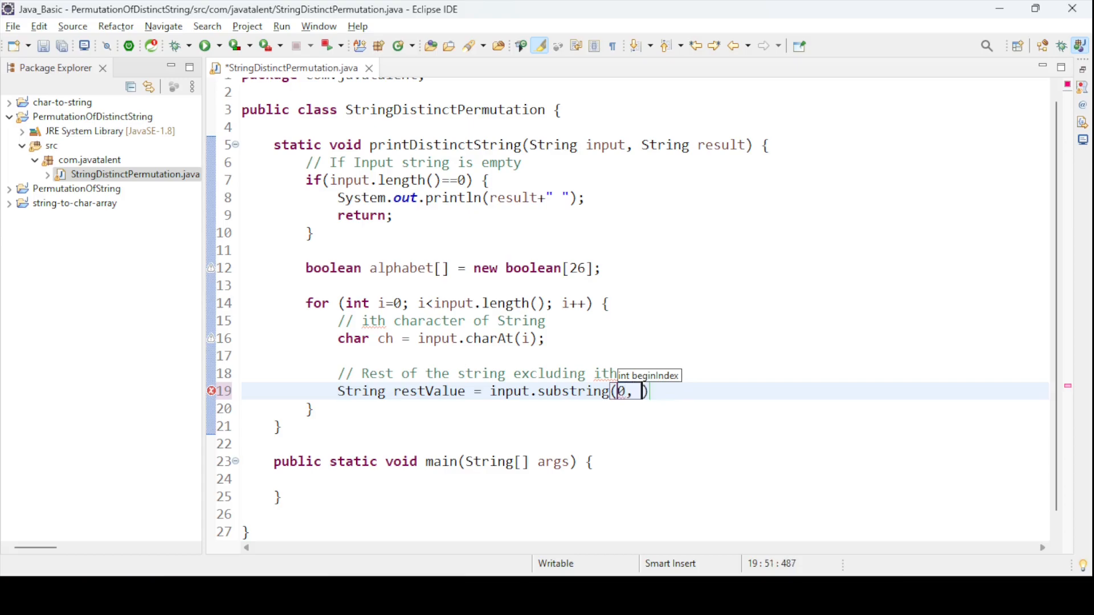
{"action": "type", "text": "i)"}
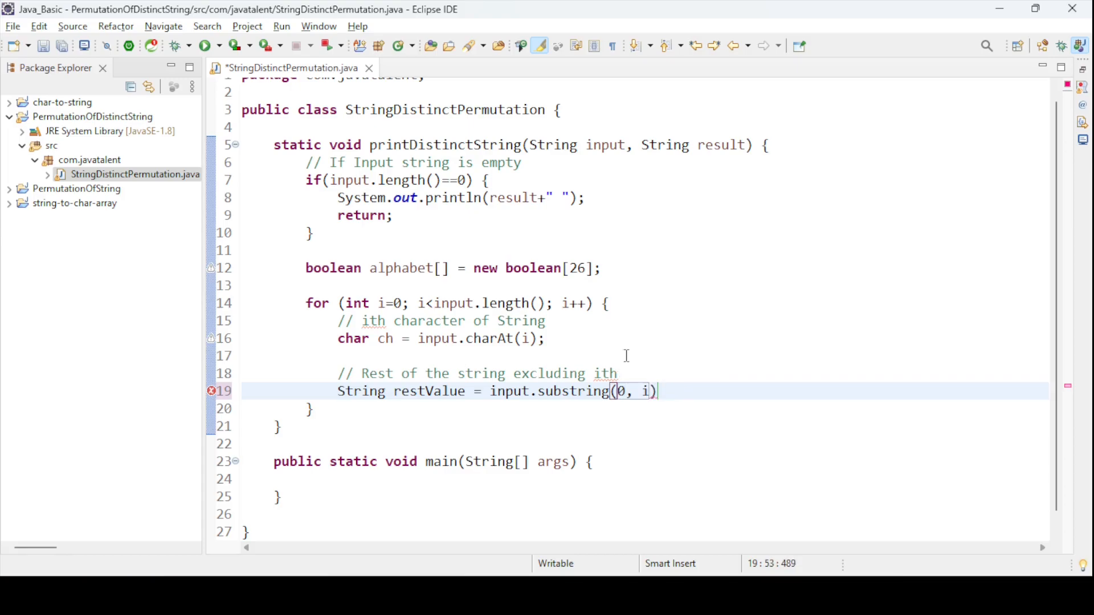
{"action": "type", "text": "+"}
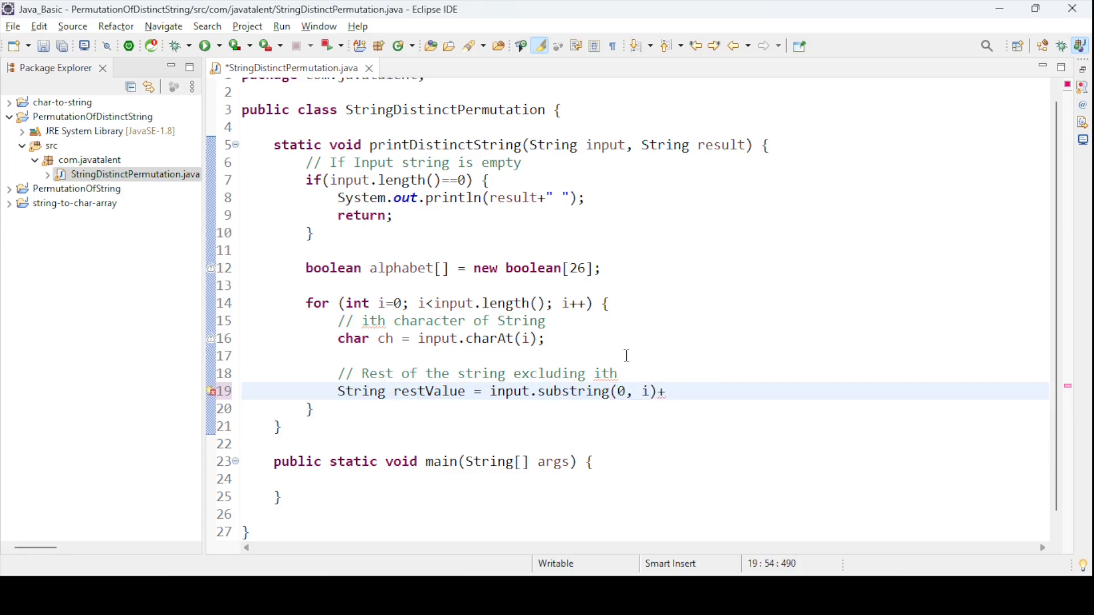
{"action": "type", "text": "input.substring(i"}
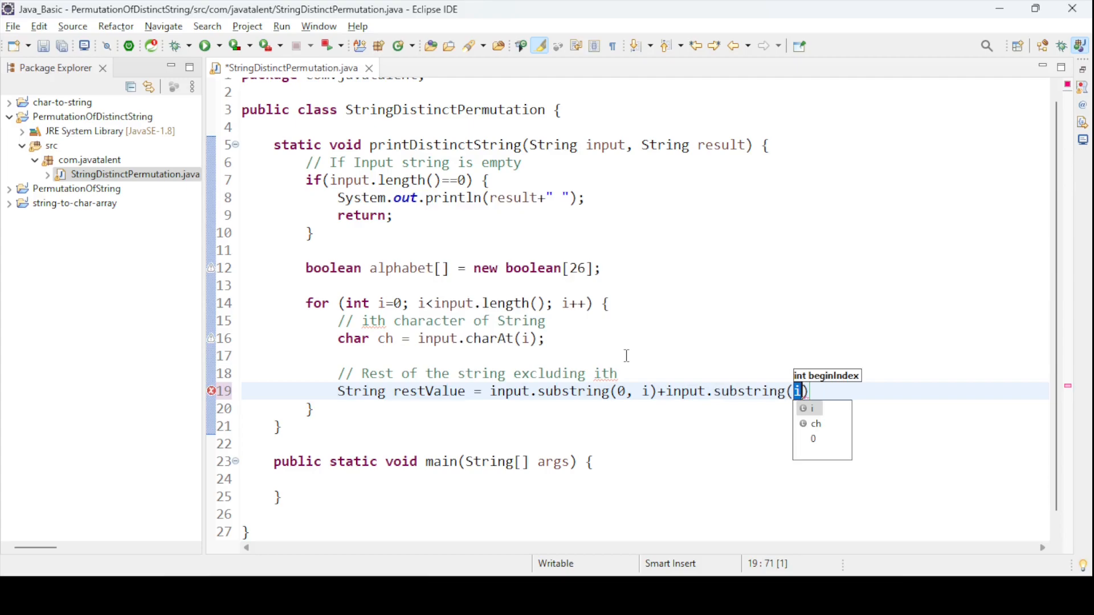
{"action": "type", "text": "+1"}
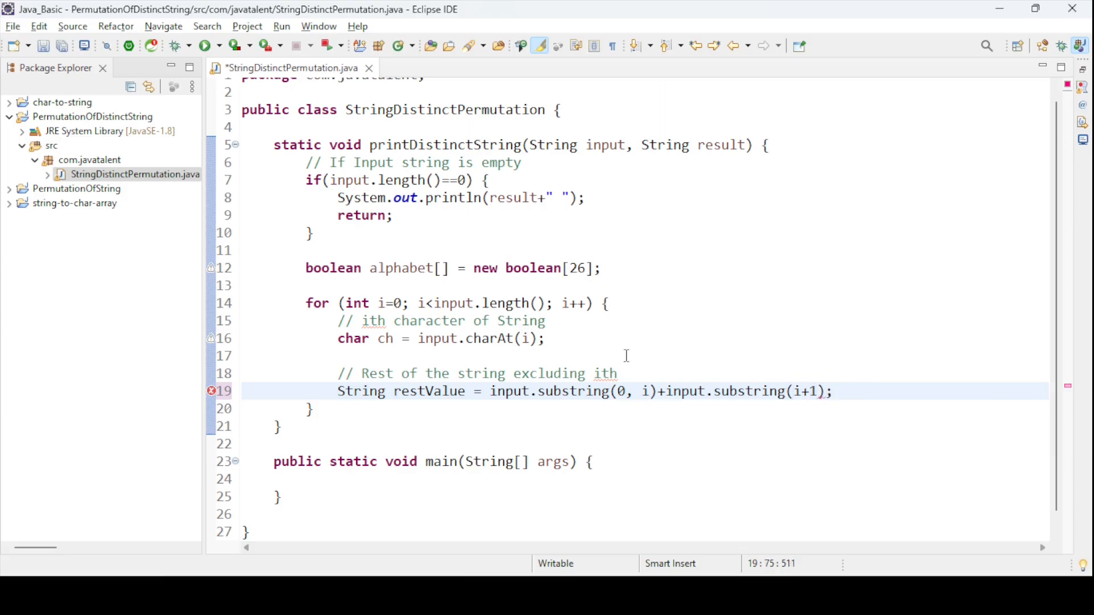
- Format the code, save, and move to the empty line below restValue
{"action": "key", "text": "ctrl+shift+f"}
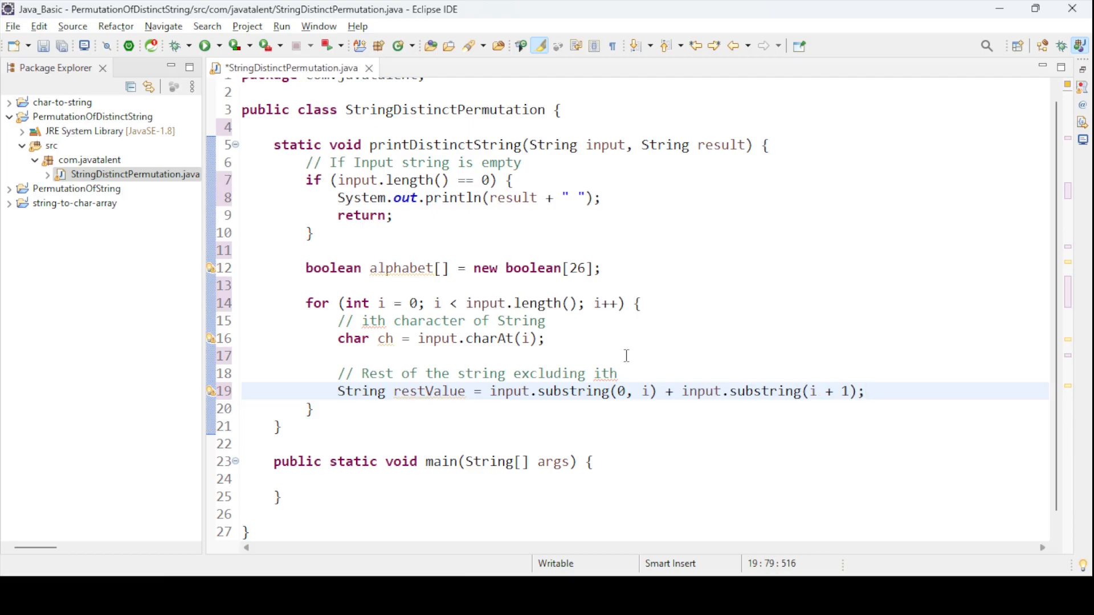
{"action": "key", "text": "ctrl+s"}
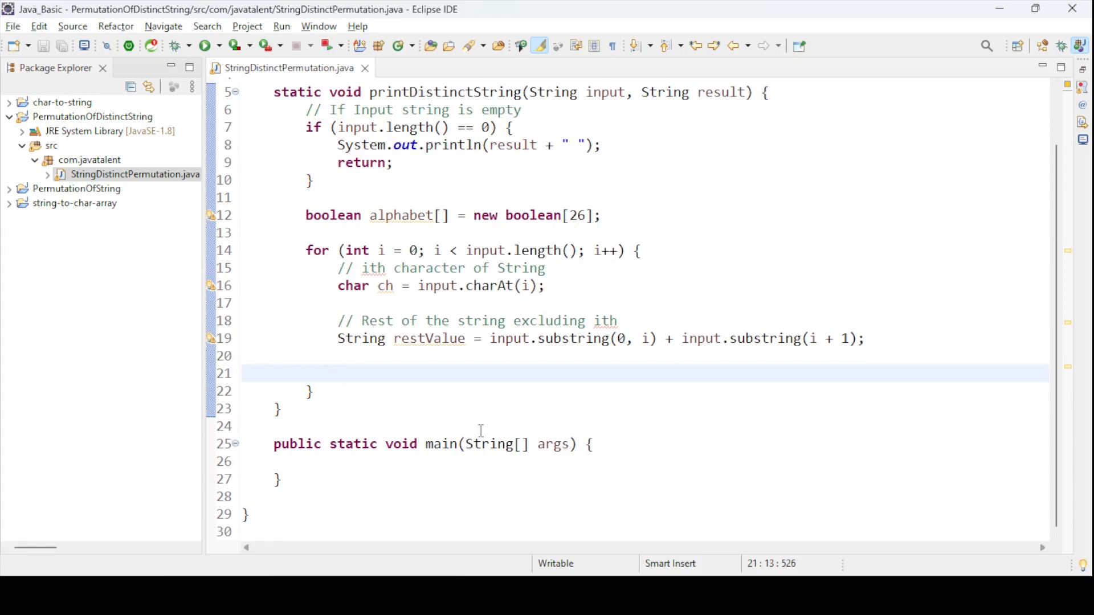
{"action": "mouse_move", "coordinate": [455, 372]}
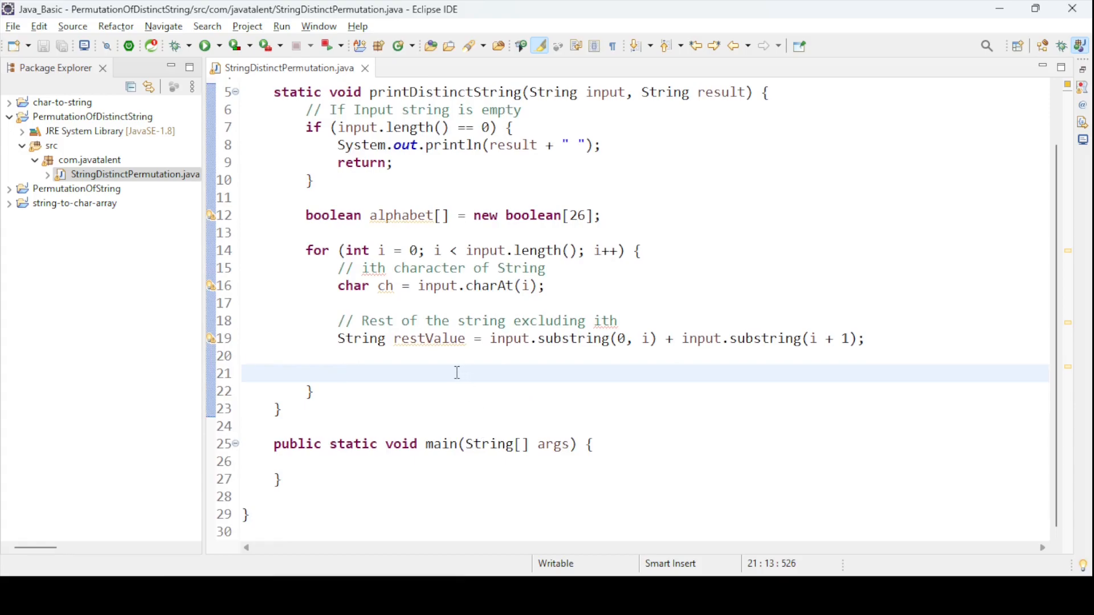
{"action": "left_click", "coordinate": [340, 374]}
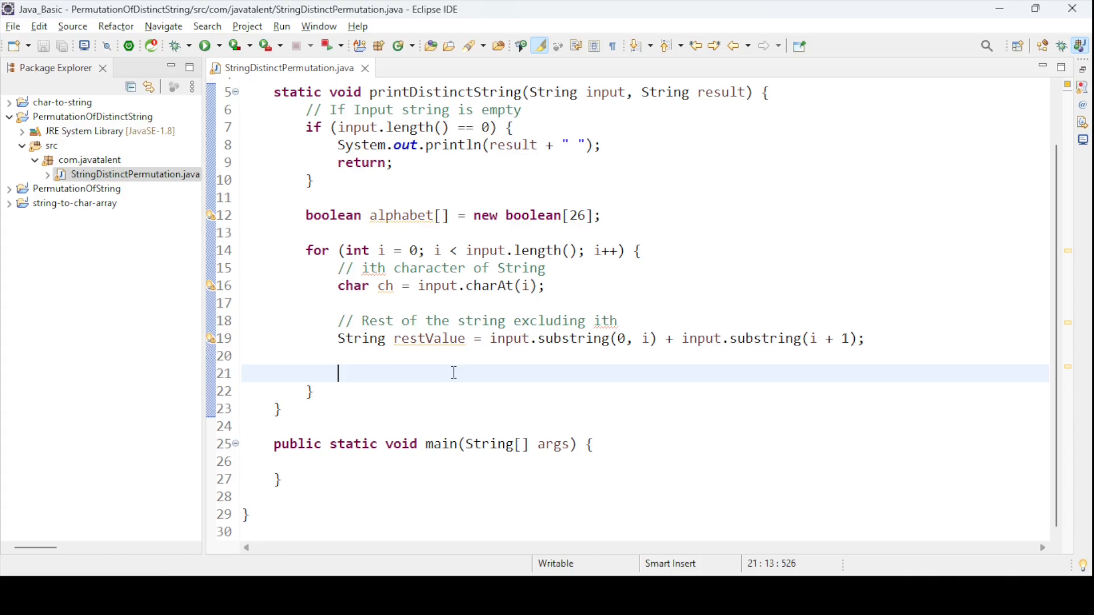
- Write the comment that the recursive call happens only if the character has not been used
{"action": "type", "text": "// if"}
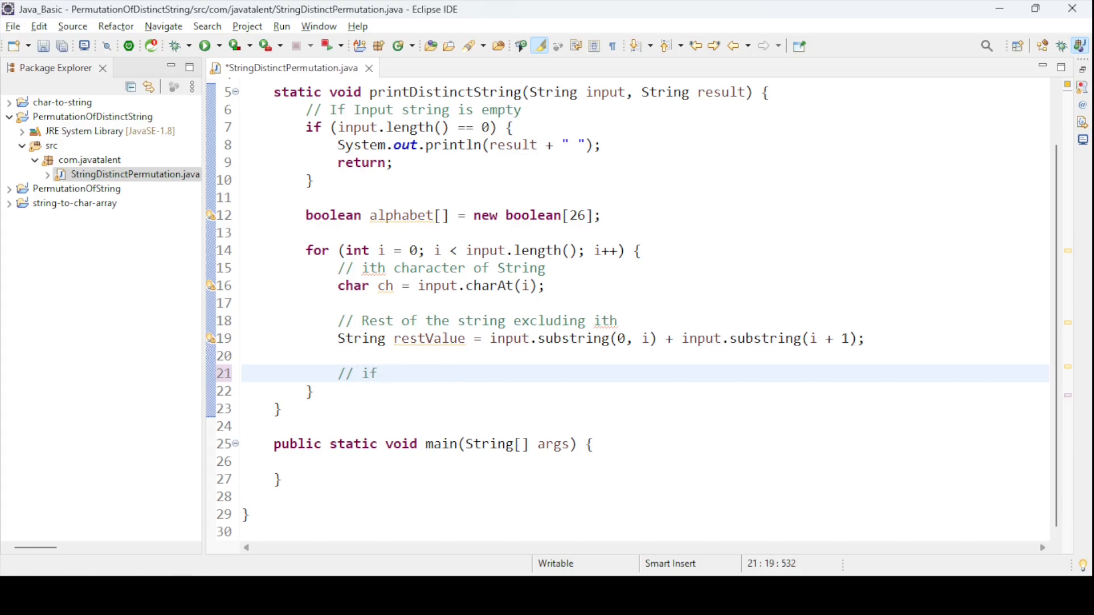
{"action": "type", "text": "the charac"}
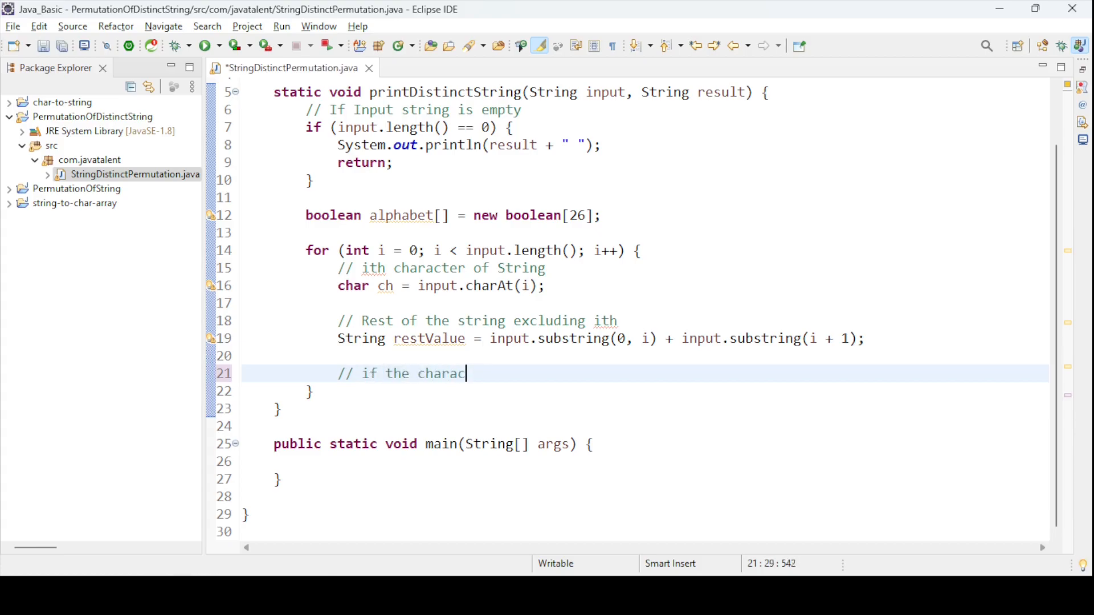
{"action": "type", "text": "ter has not been used then r"}
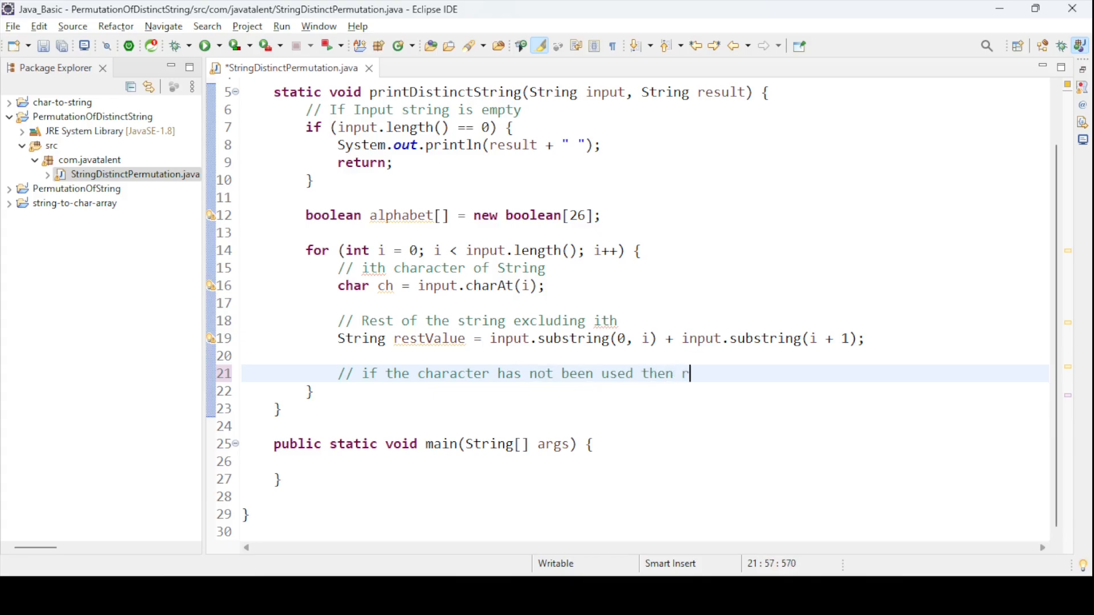
{"action": "type", "text": "ecurs"}
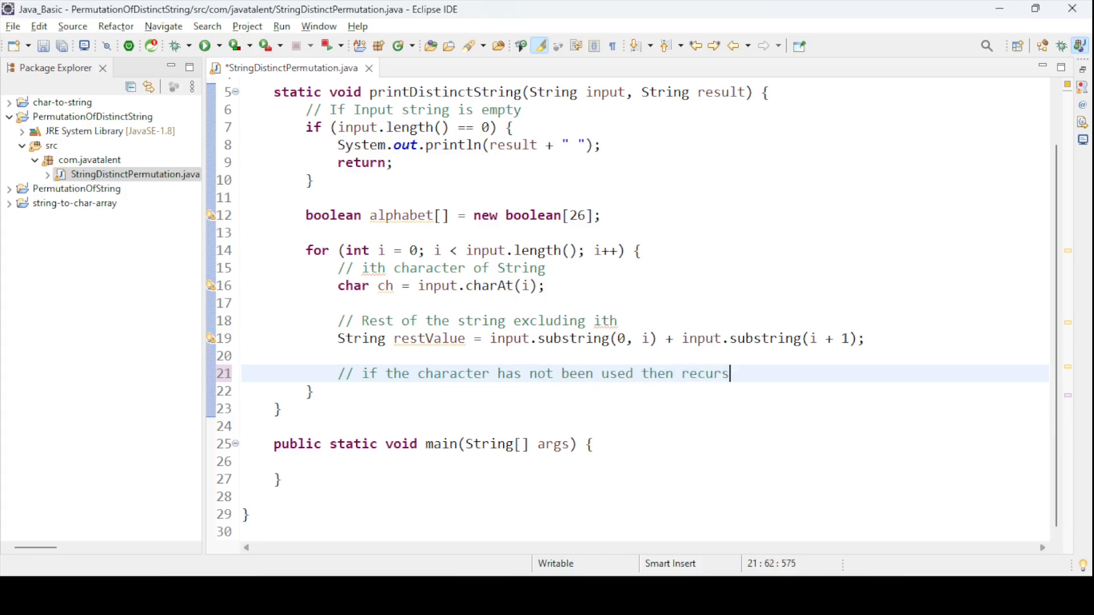
{"action": "type", "text": "ive call will happen else not"}
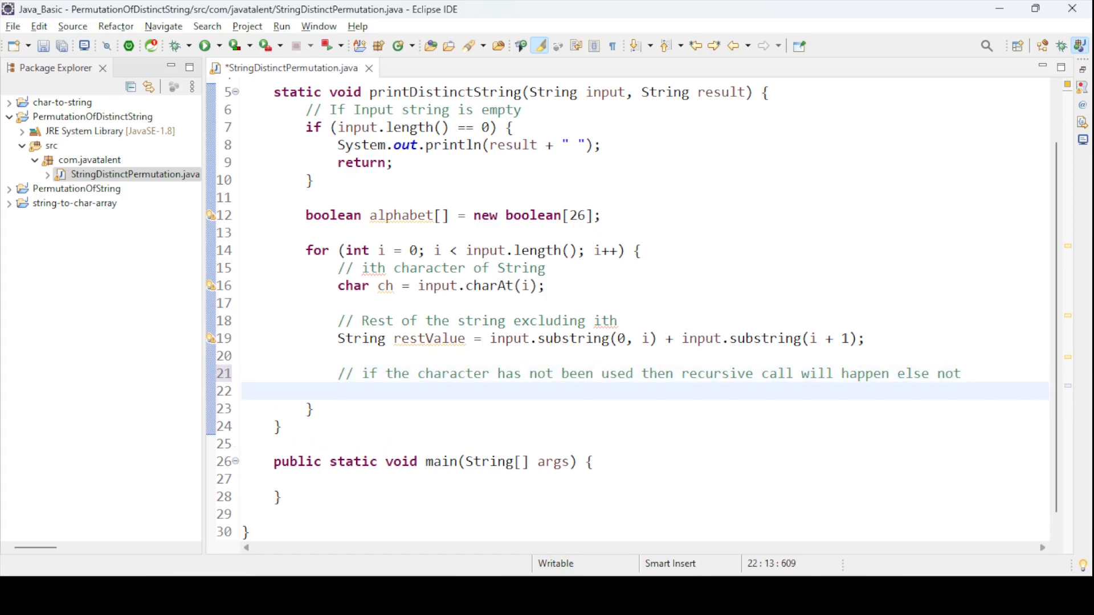
- Write the condition if(alphabet[ch - 'a'] == false) inside the loop
{"action": "type", "text": "if"}
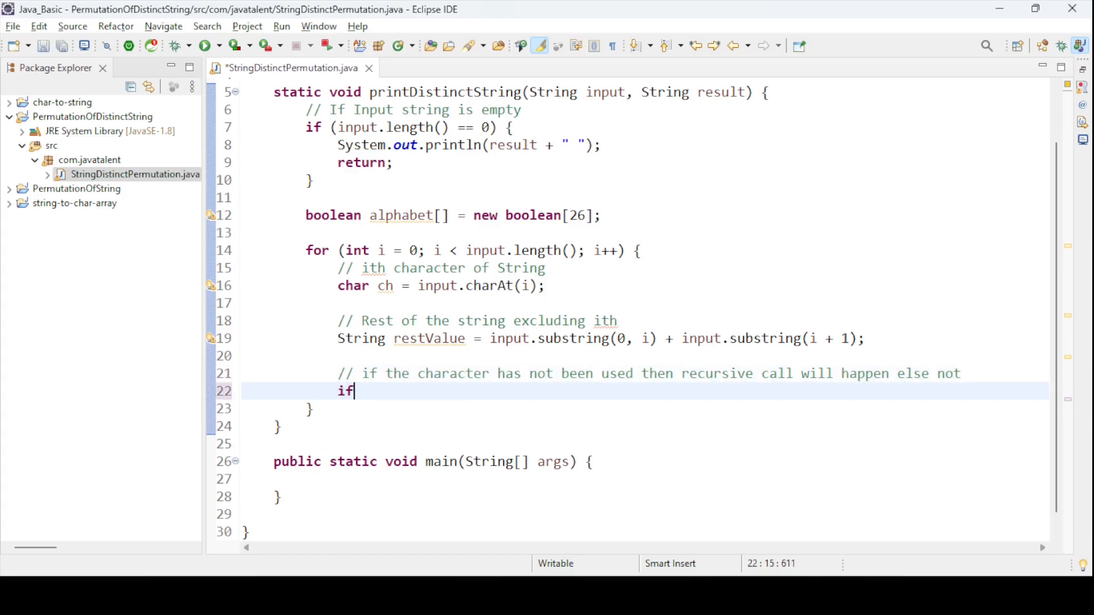
{"action": "type", "text": "("}
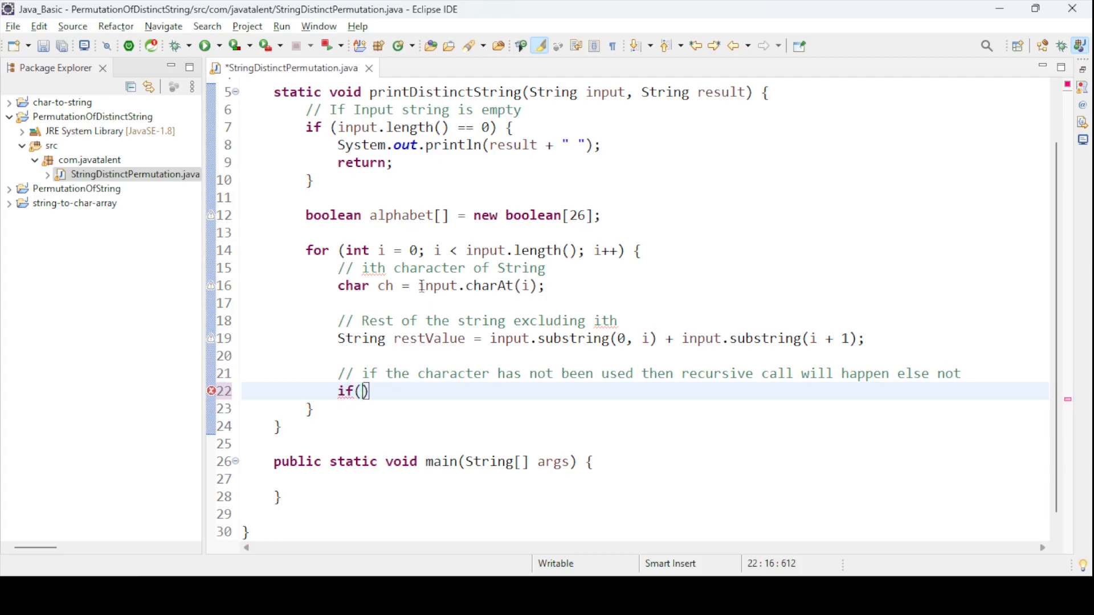
{"action": "double_click", "coordinate": [400, 215]}
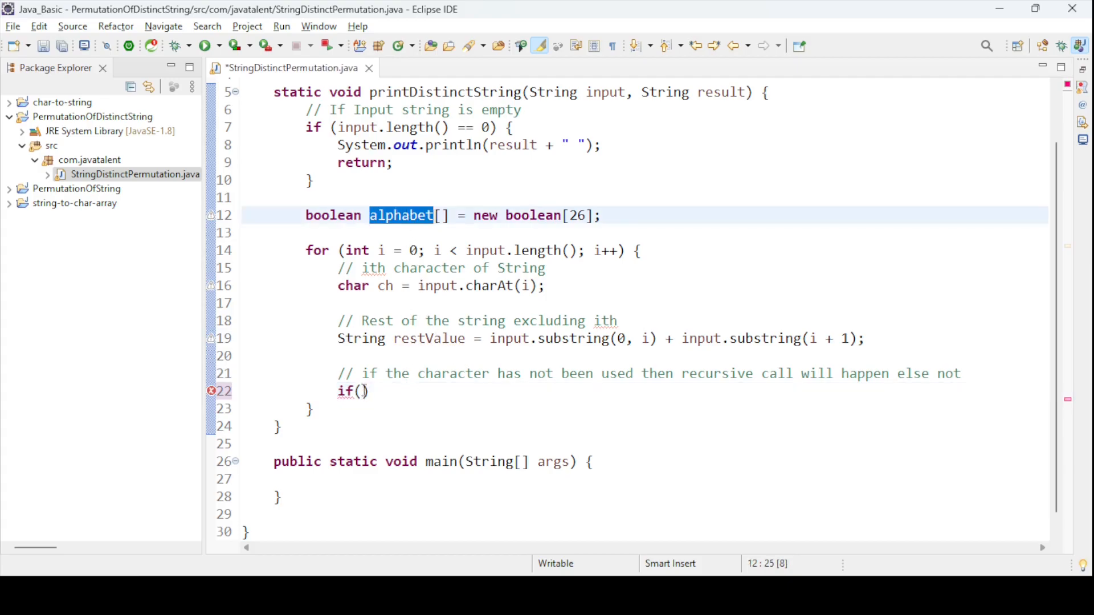
{"action": "type", "text": "alphabet"}
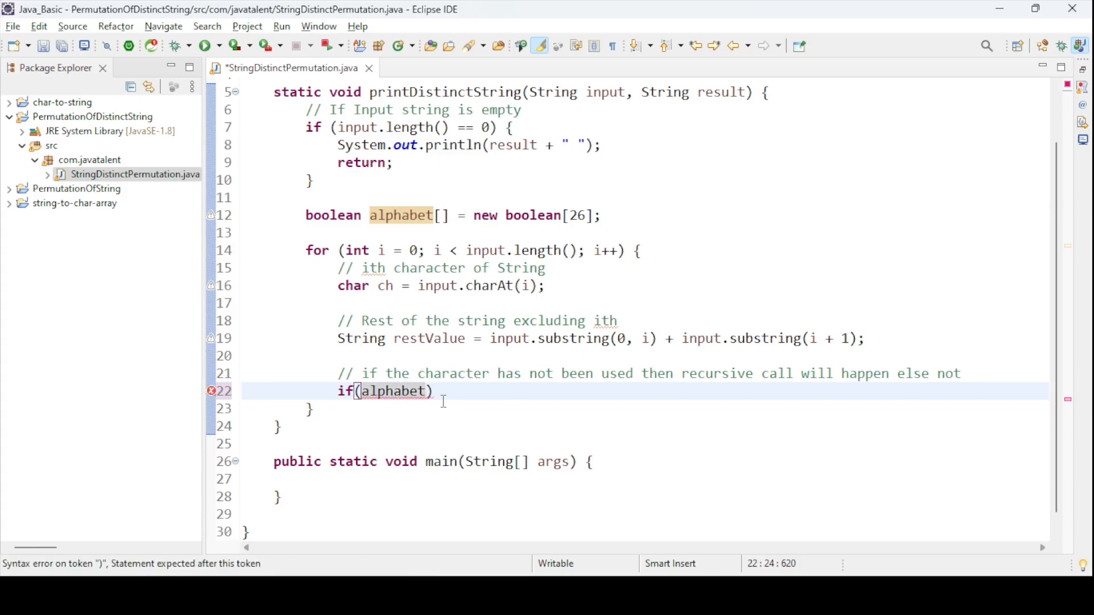
{"action": "type", "text": "["}
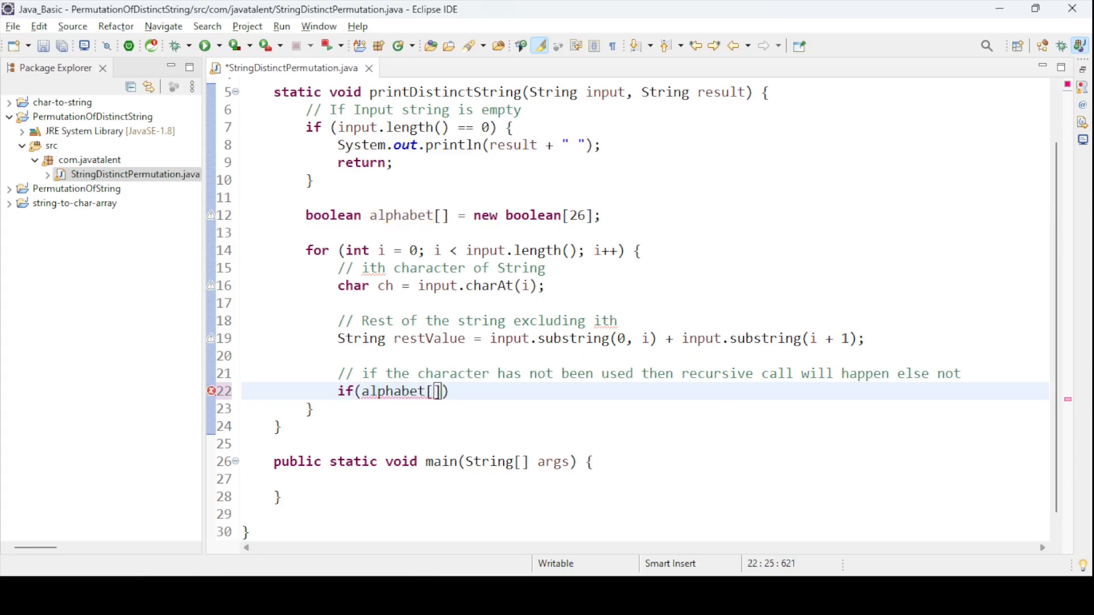
{"action": "type", "text": "ch -"}
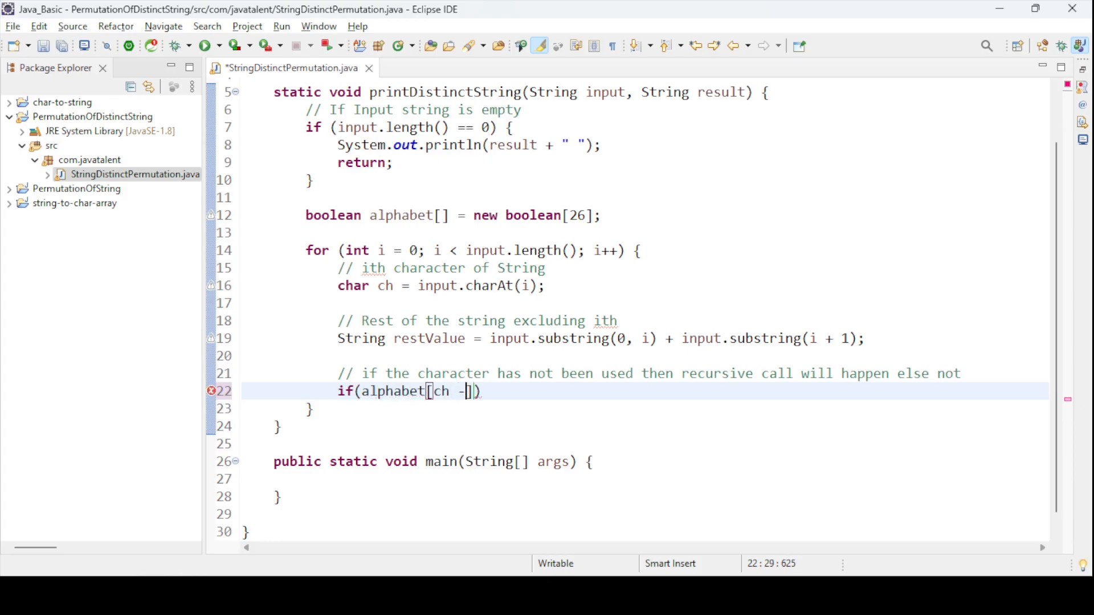
{"action": "type", "text": "'a'"}
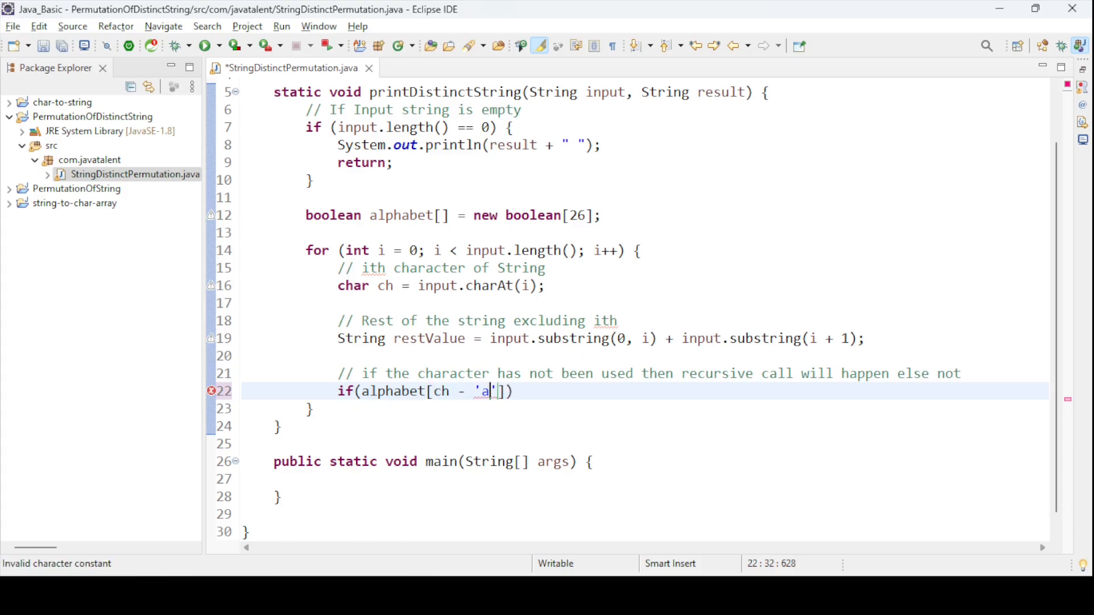
{"action": "type", "text": "]"}
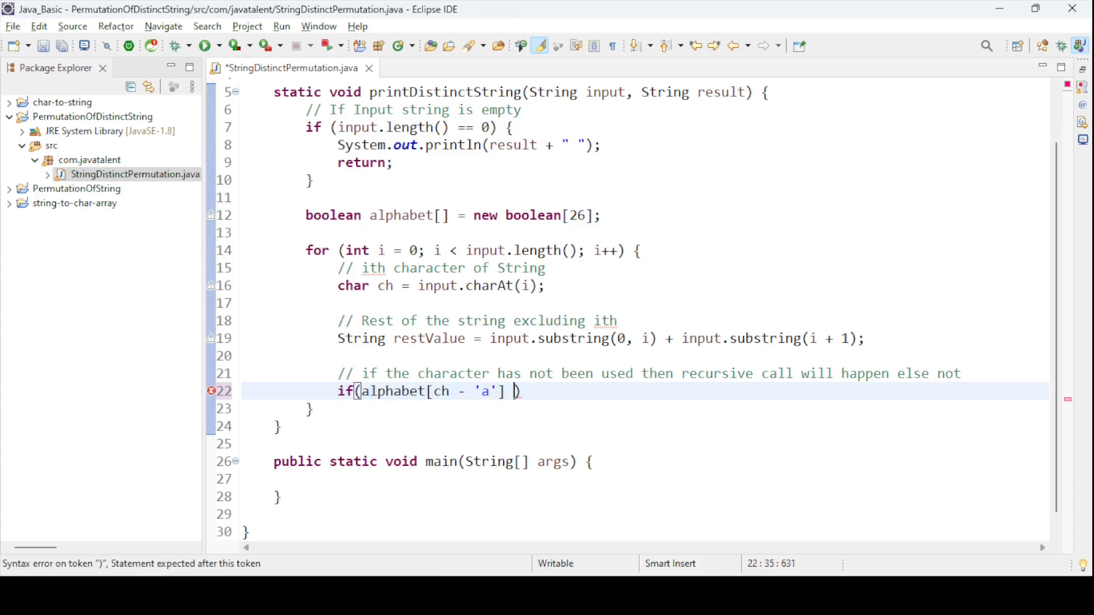
{"action": "type", "text": "=="}
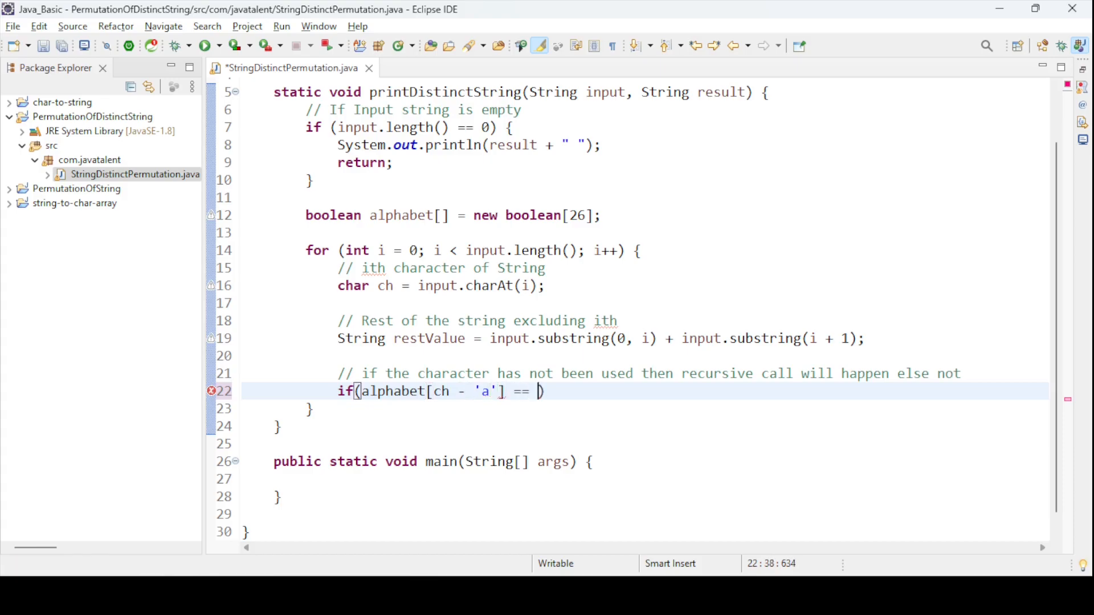
{"action": "type", "text": "false"}
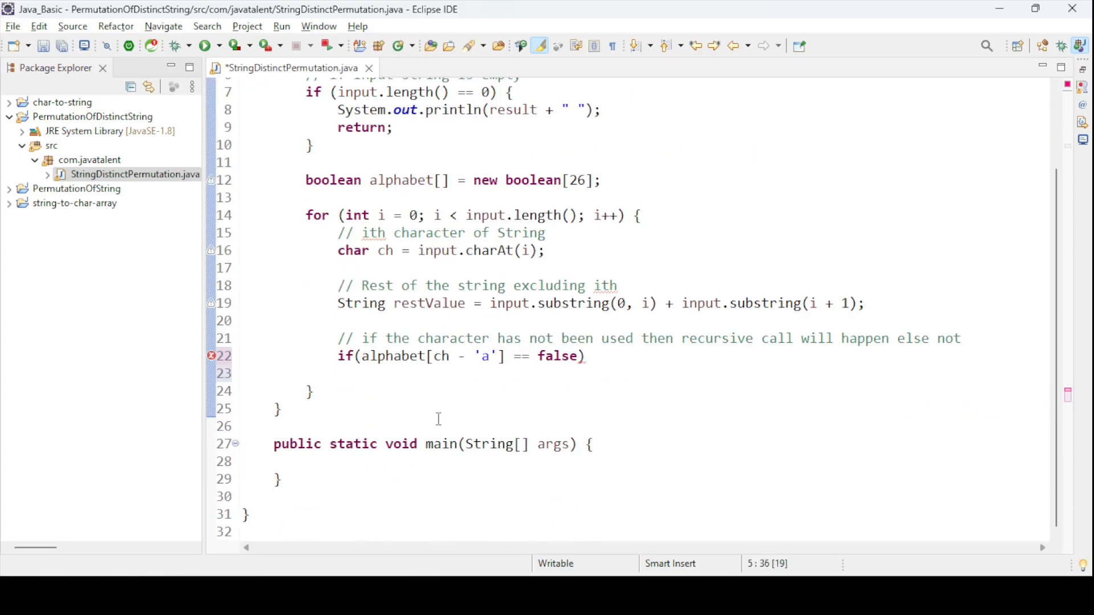
- Add the recursive call printDistinctString(restValue, result + ch); under the if and save
{"action": "type", "text": "printDistinctString"}
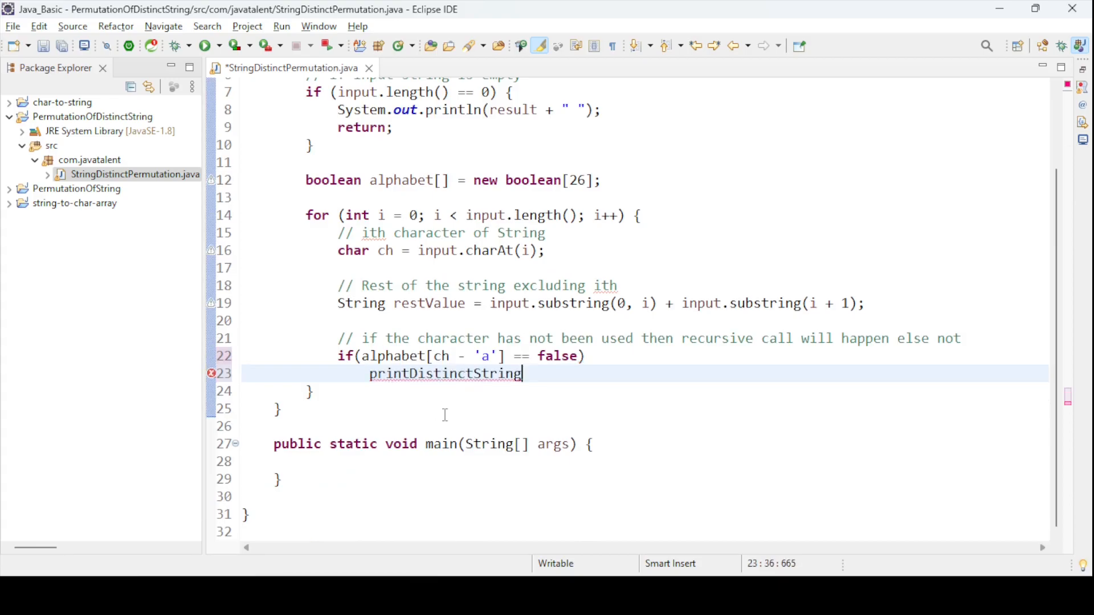
{"action": "type", "text": "("}
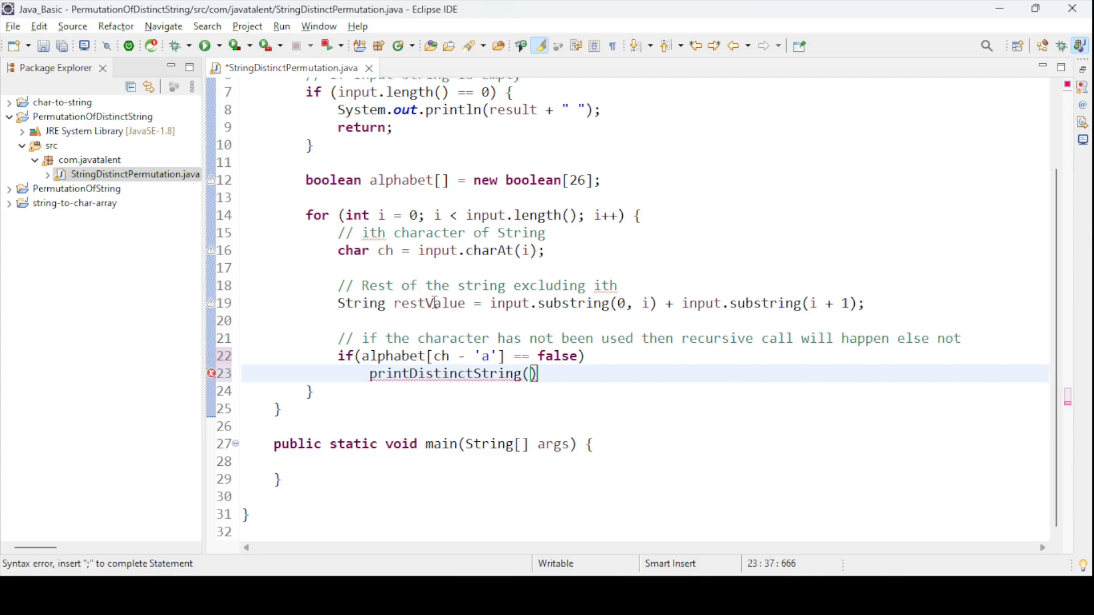
{"action": "mouse_move", "coordinate": [533, 440]}
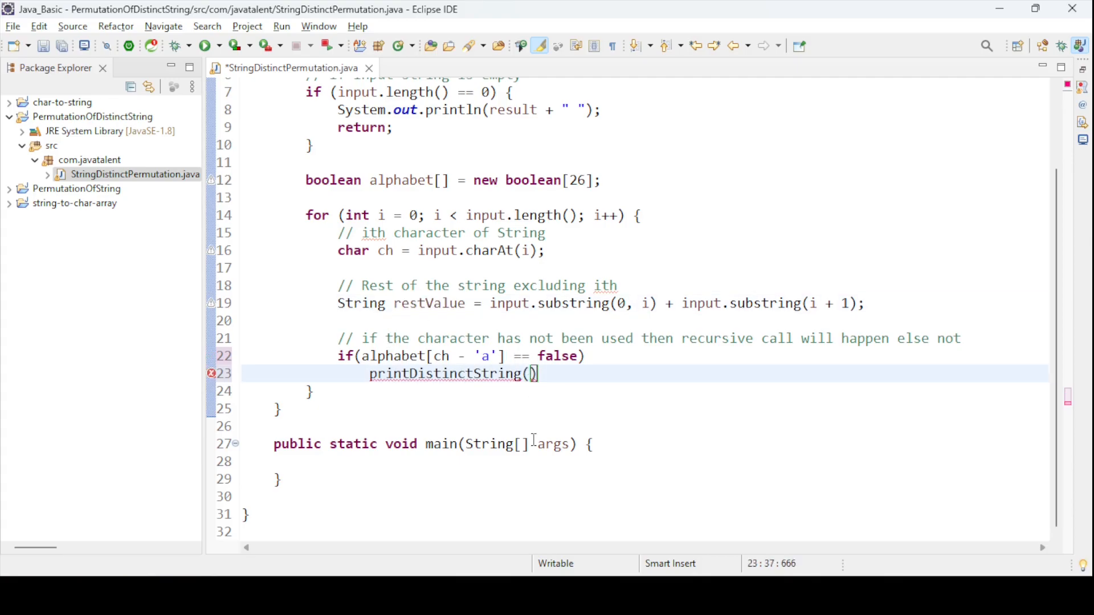
{"action": "type", "text": "restValue,"}
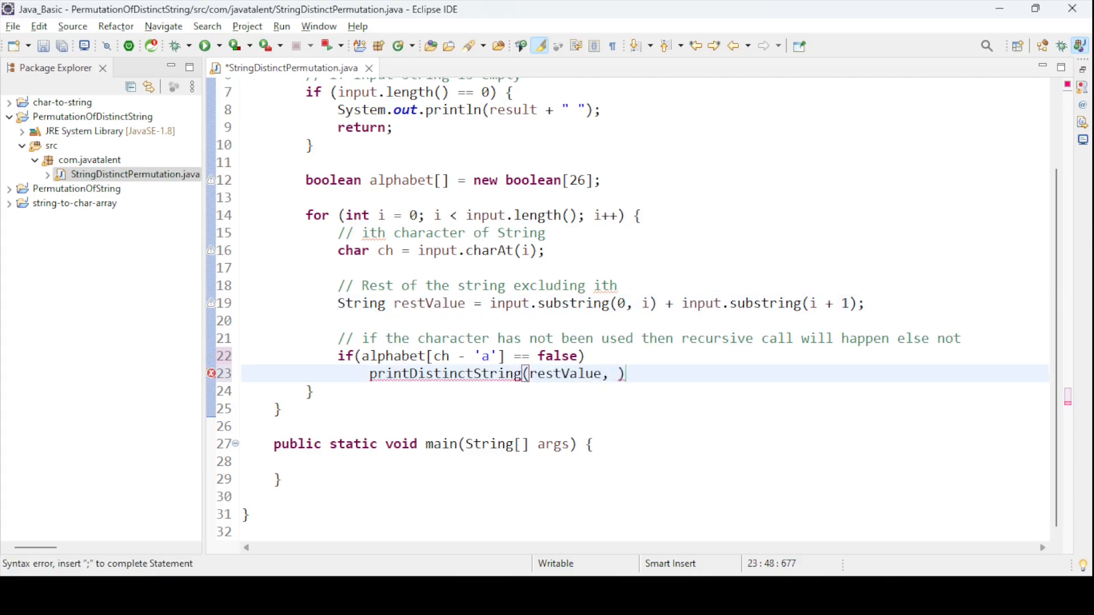
{"action": "type", "text": "result +"}
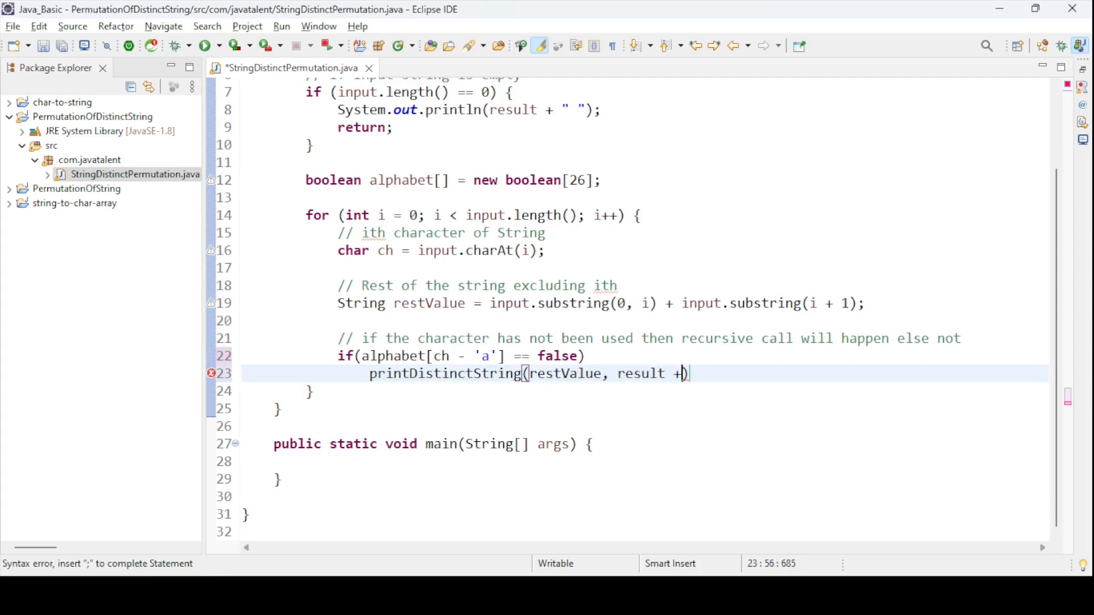
{"action": "type", "text": "ch);"}
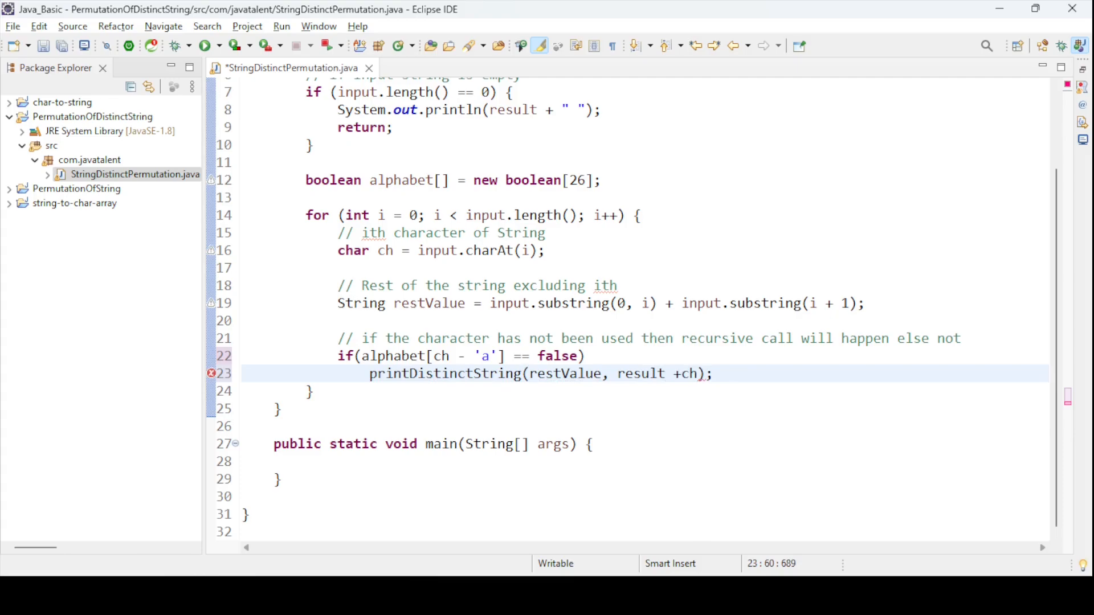
{"action": "key", "text": "ctrl+s"}
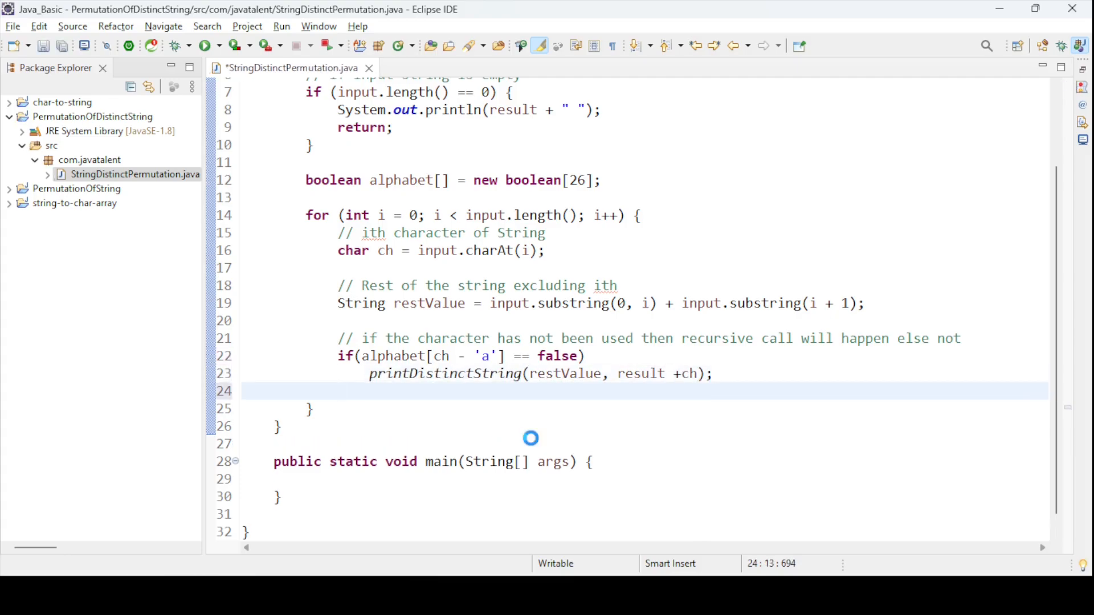
- Mark the character used with alphabet[ch - 'a'] = true; after the recursive call
{"action": "type", "text": "alpha"}
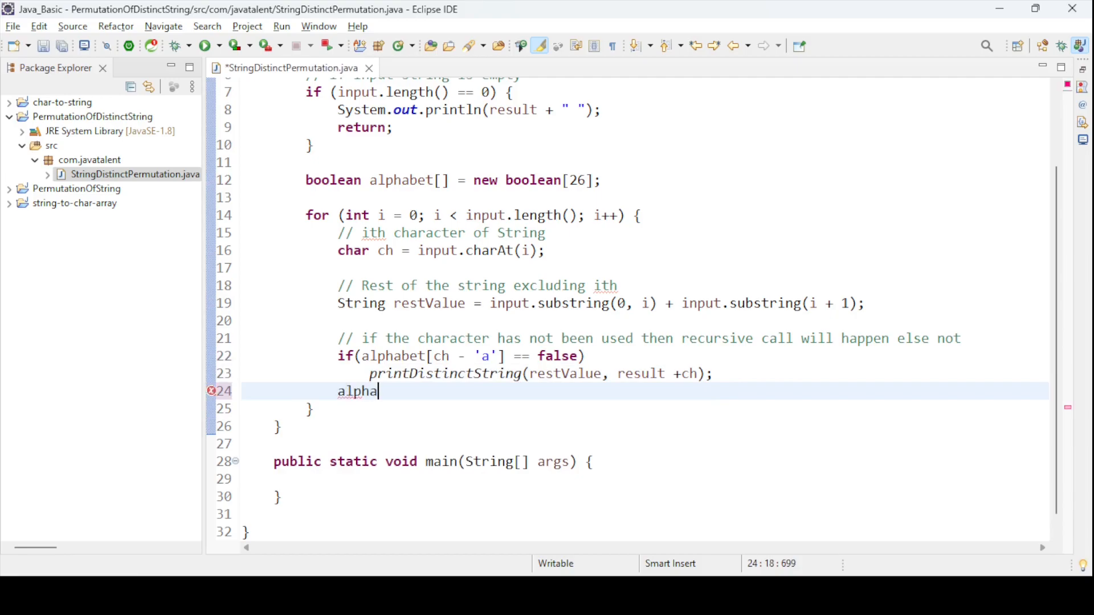
{"action": "type", "text": "bet["}
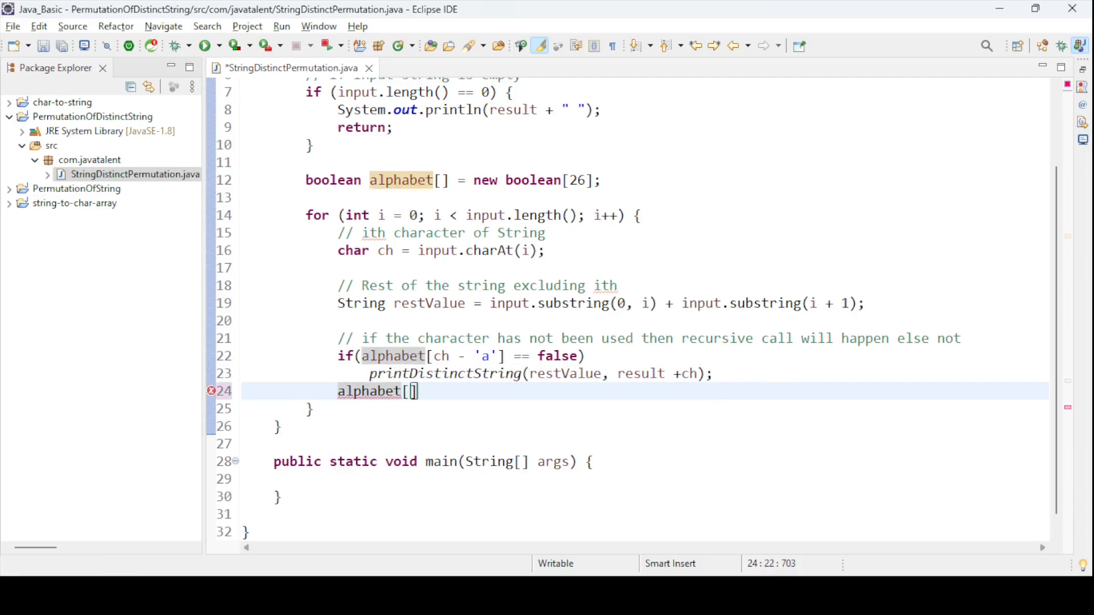
{"action": "type", "text": "ch -"}
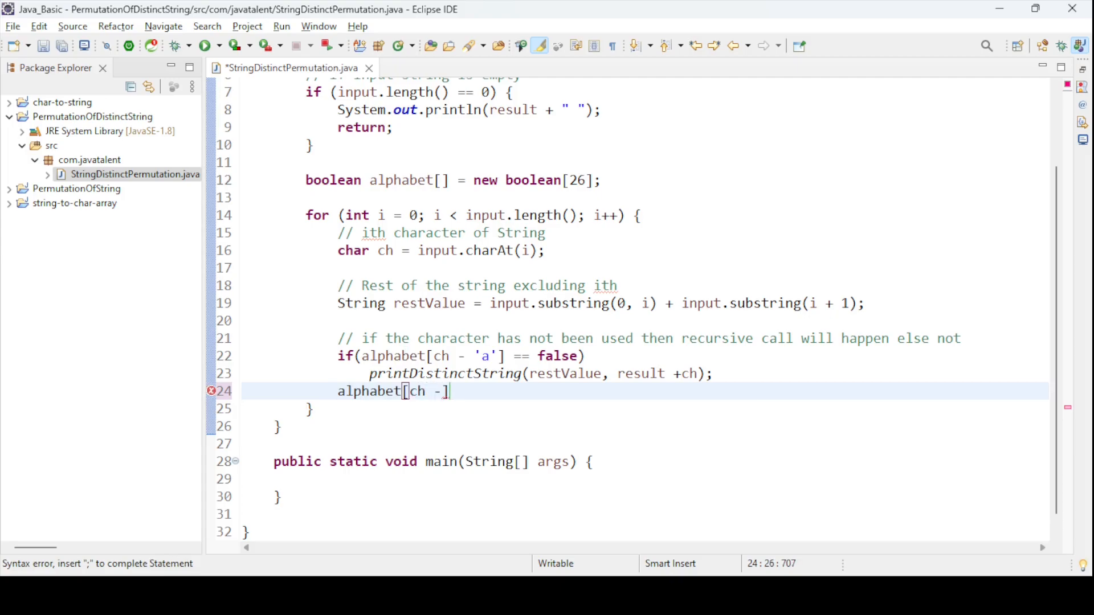
{"action": "type", "text": "''"}
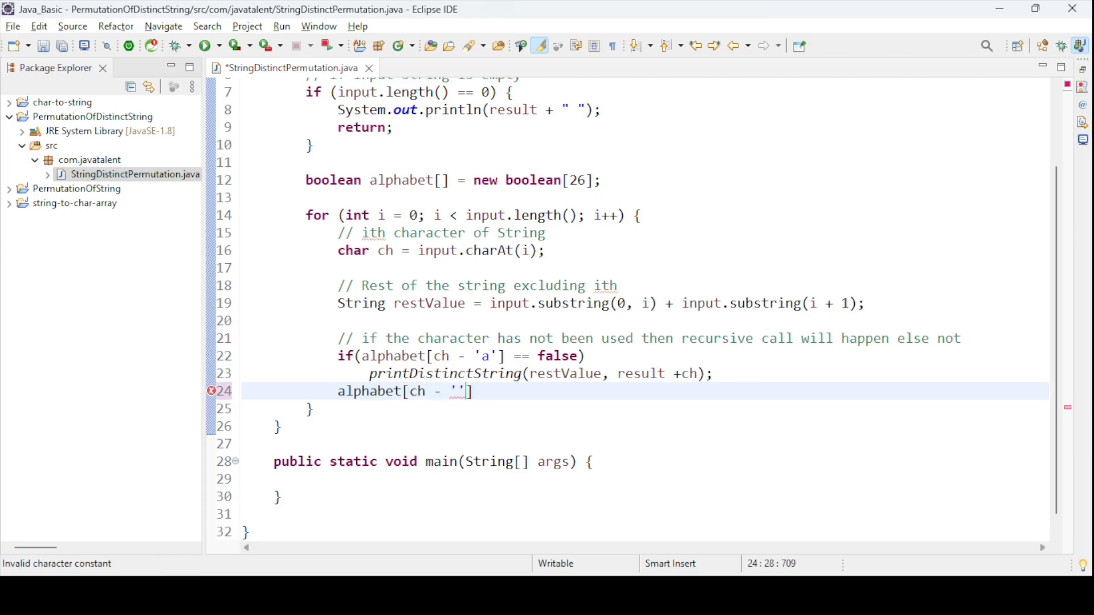
{"action": "type", "text": "a"}
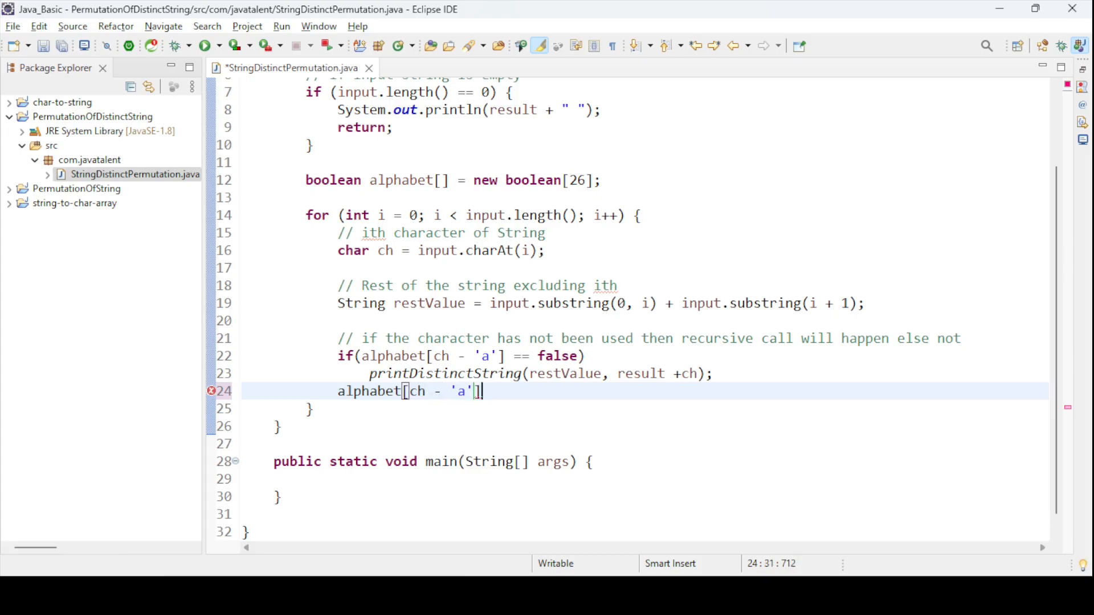
{"action": "type", "text": "= tr"}
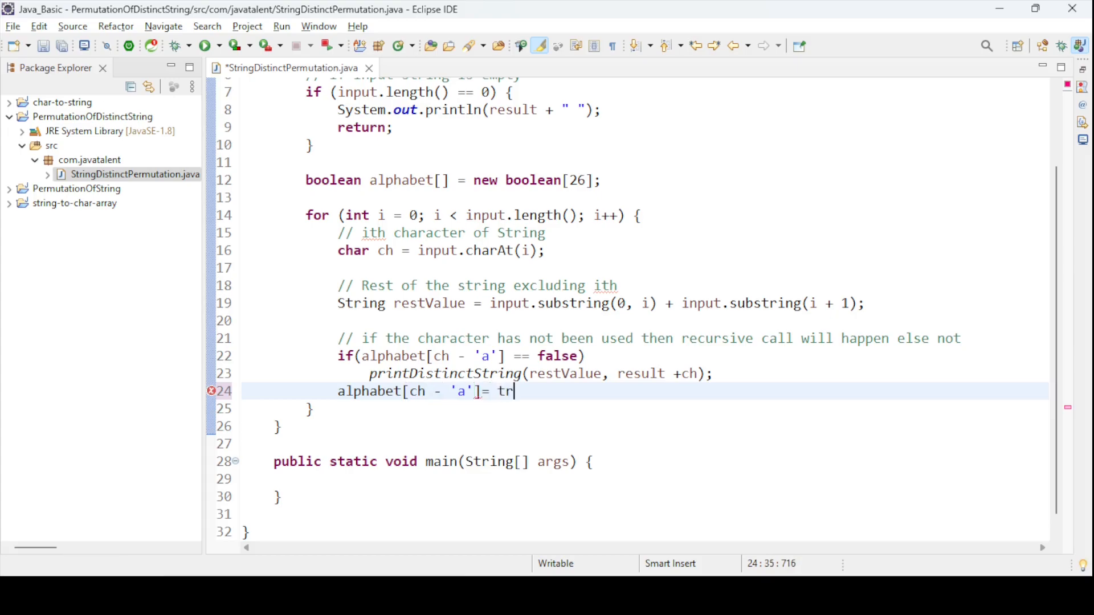
{"action": "type", "text": "e;"}
{"action": "type", "text": "//"}
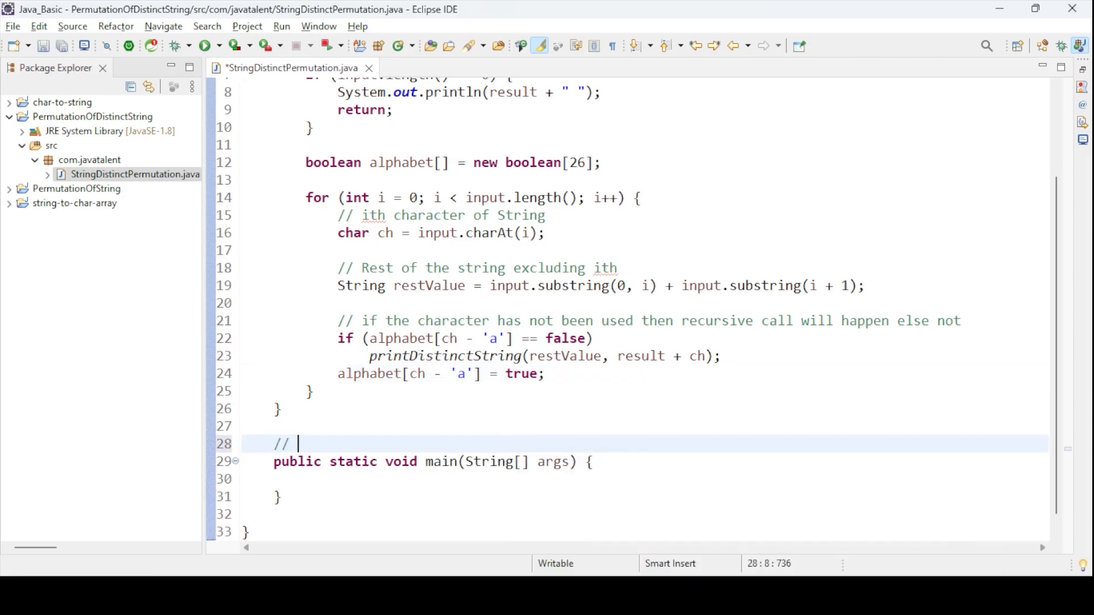
- Comment main with "Main method call" and declare String str = "java";
{"action": "type", "text": "Main"}
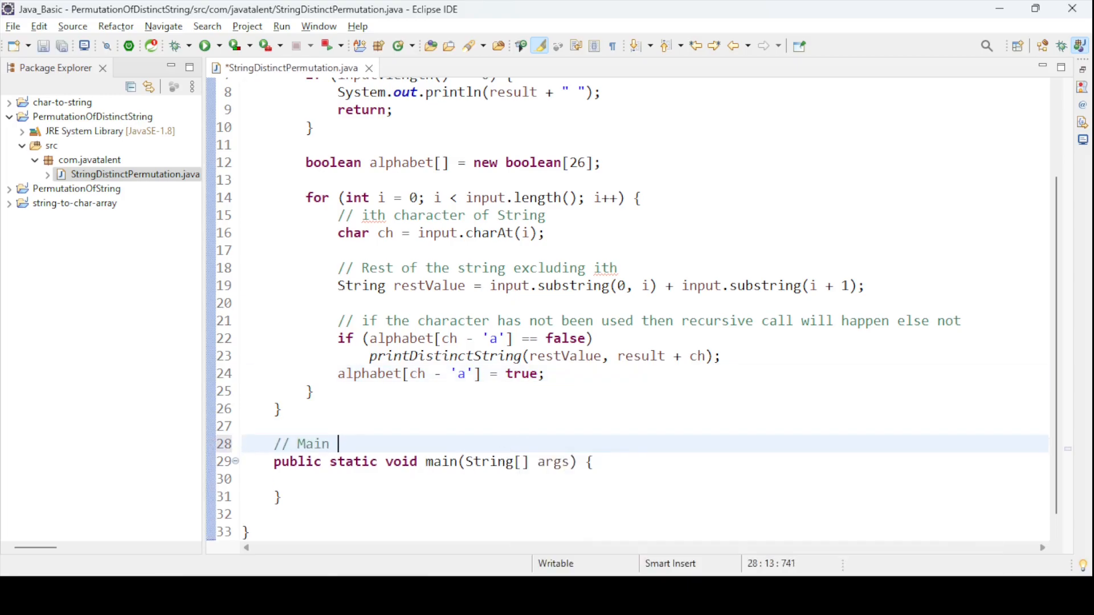
{"action": "type", "text": "method call"}
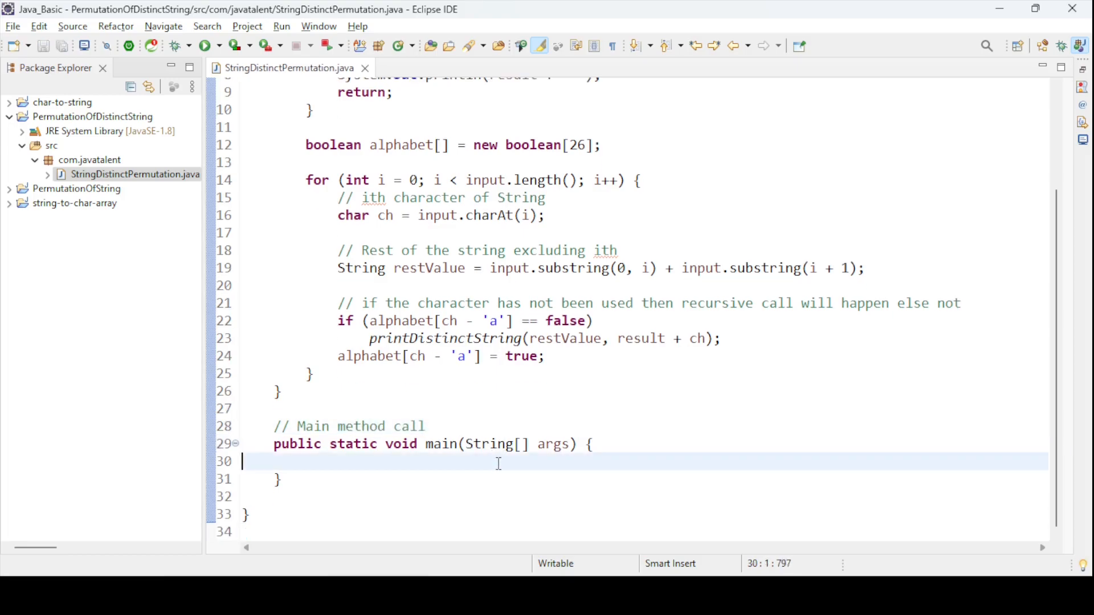
{"action": "type", "text": "S"}
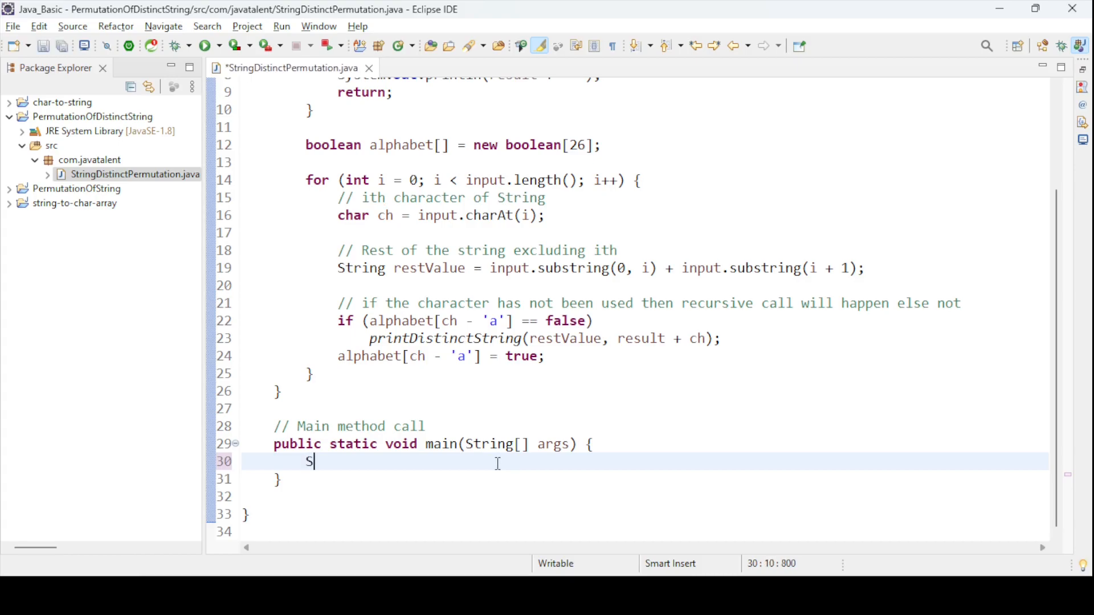
{"action": "type", "text": "tri"}
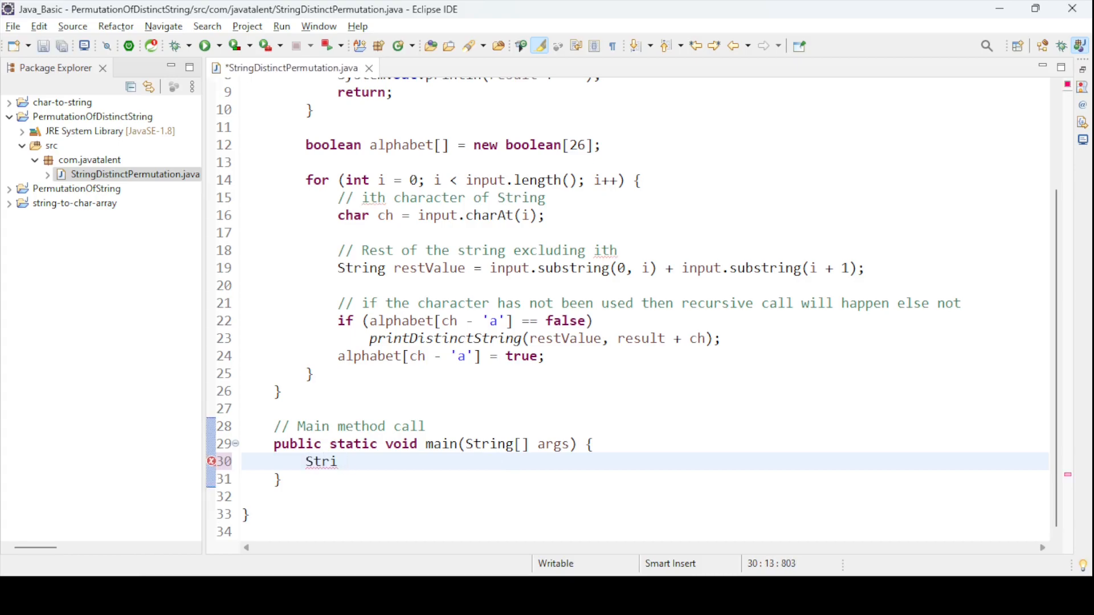
{"action": "type", "text": "ng"}
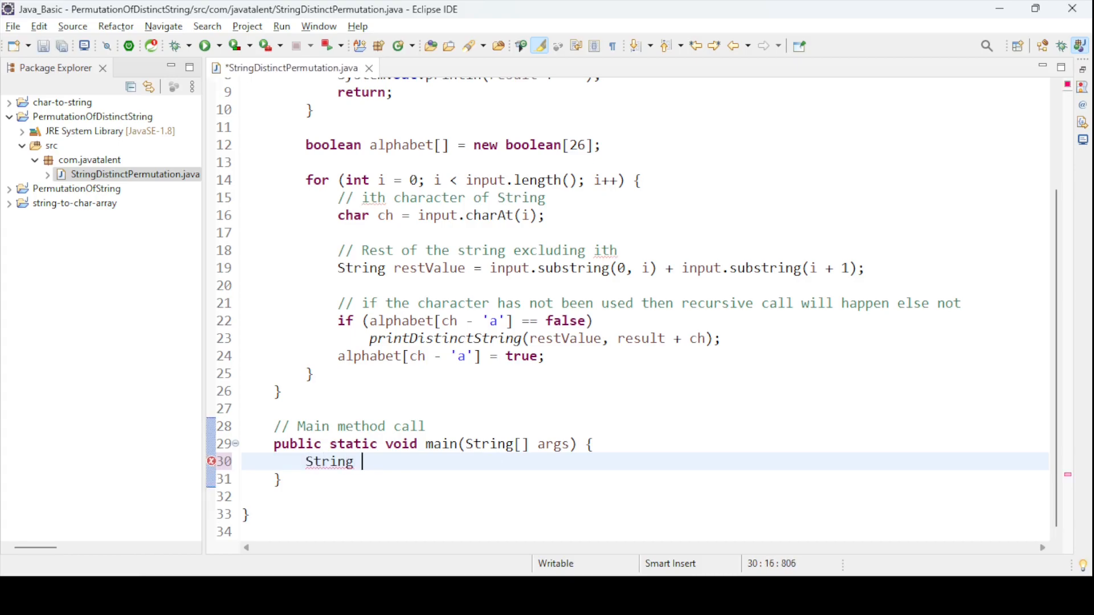
{"action": "type", "text": "str ="}
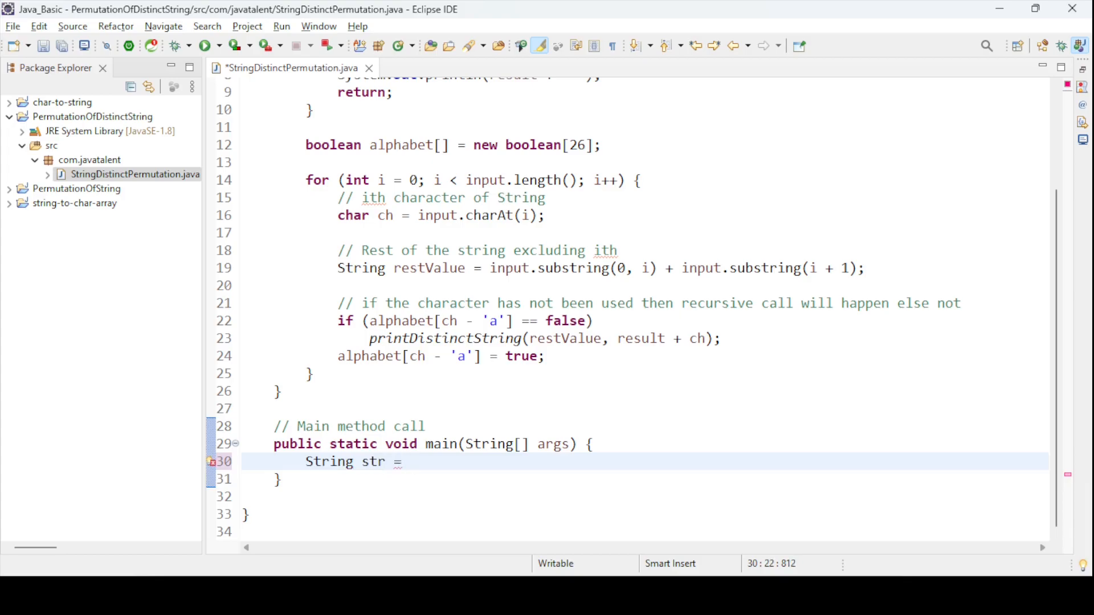
{"action": "type", "text": "\"java\""}
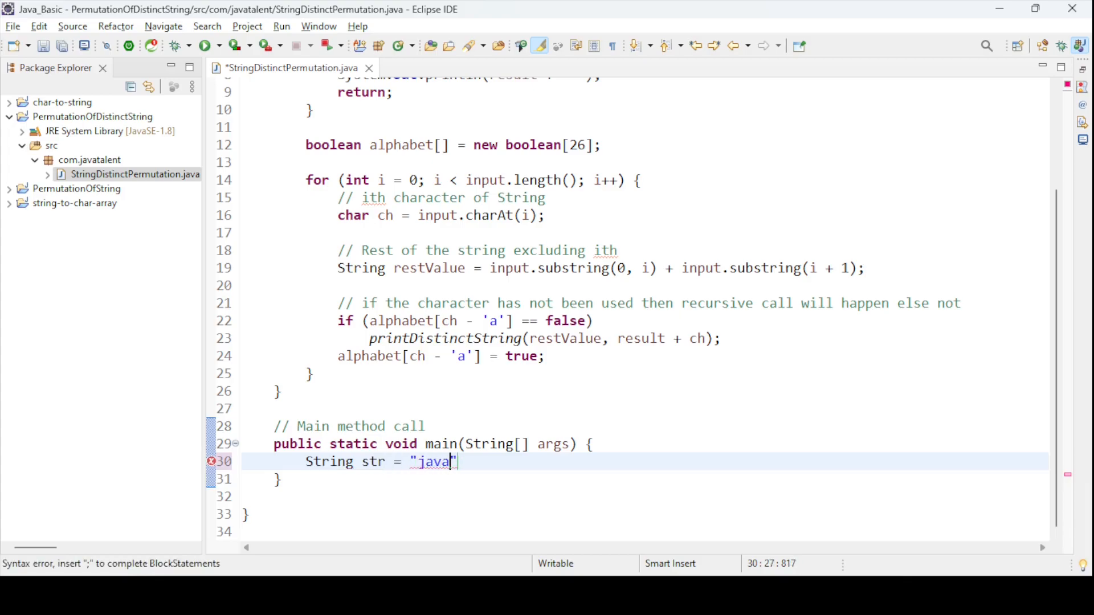
{"action": "type", "text": ";"}
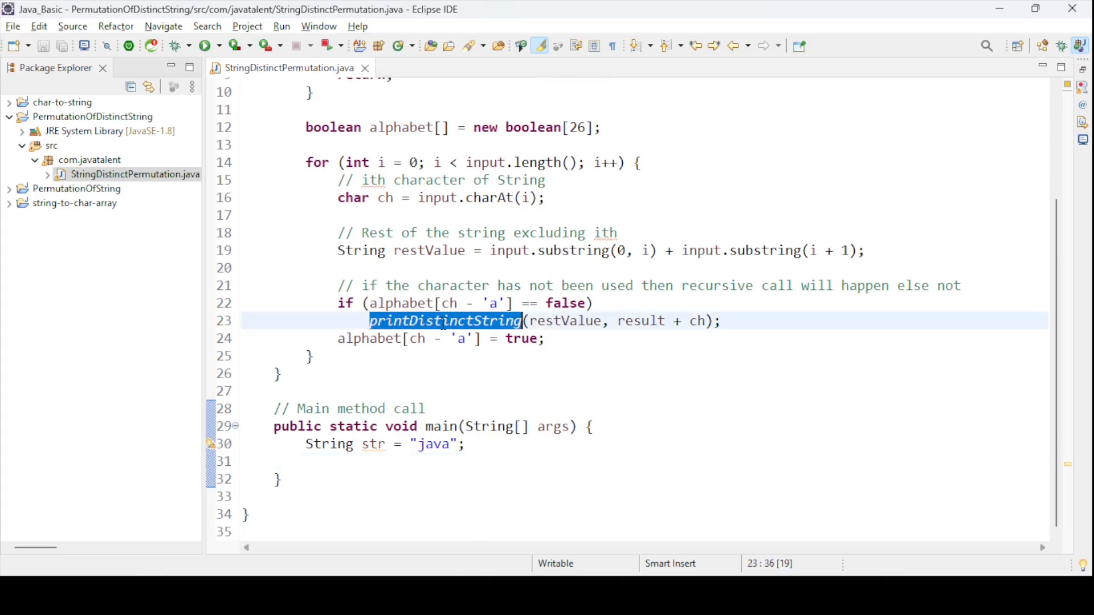
- Call printDistinctString(str, ""); from main
{"action": "type", "text": "printDistinctString"}
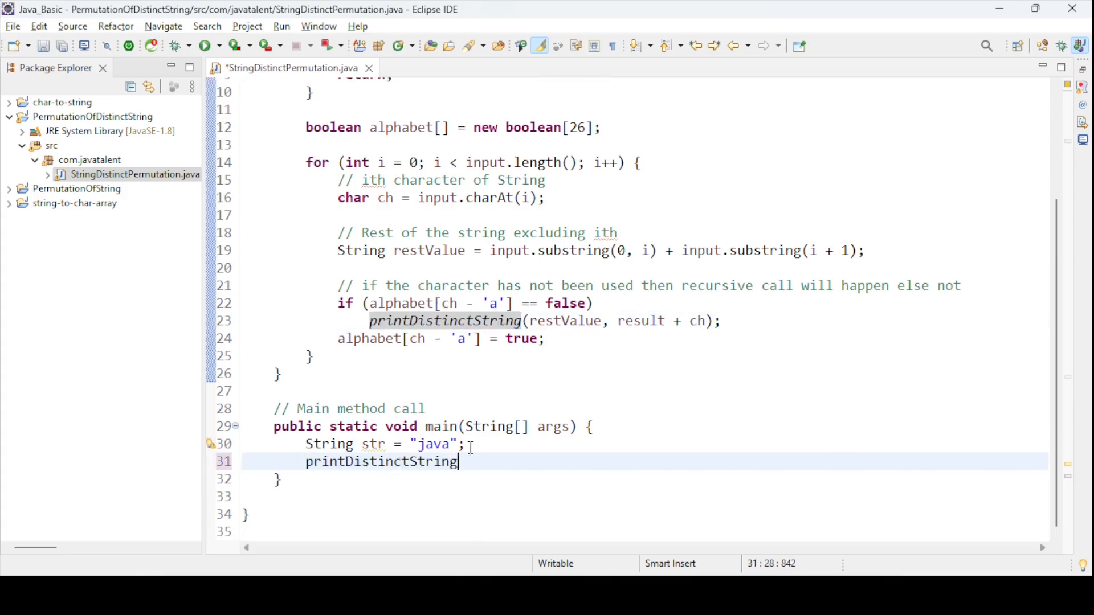
{"action": "type", "text": "()"}
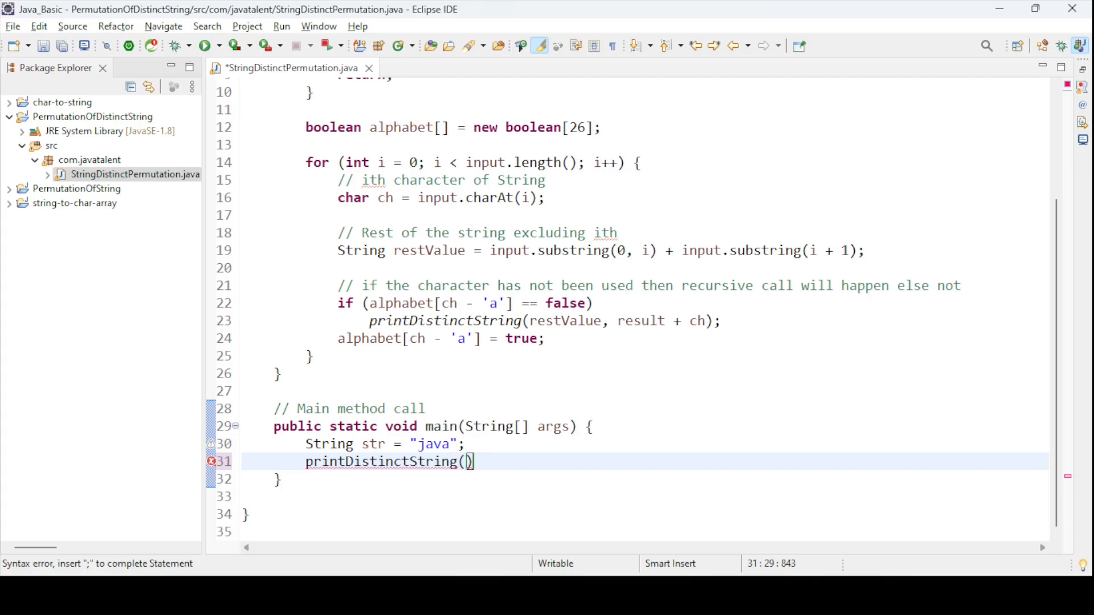
{"action": "type", "text": "str"}
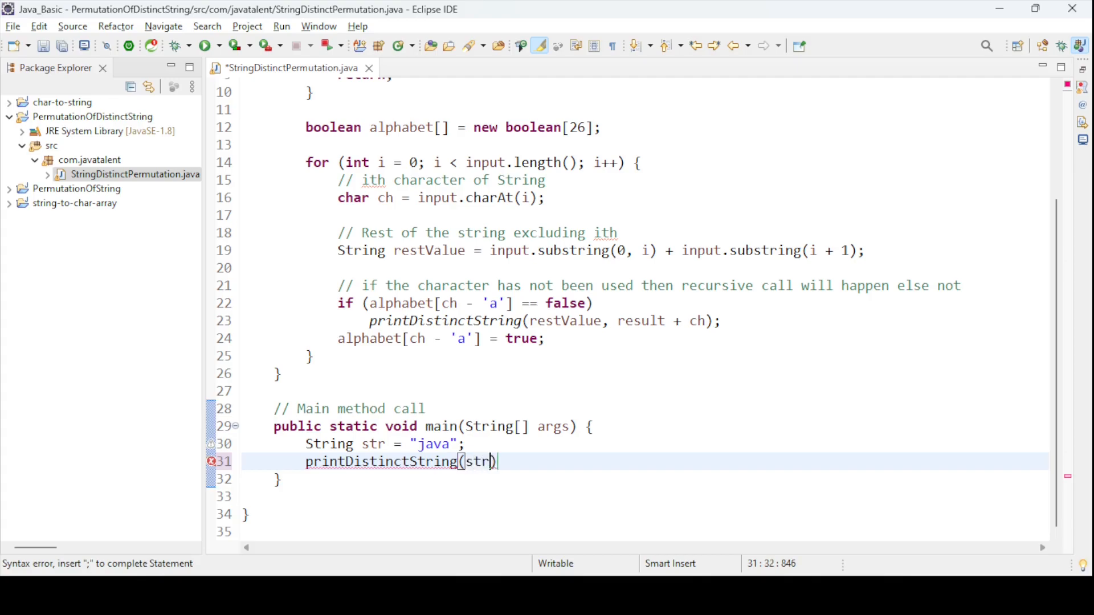
{"action": "type", "text": ", \"\""}
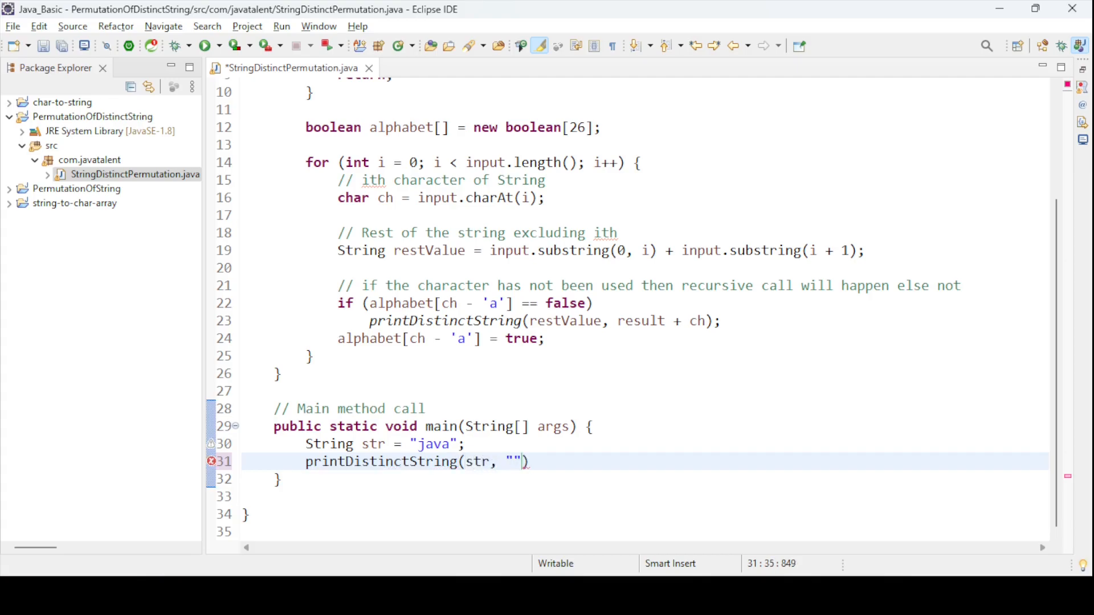
{"action": "type", "text": ";"}
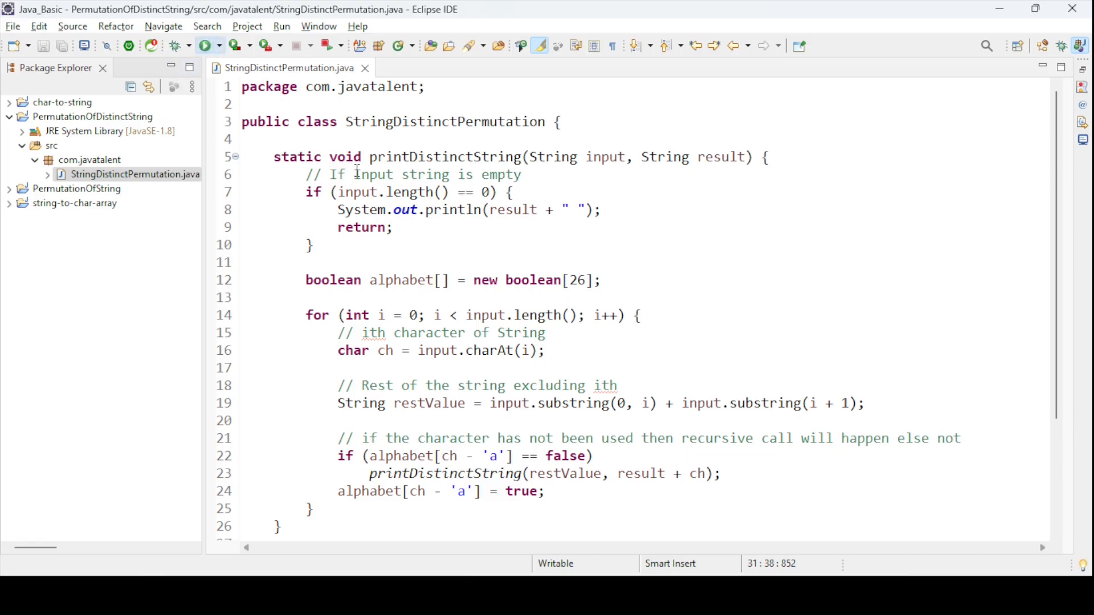
- Run StringDistinctPermutation to list the twelve distinct permutations of java in the console
{"action": "left_click", "coordinate": [208, 45]}
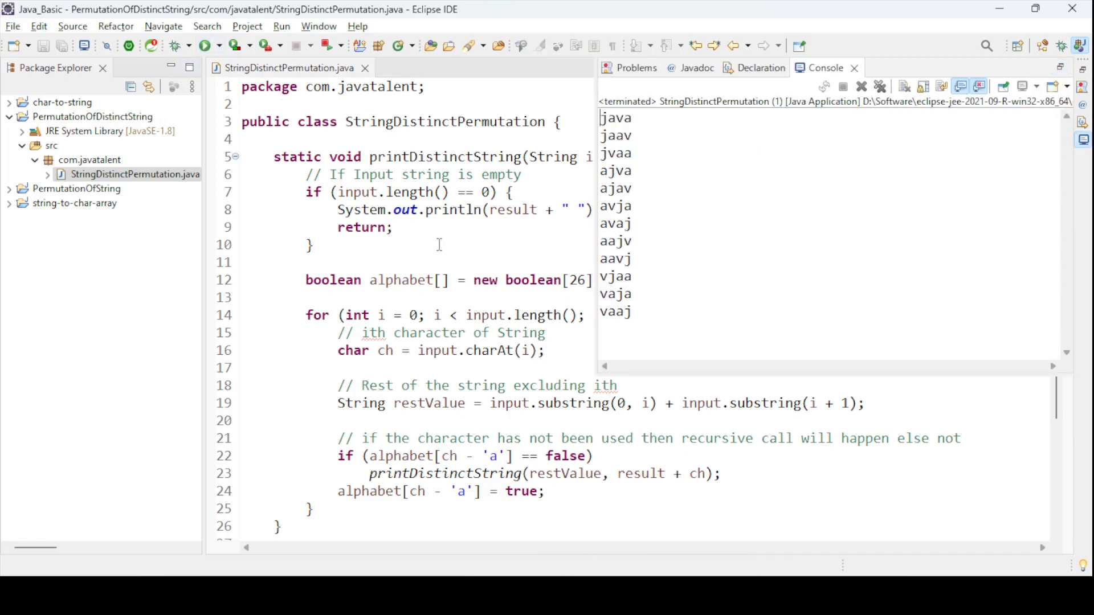
{"action": "mouse_move", "coordinate": [612, 209]}
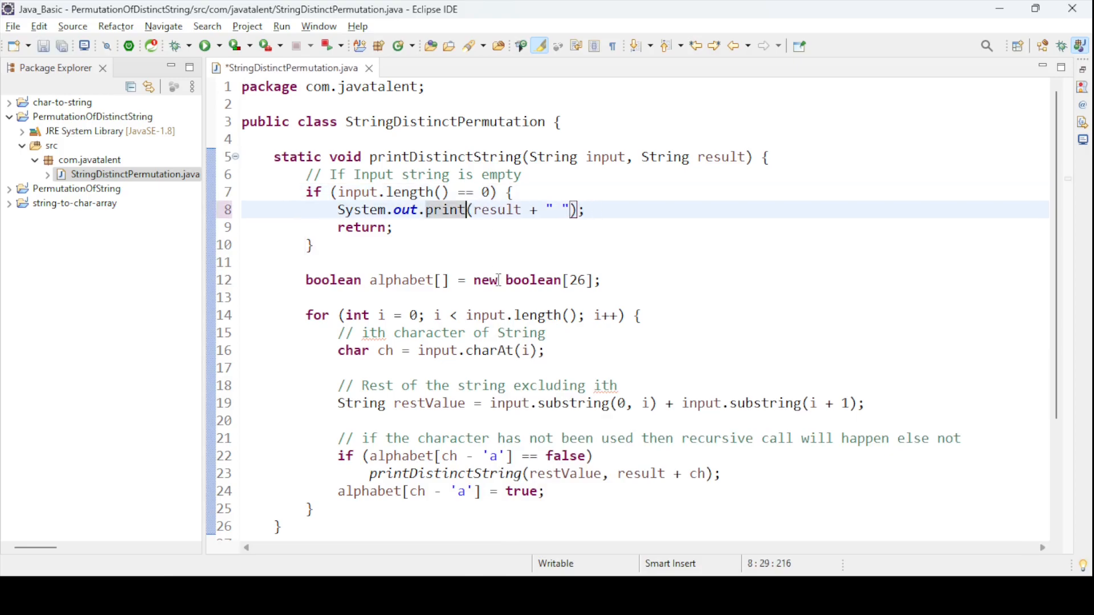
- Save the println-to-print change and rerun, showing all permutations on one line ending with vaaj
{"action": "key", "text": "ctrl+s"}
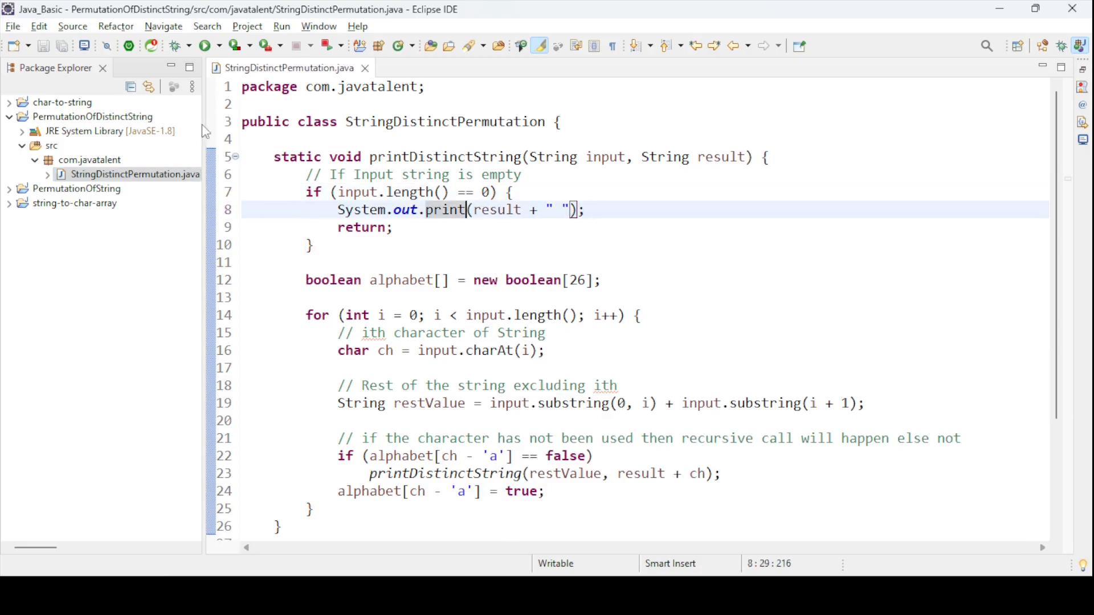
{"action": "left_click", "coordinate": [205, 44]}
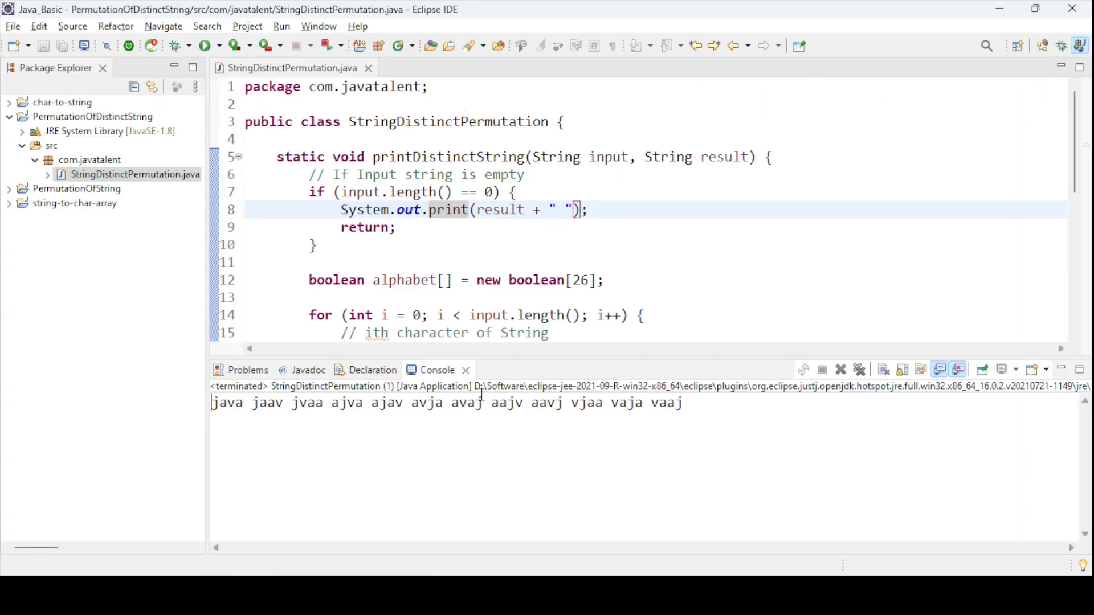
{"action": "double_click", "coordinate": [226, 402]}
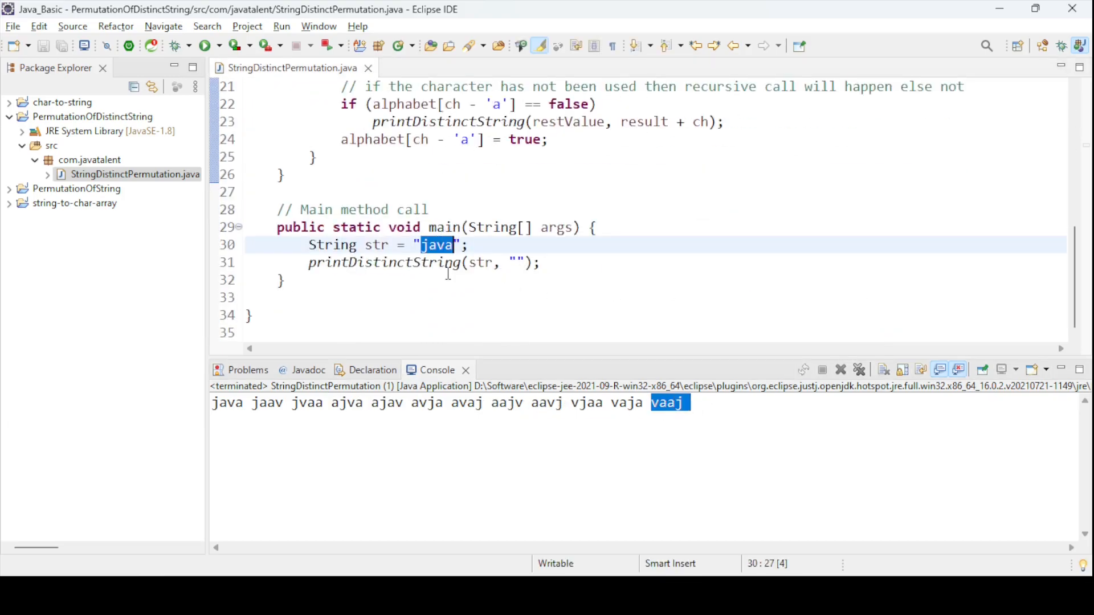
- Change main's input string to "aba" and rerun the class
{"action": "type", "text": "aba"}
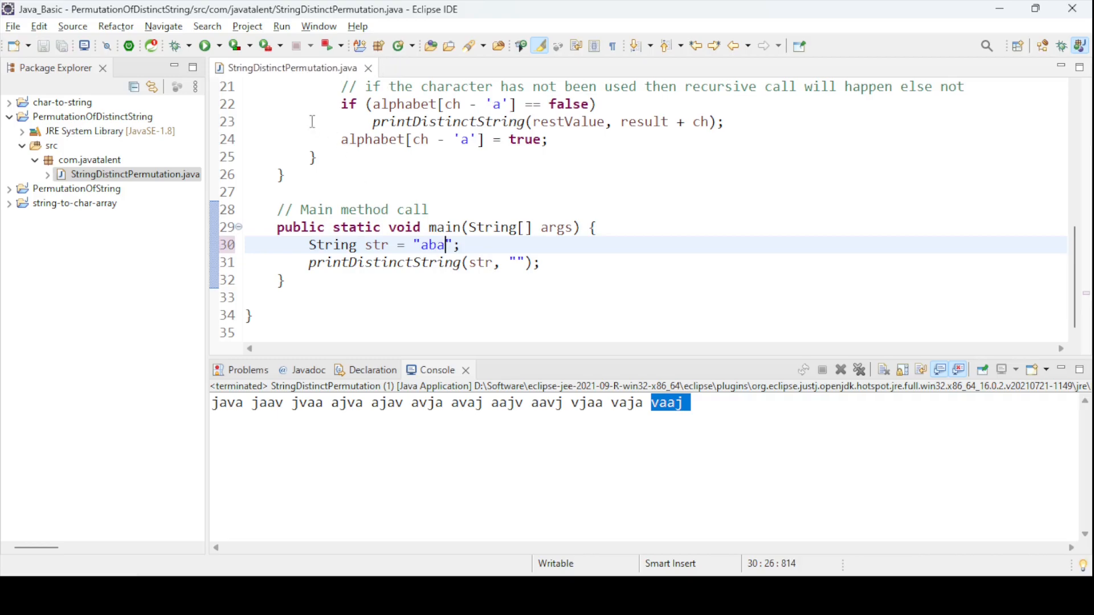
{"action": "left_click", "coordinate": [206, 44]}
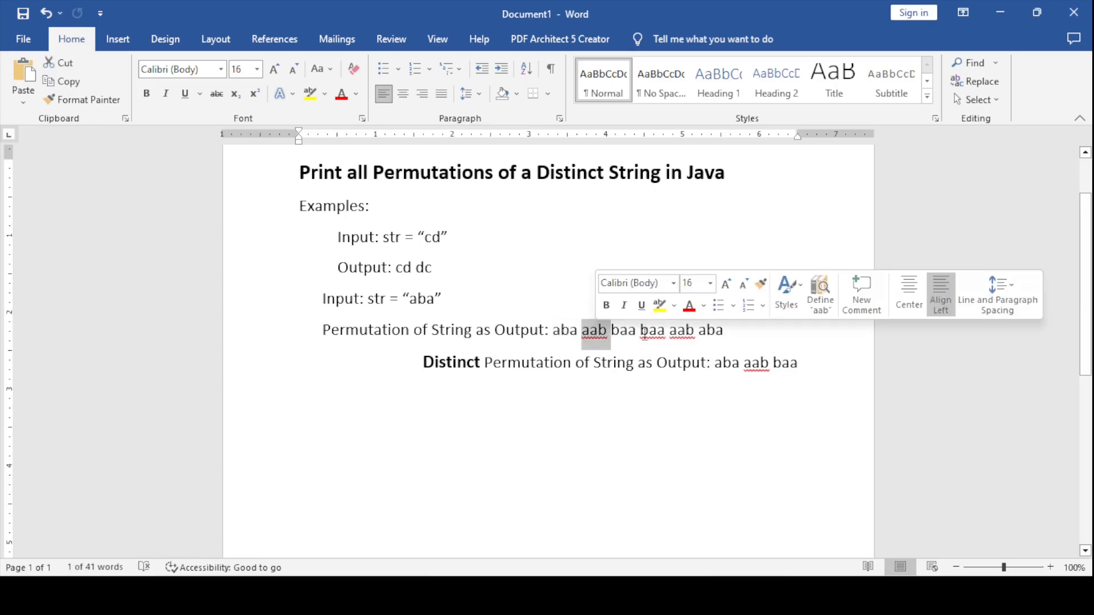
{"action": "double_click", "coordinate": [684, 329]}
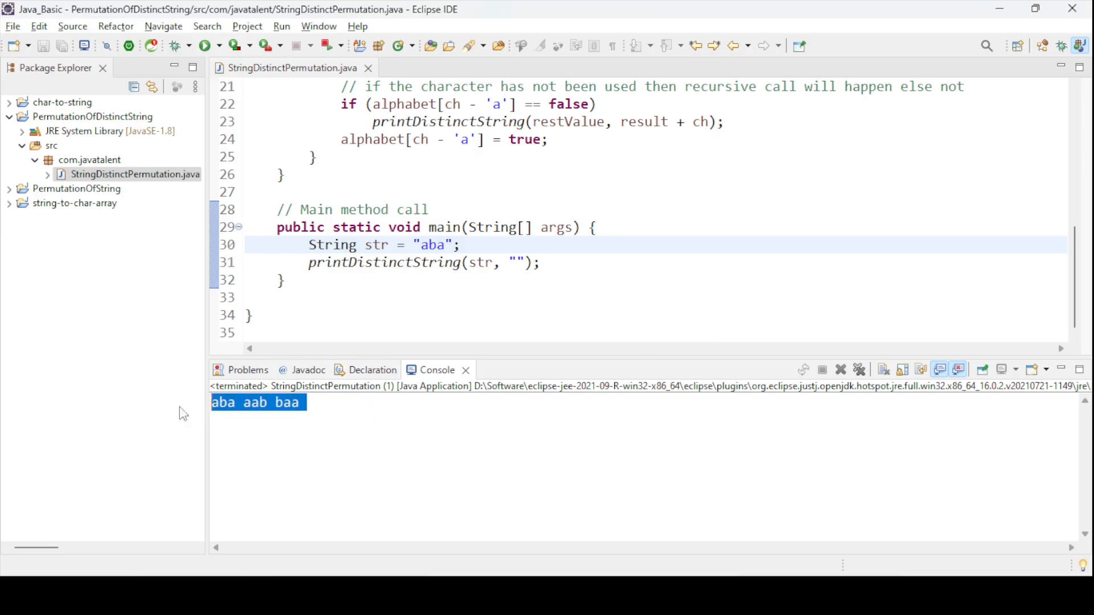
{"action": "mouse_move", "coordinate": [325, 431]}
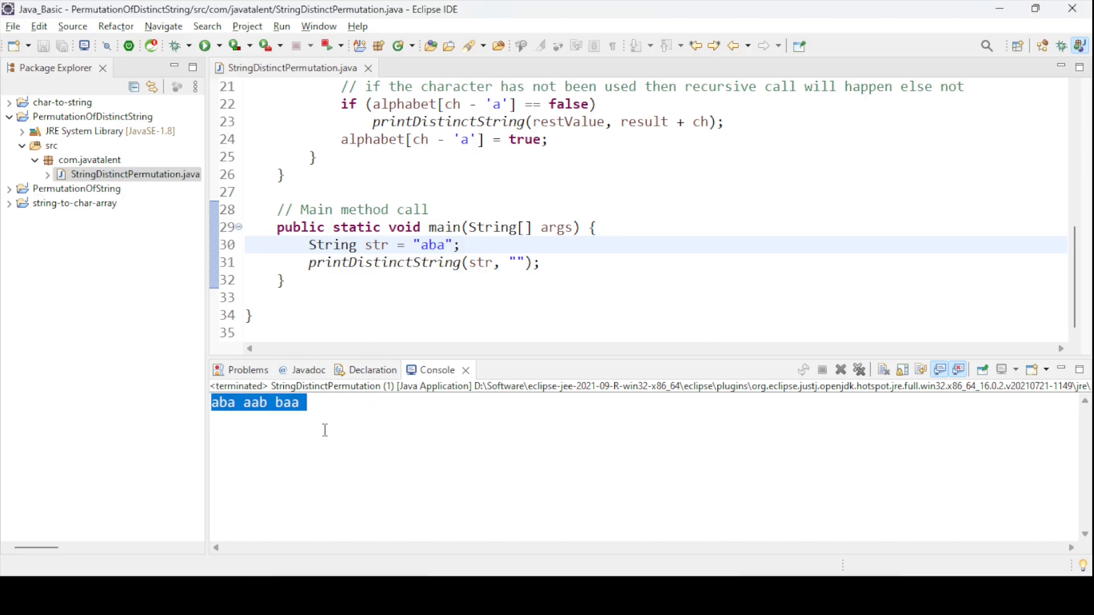
{"action": "mouse_move", "coordinate": [328, 417]}
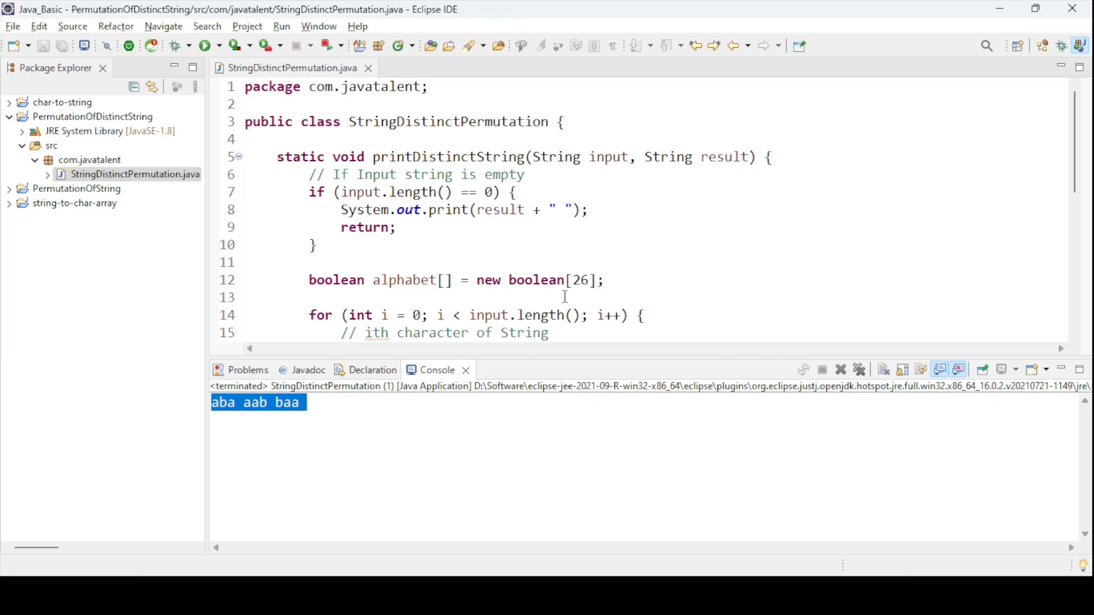
{"action": "scroll", "scroll_direction": "down", "scroll_amount": 3}
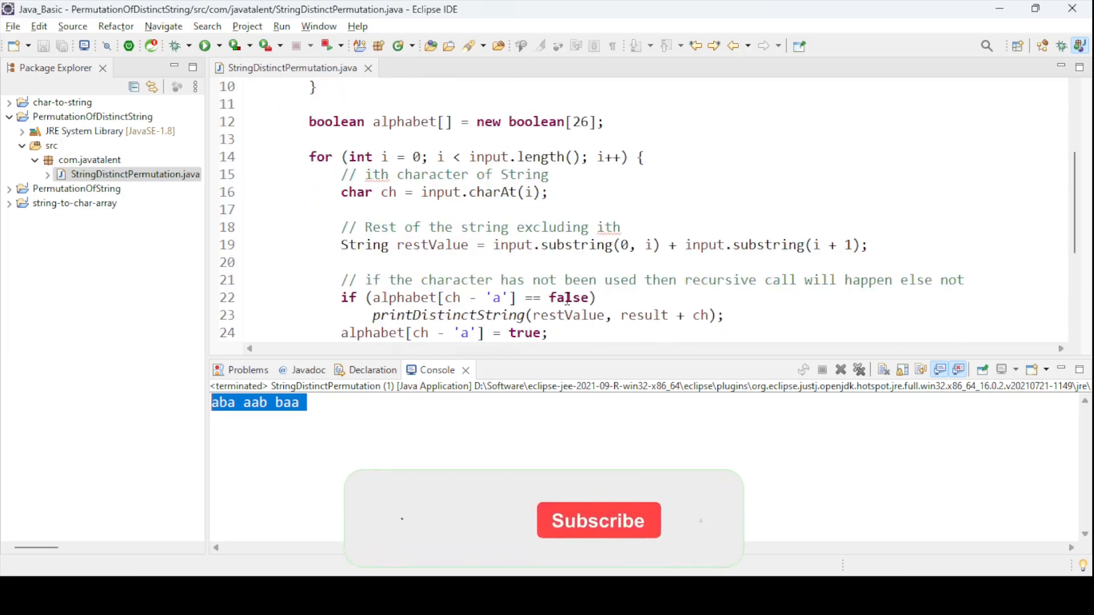